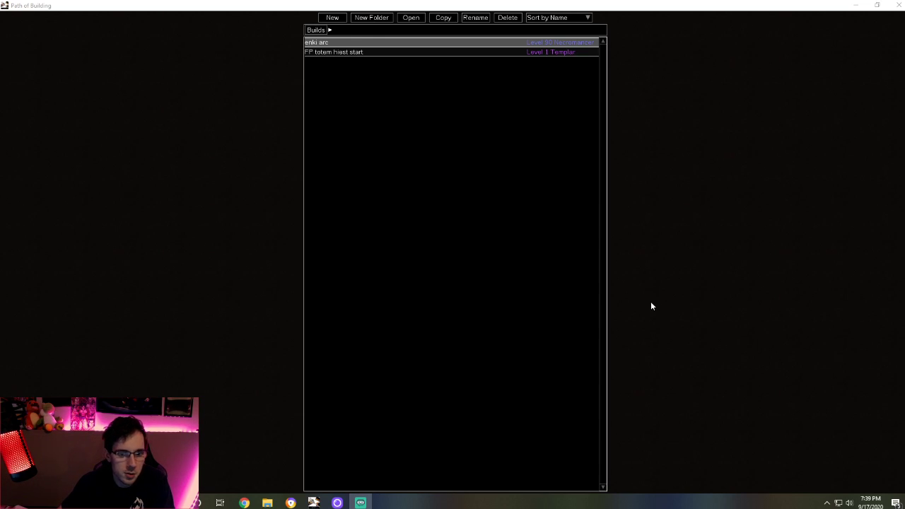
pyautogui.moveTo(664, 291)
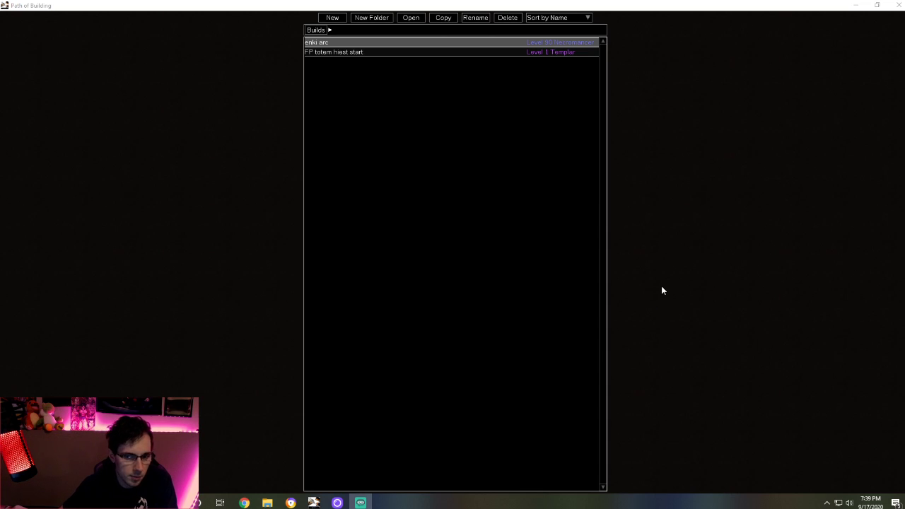
pyautogui.moveTo(665, 180)
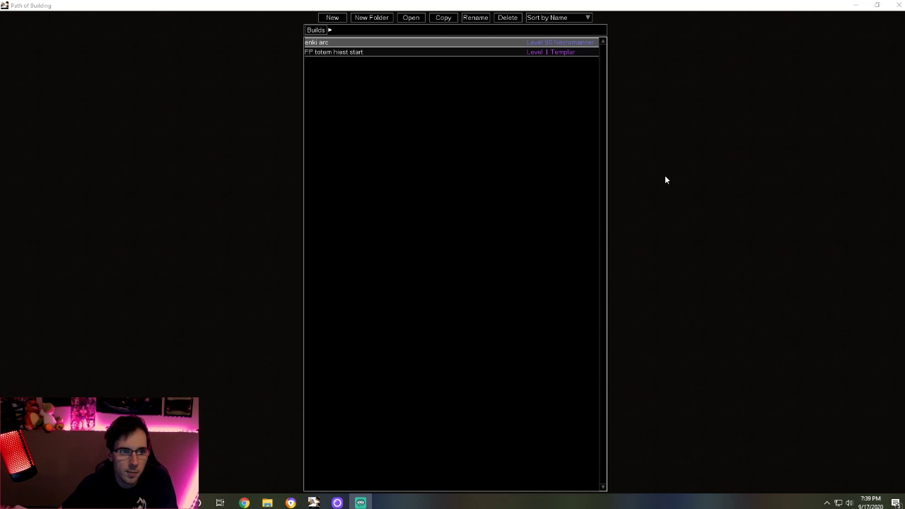
pyautogui.moveTo(661, 145)
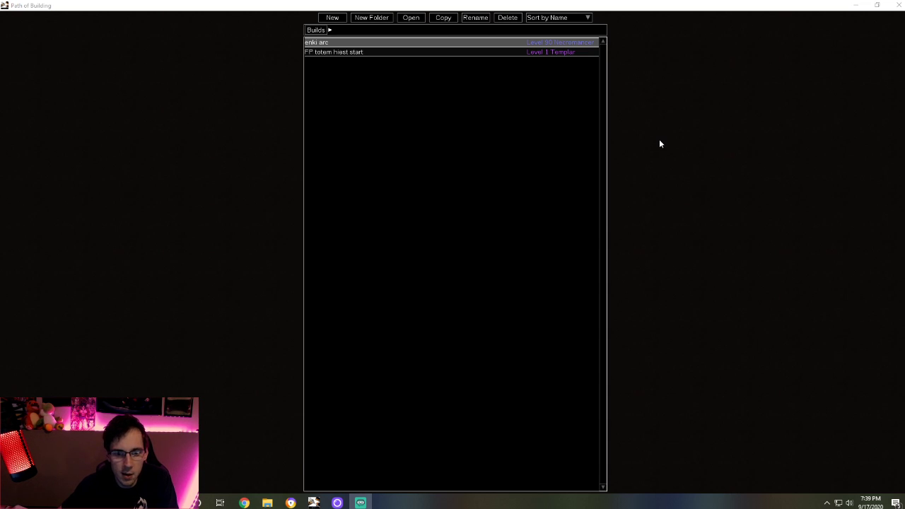
pyautogui.moveTo(663, 171)
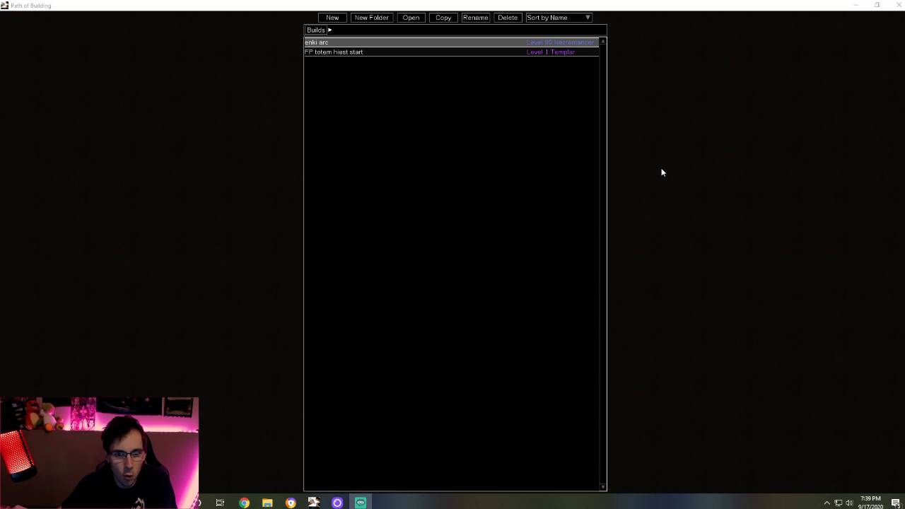
pyautogui.moveTo(728, 154)
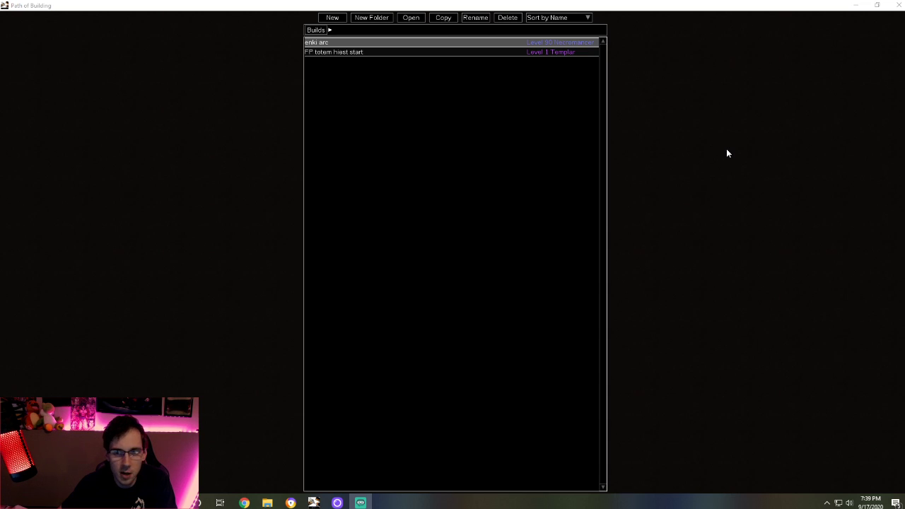
pyautogui.moveTo(796, 188)
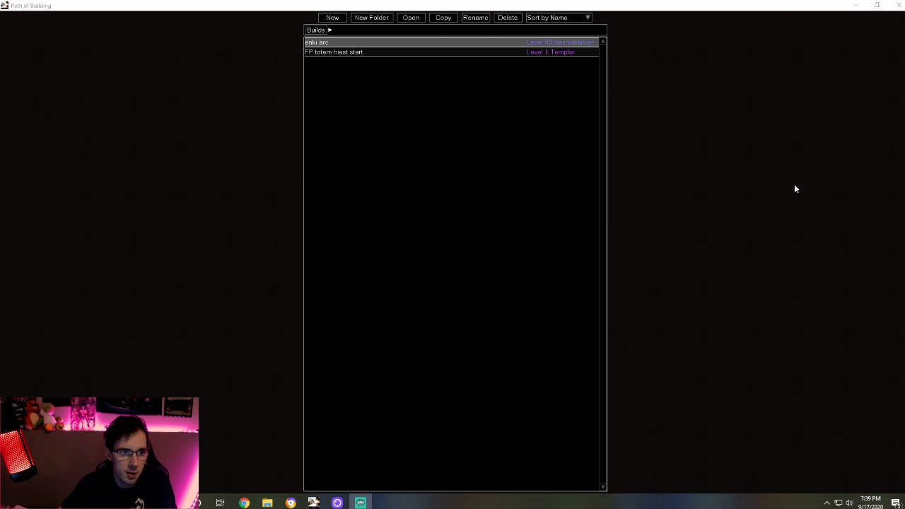
pyautogui.moveTo(801, 198)
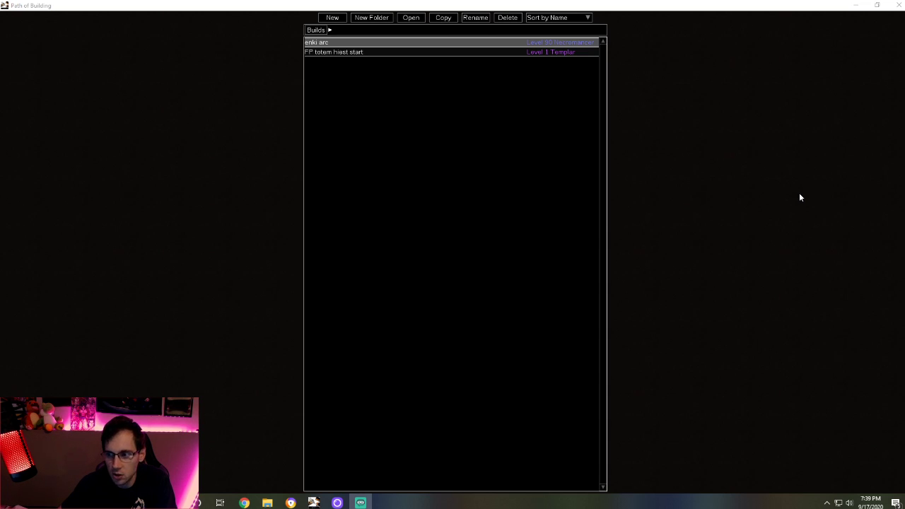
pyautogui.moveTo(711, 278)
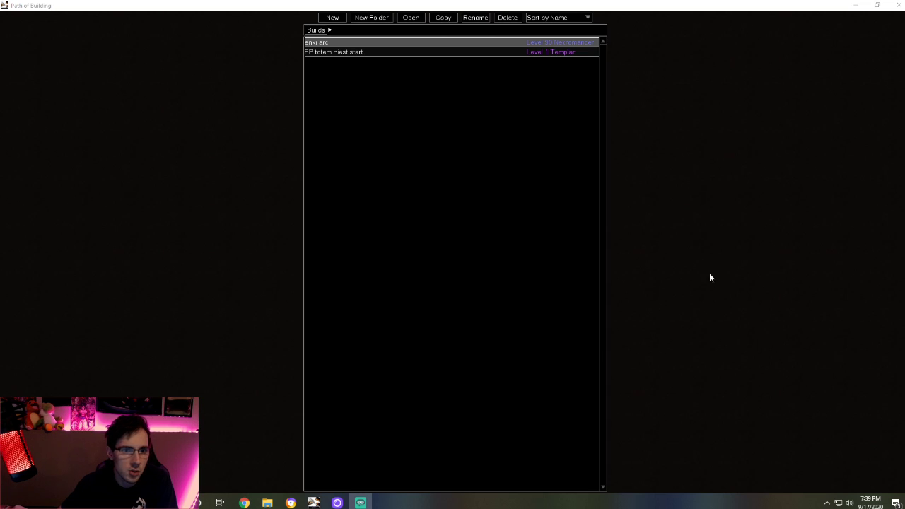
# Open the enki arc build and load its Lv100 /w Cluster Jewels passive tree.
pyautogui.doubleClick(317, 41)
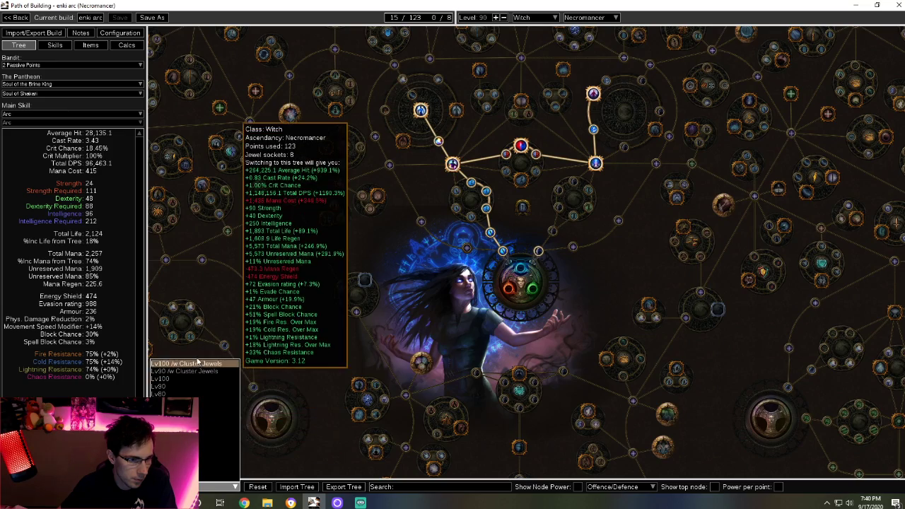
pyautogui.click(192, 363)
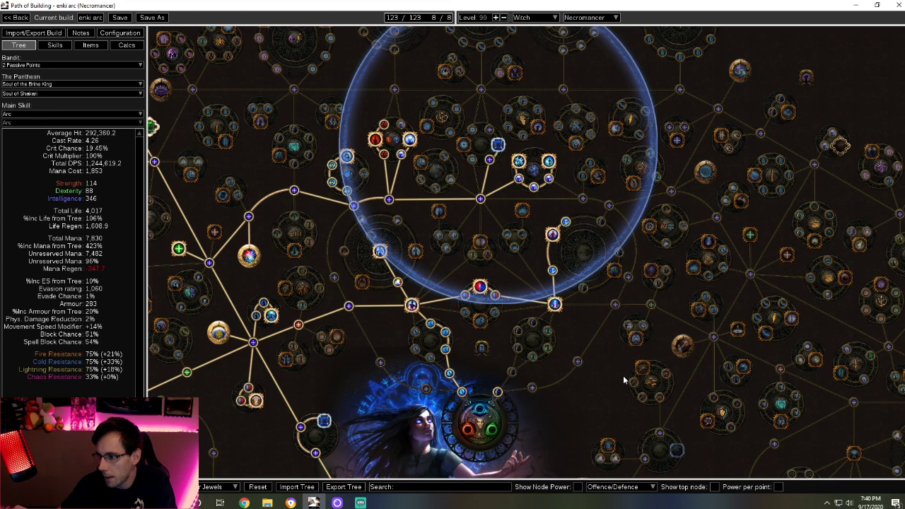
pyautogui.moveTo(574, 348)
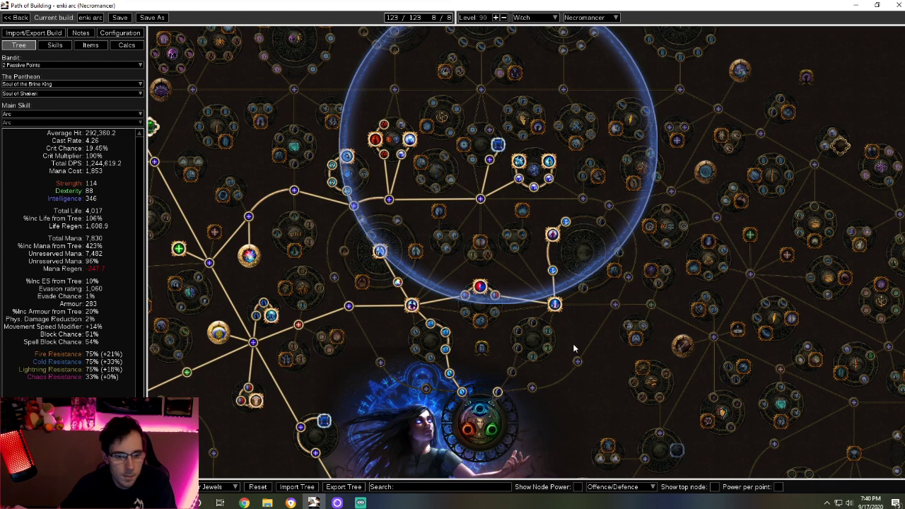
pyautogui.moveTo(597, 391)
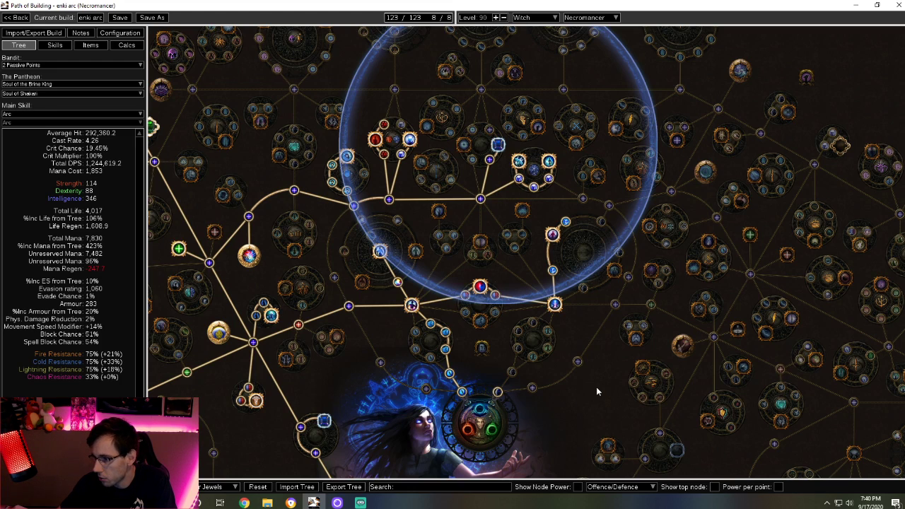
pyautogui.moveTo(573, 386)
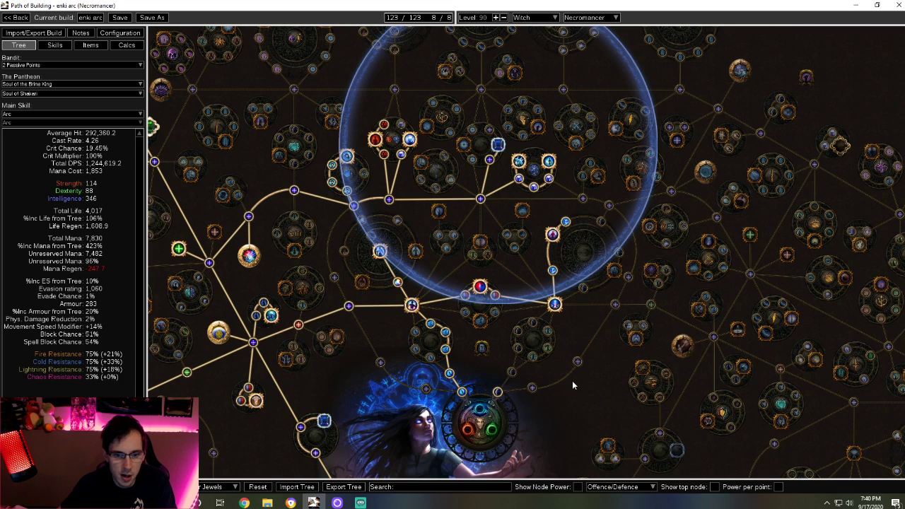
pyautogui.moveTo(585, 331)
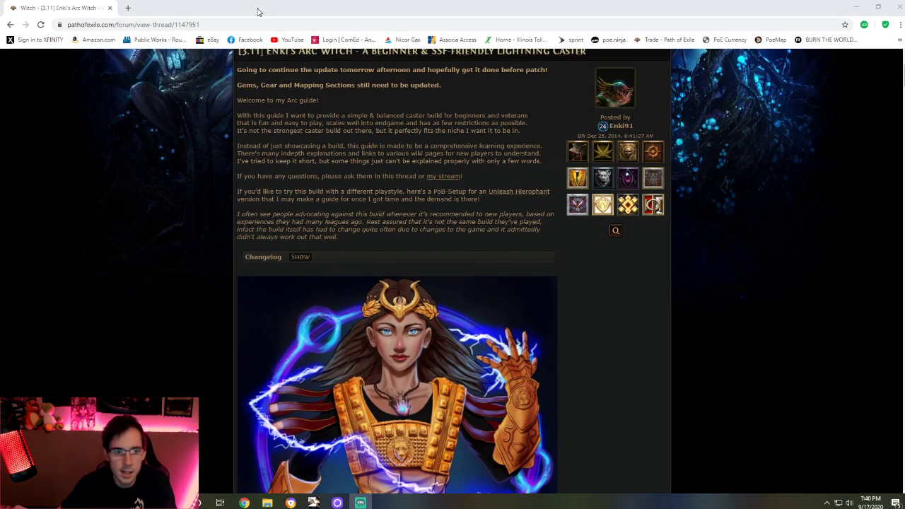
# Scroll through Enki's Arc Witch forum thread down to the guide's spoiler sections.
pyautogui.scroll(3)
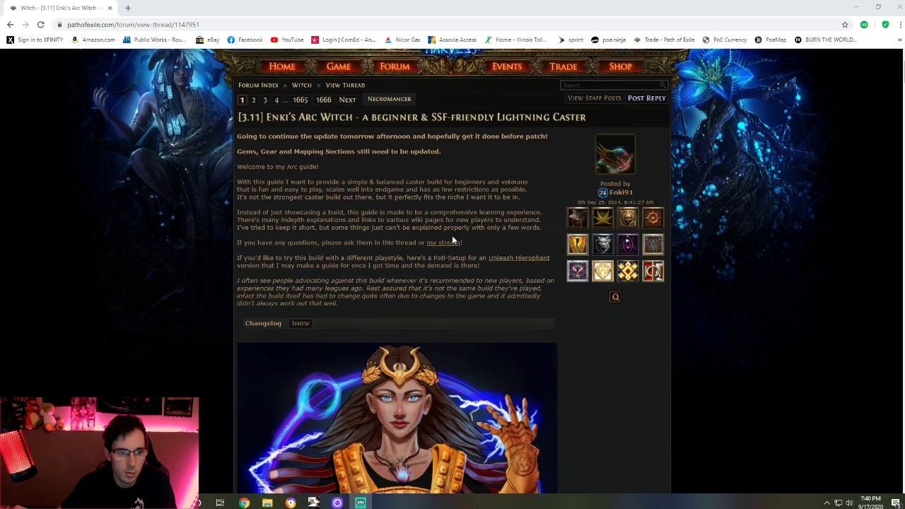
pyautogui.scroll(3)
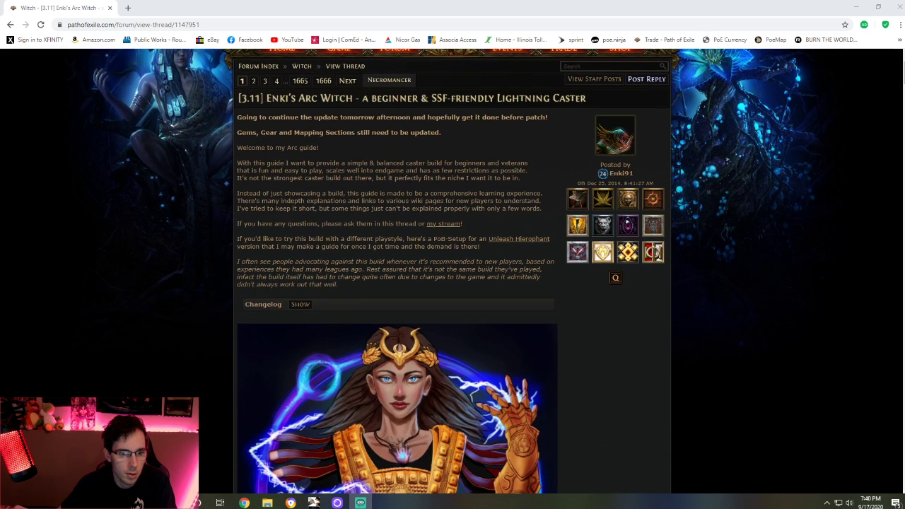
pyautogui.scroll(-3)
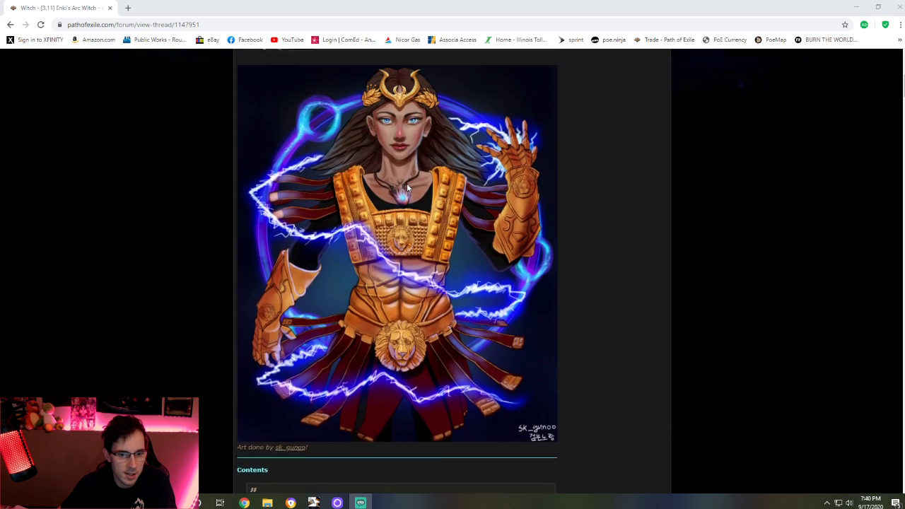
pyautogui.scroll(3)
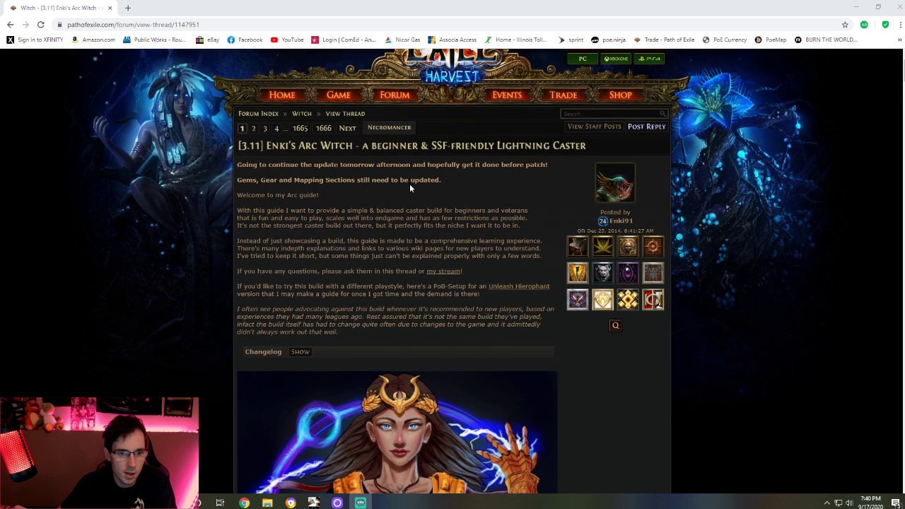
pyautogui.moveTo(545, 408)
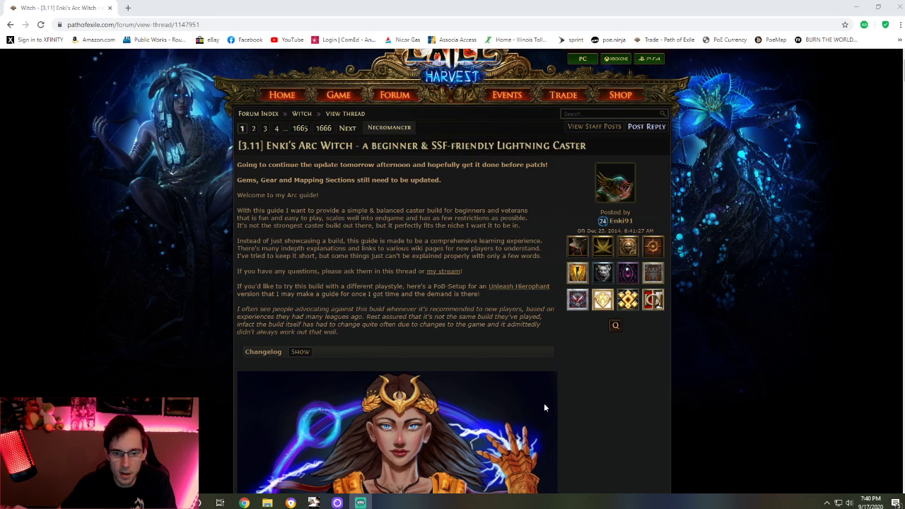
pyautogui.moveTo(563, 387)
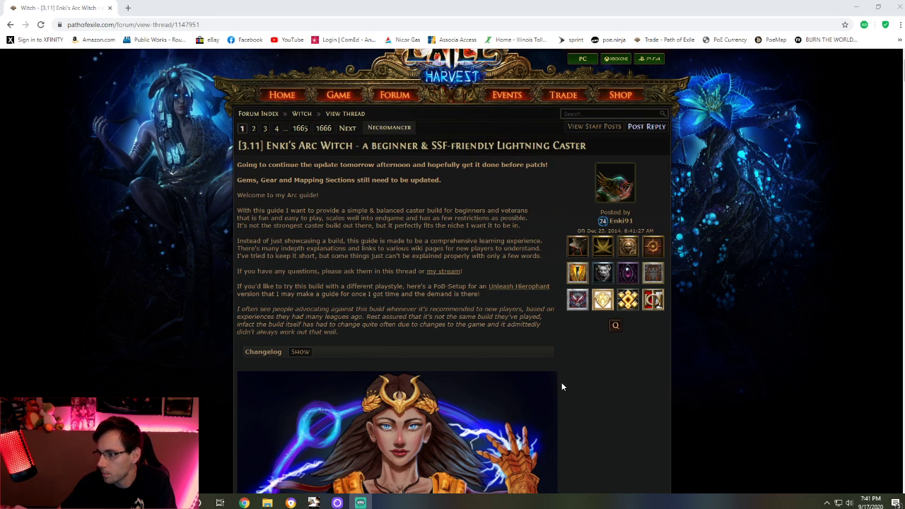
pyautogui.moveTo(376, 281)
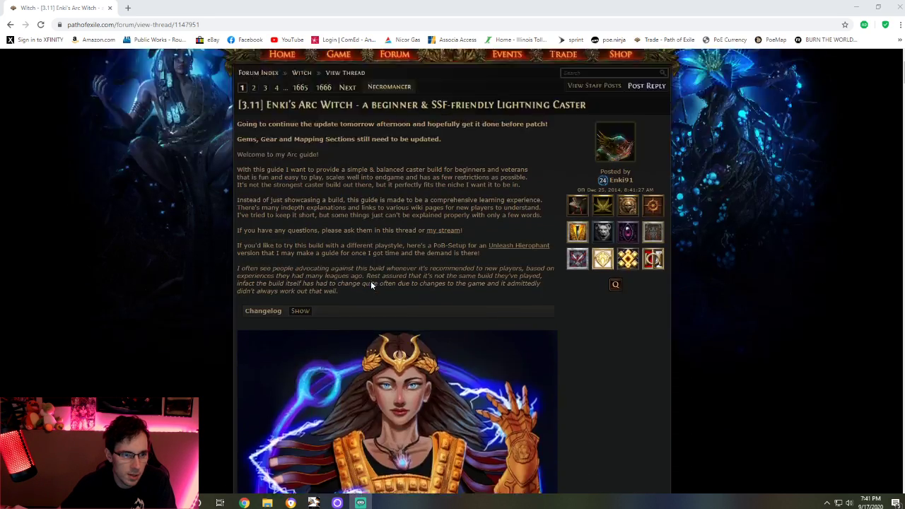
pyautogui.scroll(-3)
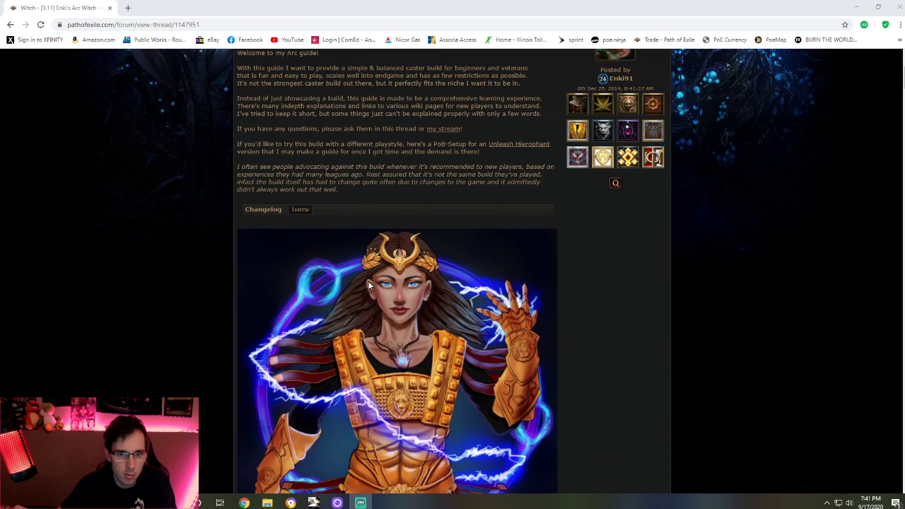
pyautogui.scroll(-3)
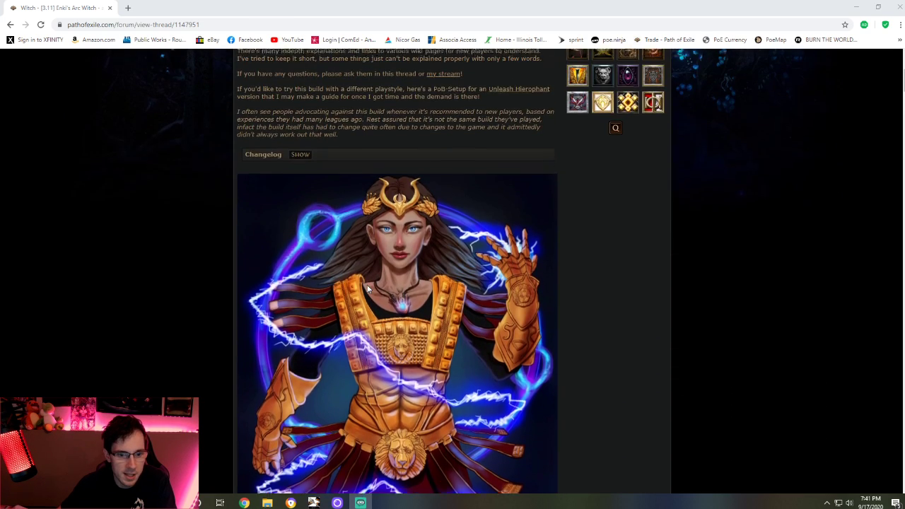
pyautogui.scroll(-3)
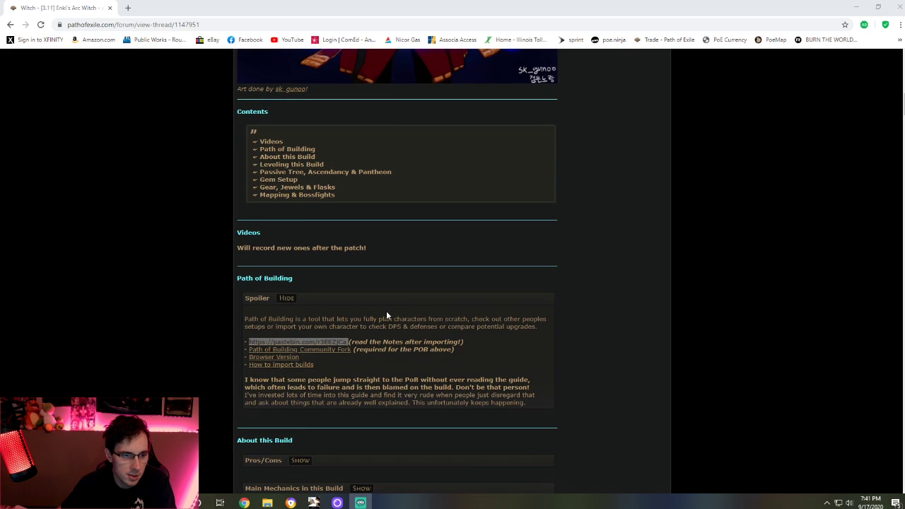
pyautogui.moveTo(399, 313)
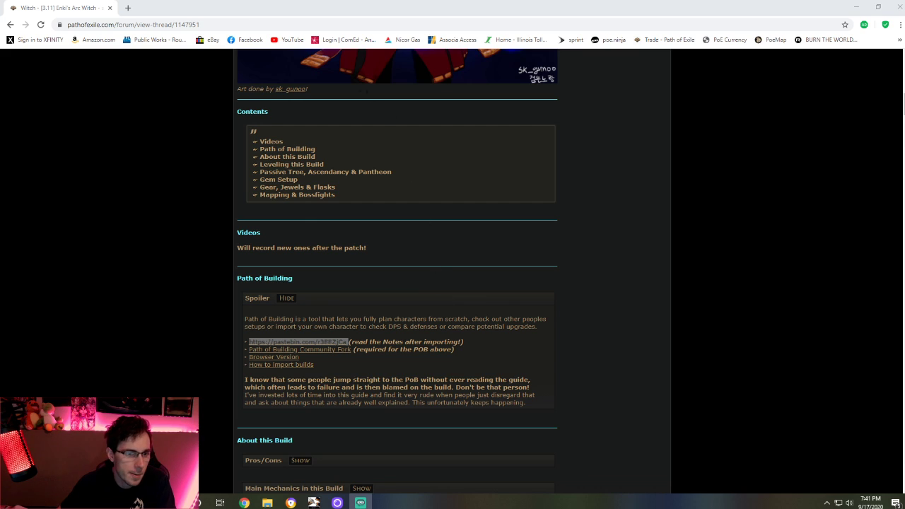
# Expand the Passive Tree, Ascendancy & Pantheon spoiler and read its notes.
pyautogui.scroll(-3)
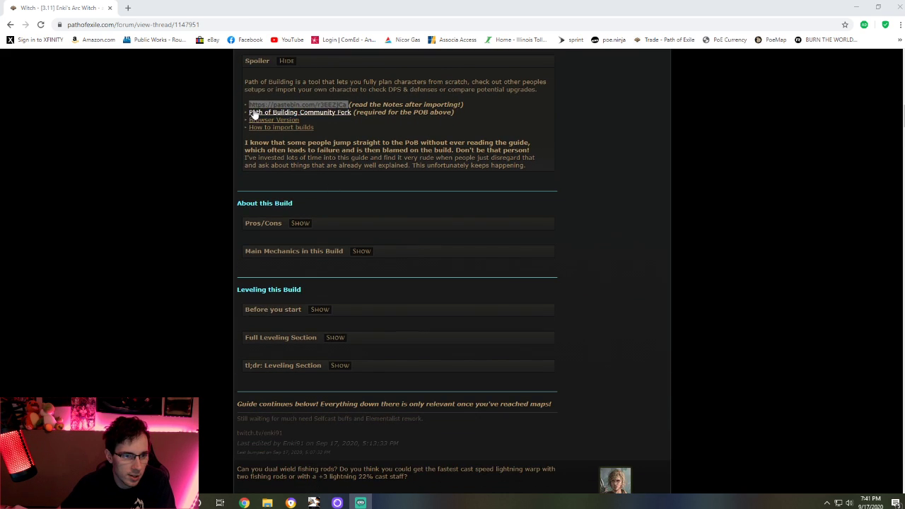
pyautogui.scroll(-3)
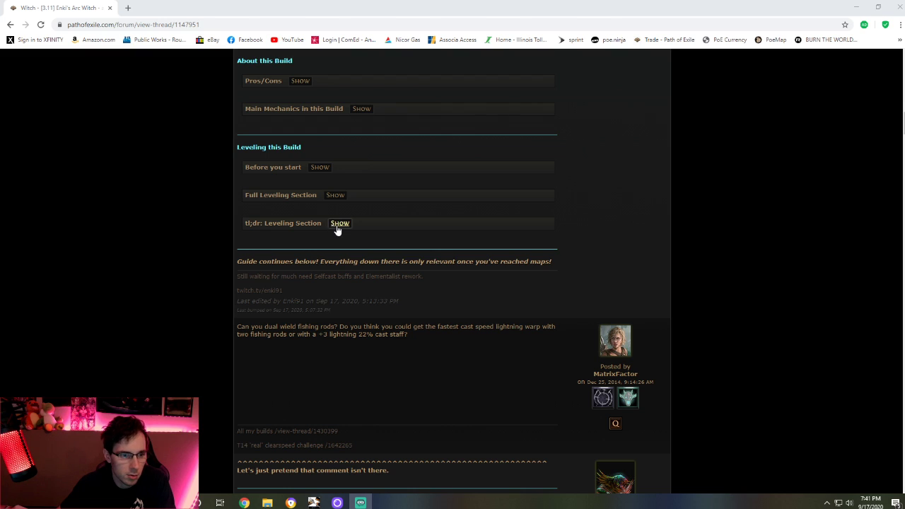
pyautogui.scroll(-3)
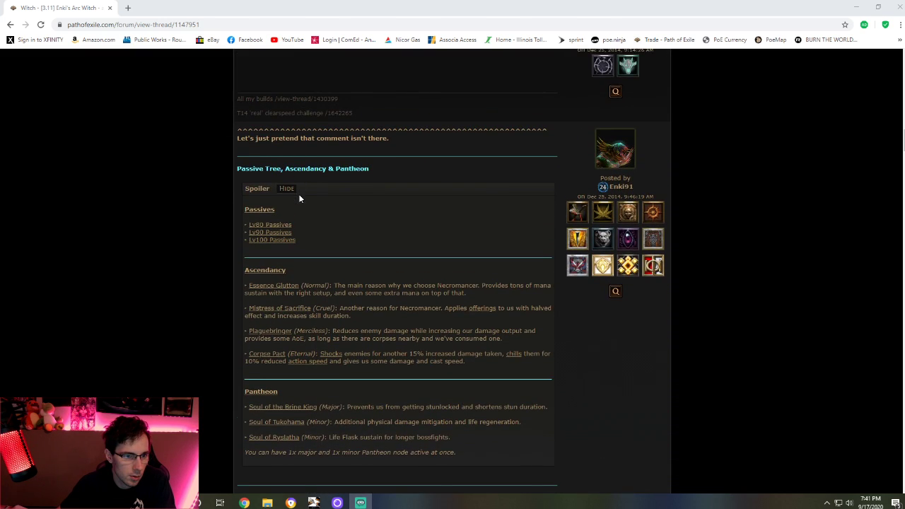
pyautogui.click(286, 188)
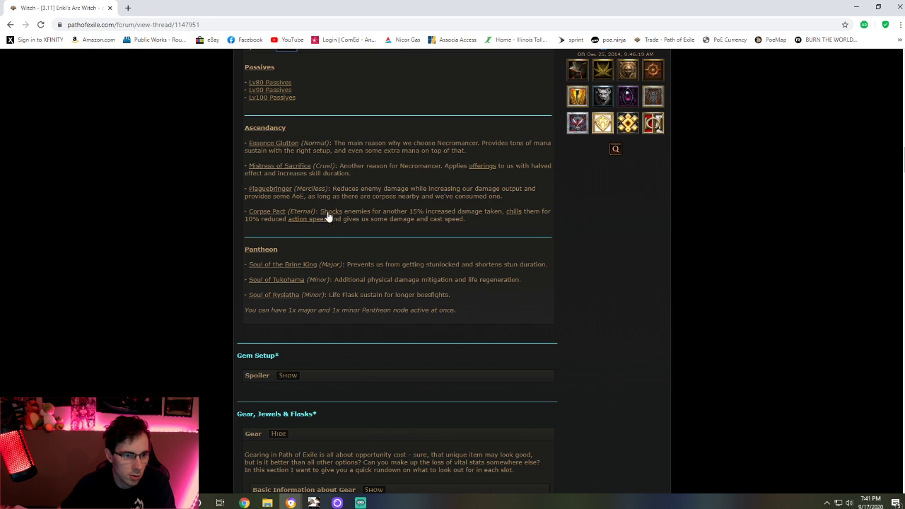
pyautogui.moveTo(317, 291)
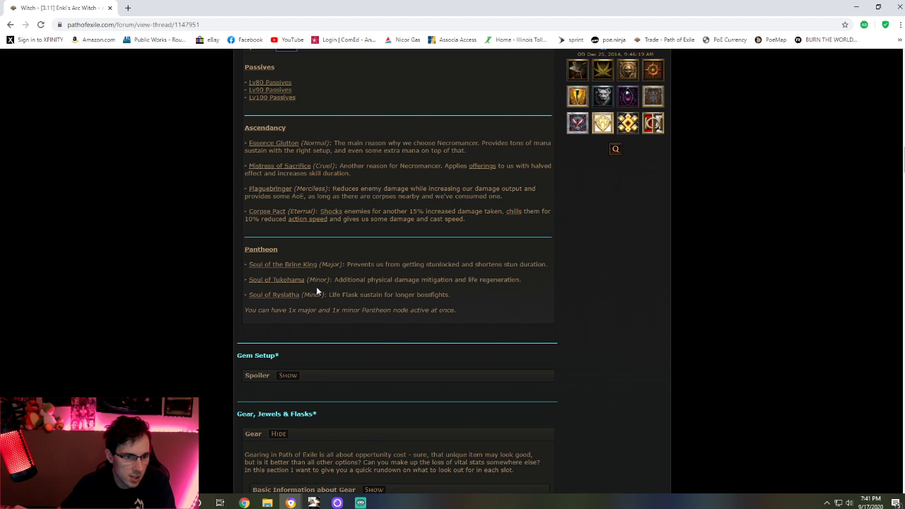
pyautogui.scroll(3)
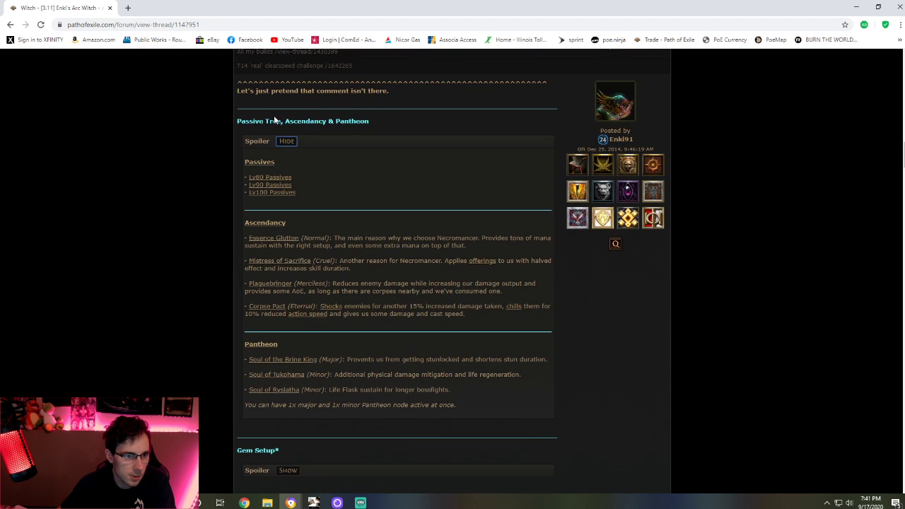
# Collapse the passive tree section and open the guide's Gear section.
pyautogui.click(287, 140)
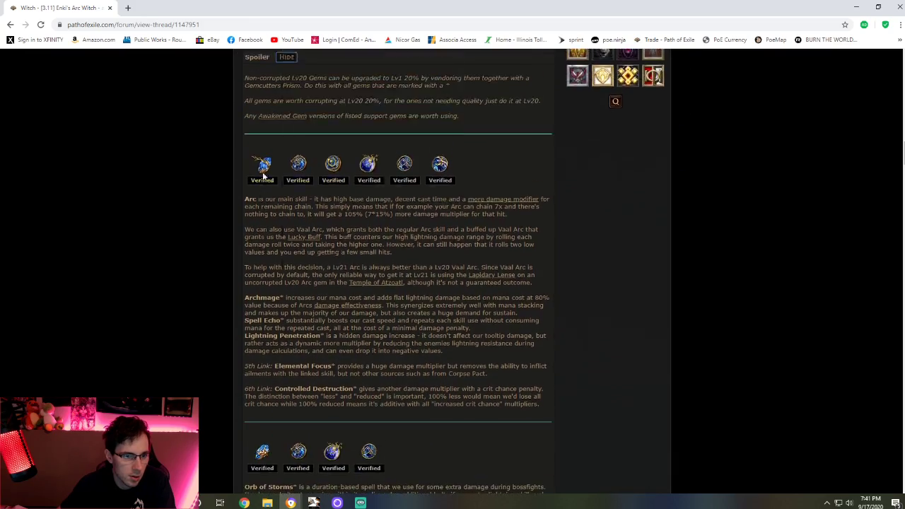
pyautogui.scroll(-3)
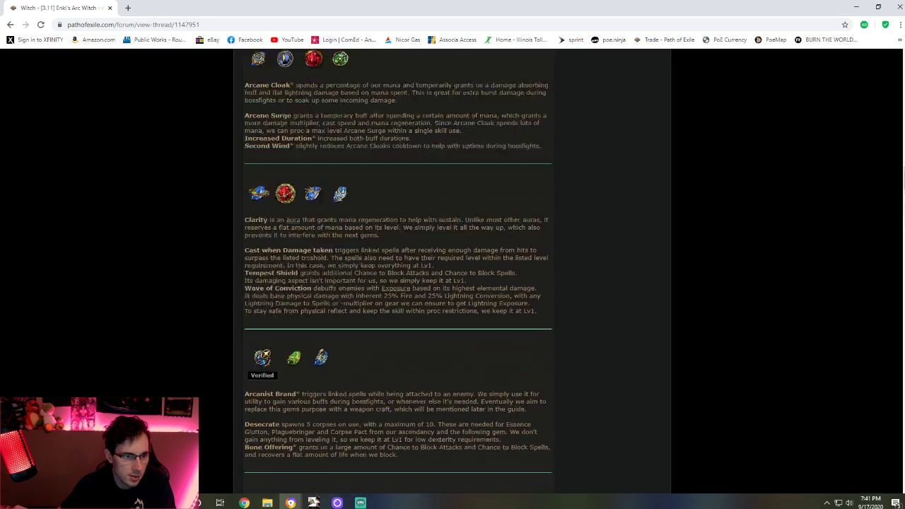
pyautogui.scroll(3)
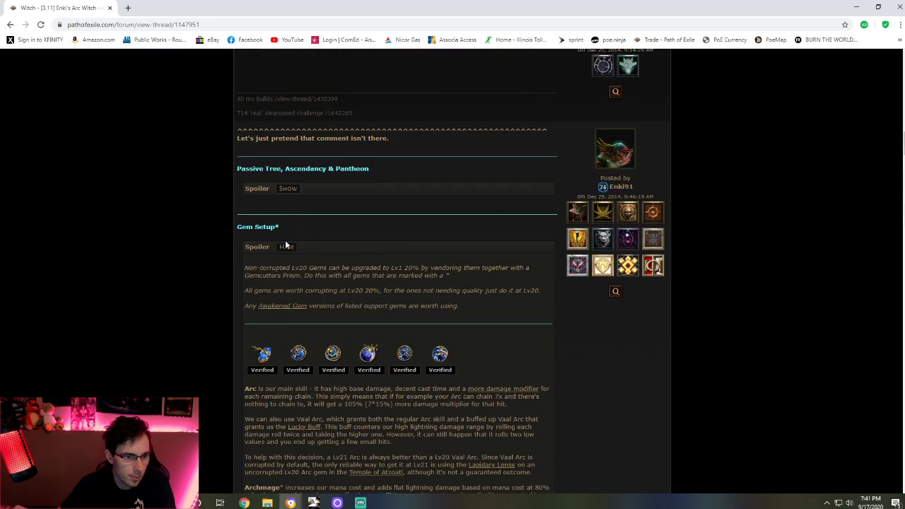
pyautogui.scroll(-3)
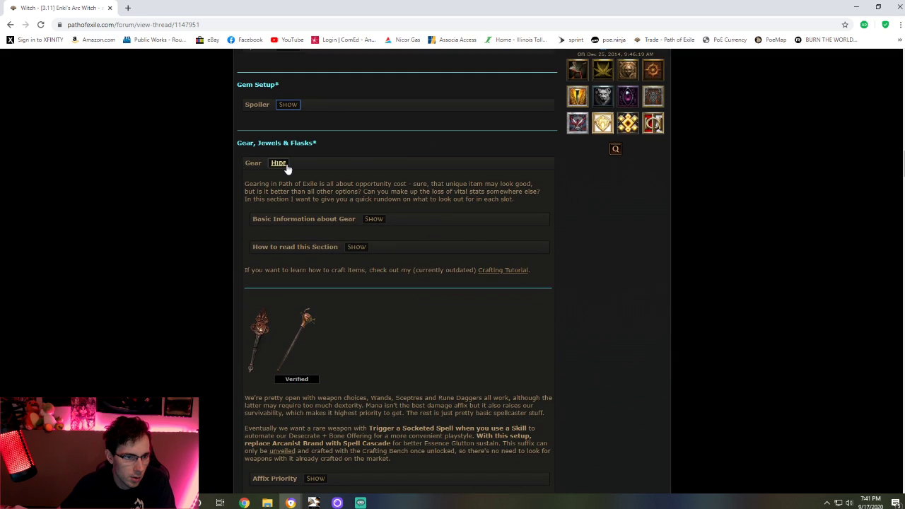
pyautogui.click(279, 163)
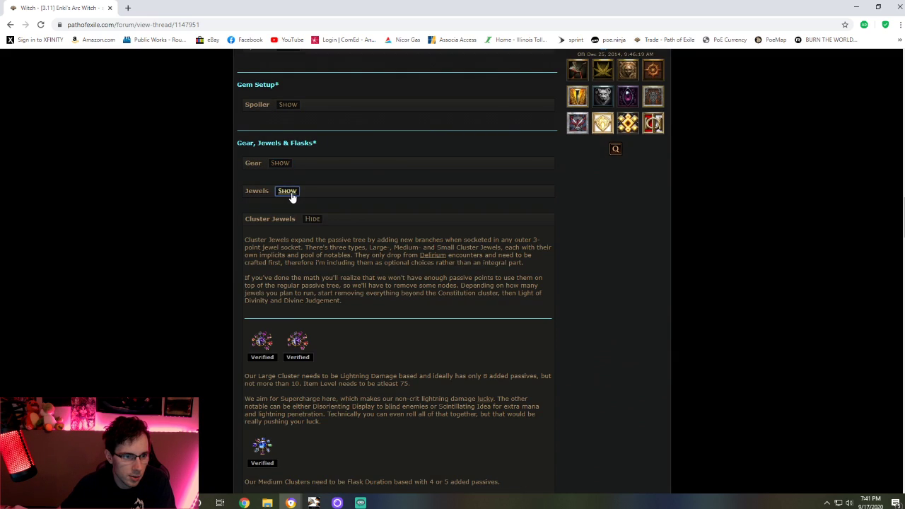
pyautogui.click(280, 163)
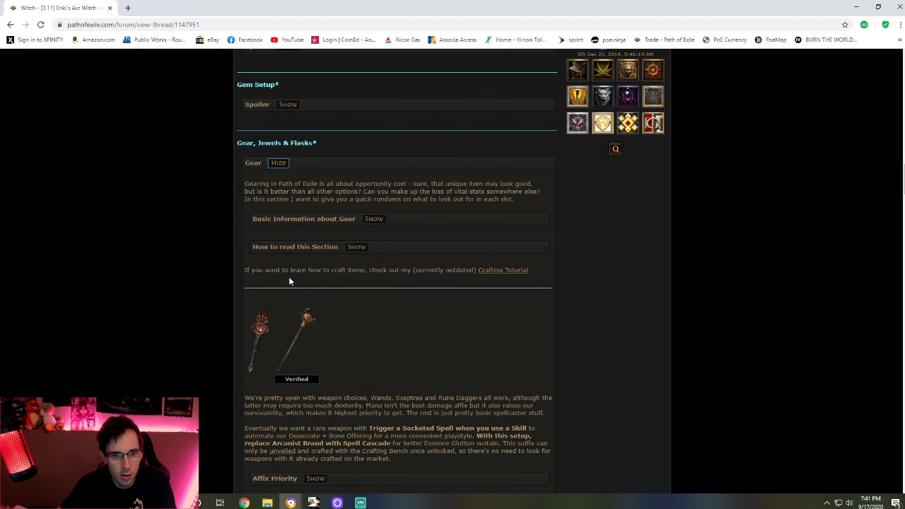
# Read through the weapon, armour, jewellery and belt recommendations down to Mapping & Bossfights.
pyautogui.scroll(-3)
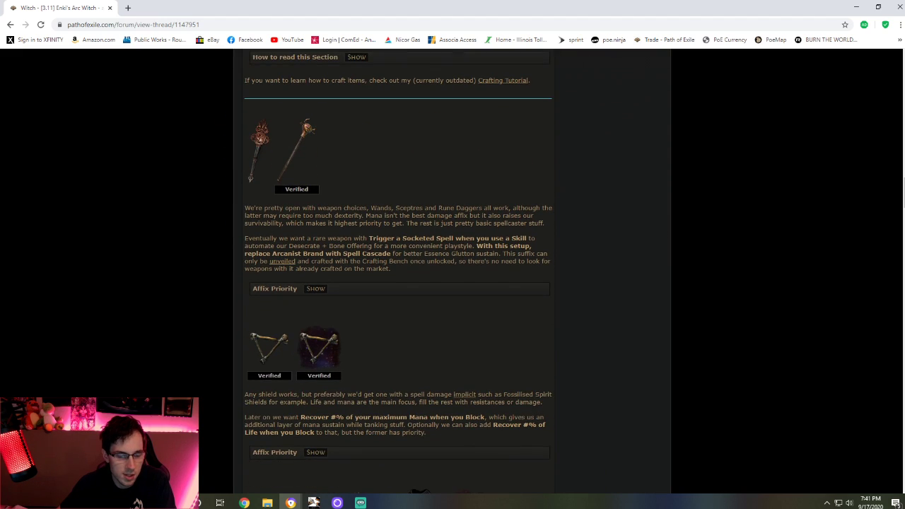
pyautogui.moveTo(260, 143)
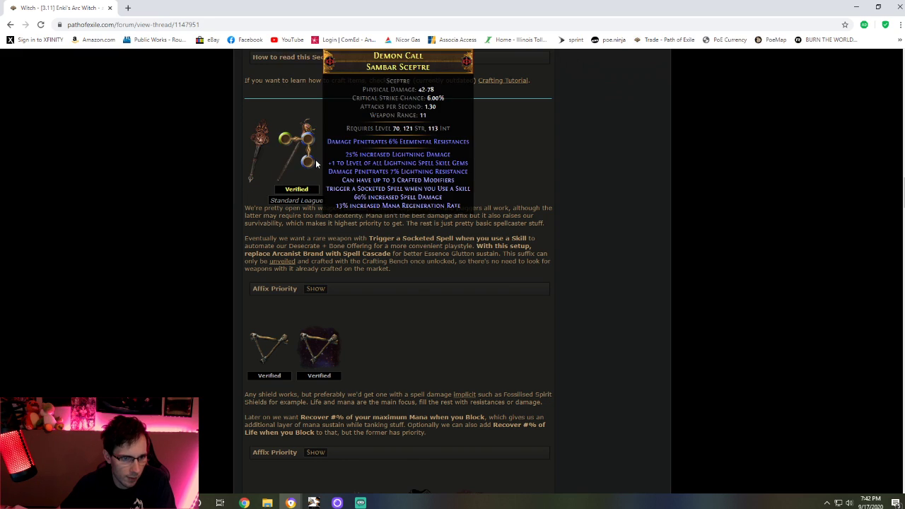
pyautogui.moveTo(304, 166)
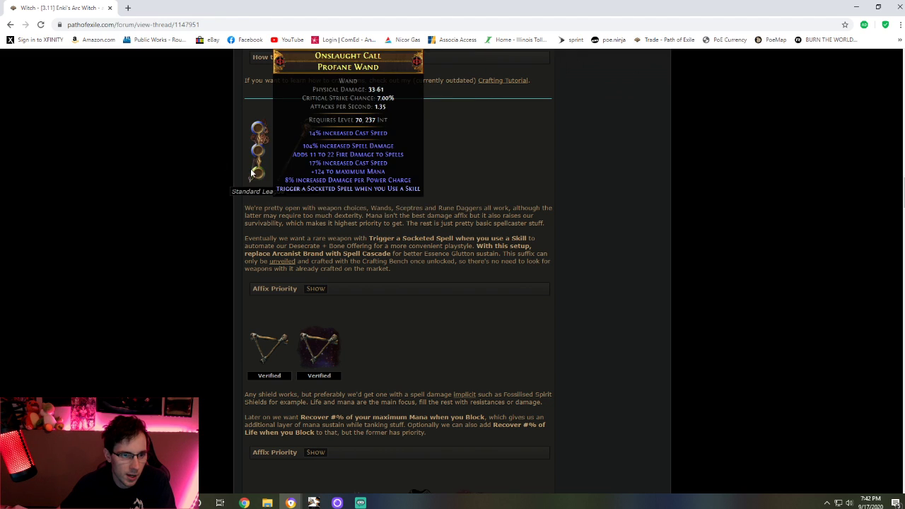
pyautogui.scroll(-3)
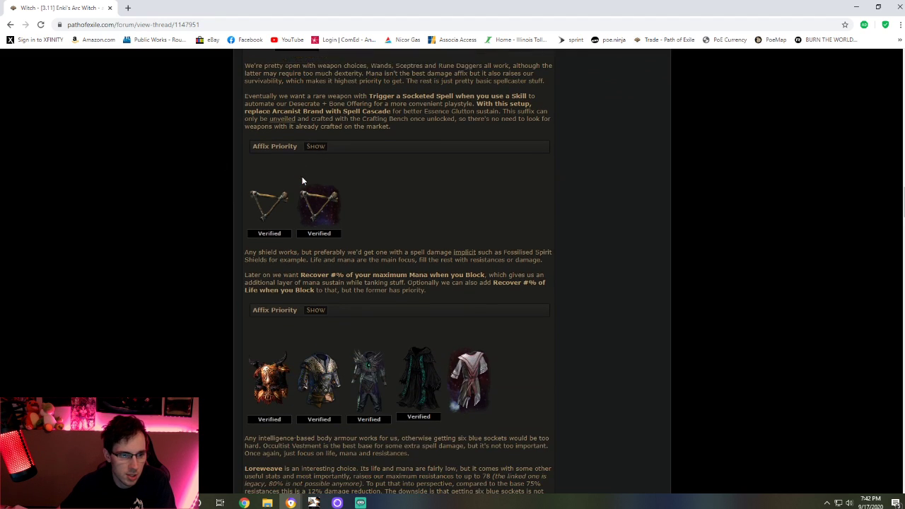
pyautogui.scroll(-3)
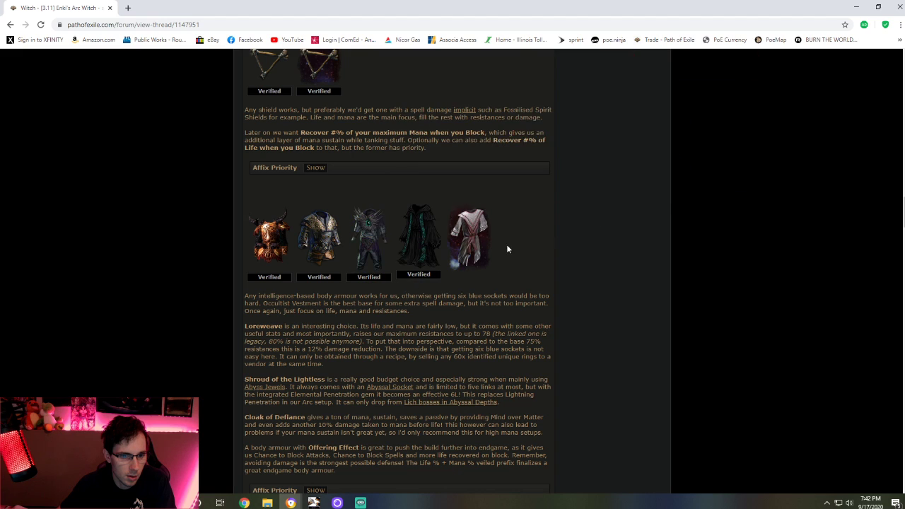
pyautogui.moveTo(269, 237)
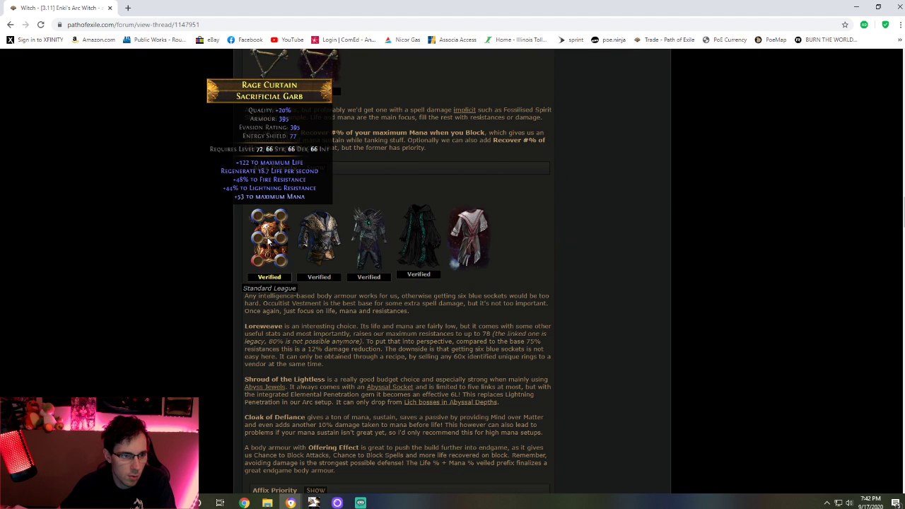
pyautogui.scroll(-3)
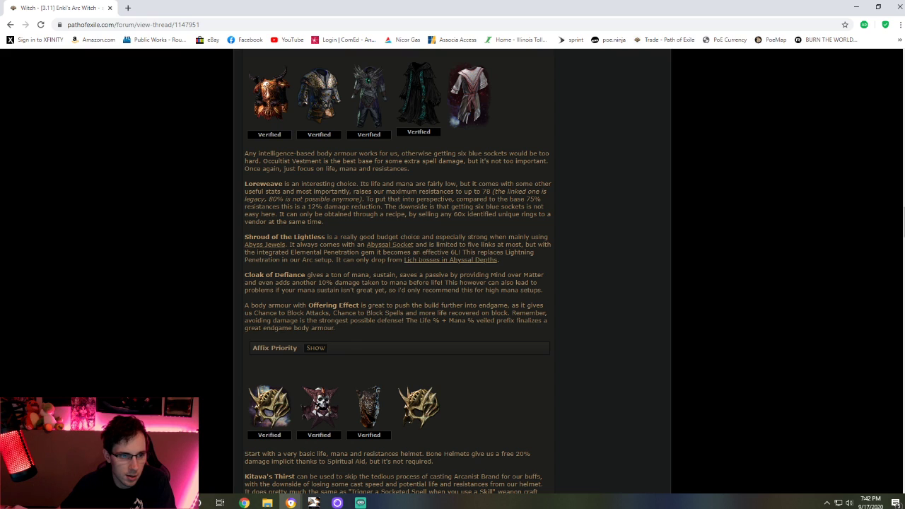
pyautogui.scroll(-3)
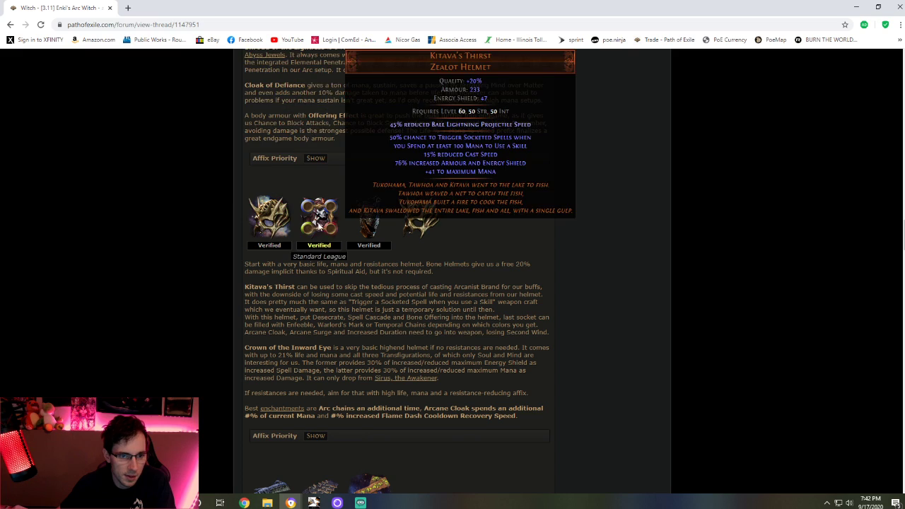
pyautogui.moveTo(368, 216)
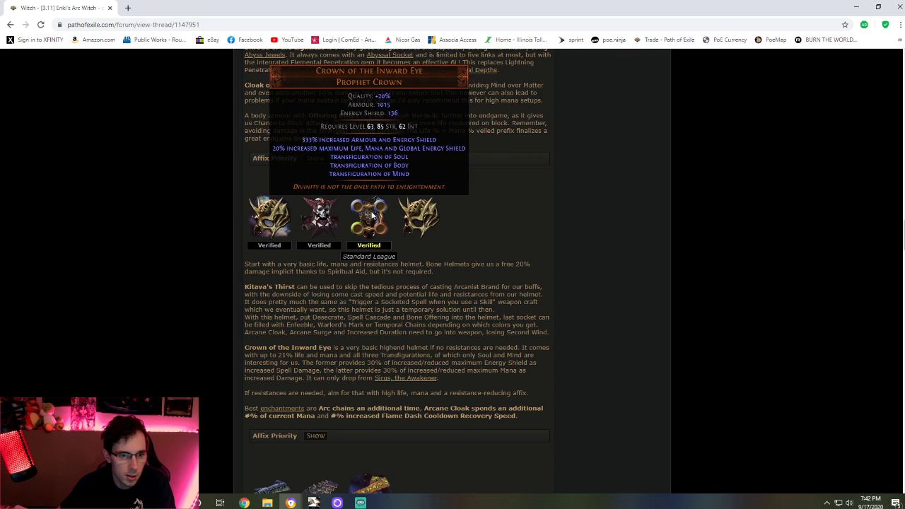
pyautogui.moveTo(270, 217)
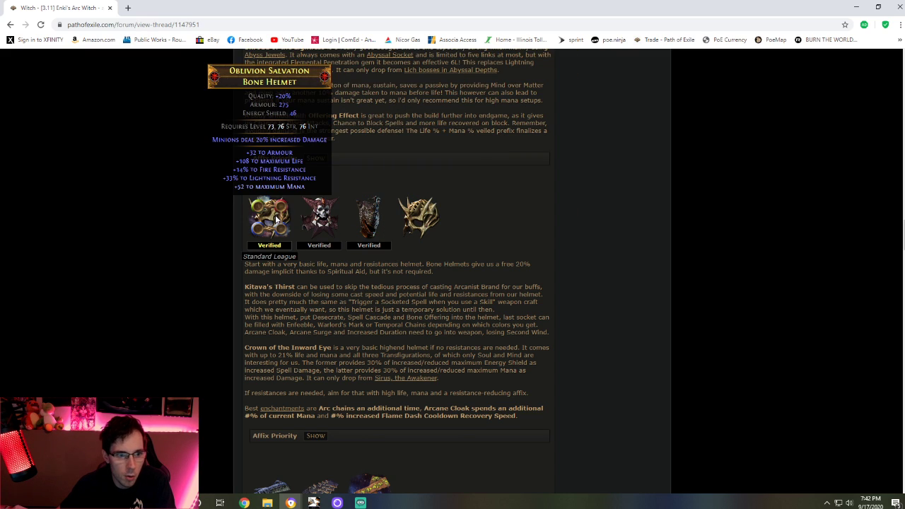
pyautogui.scroll(-3)
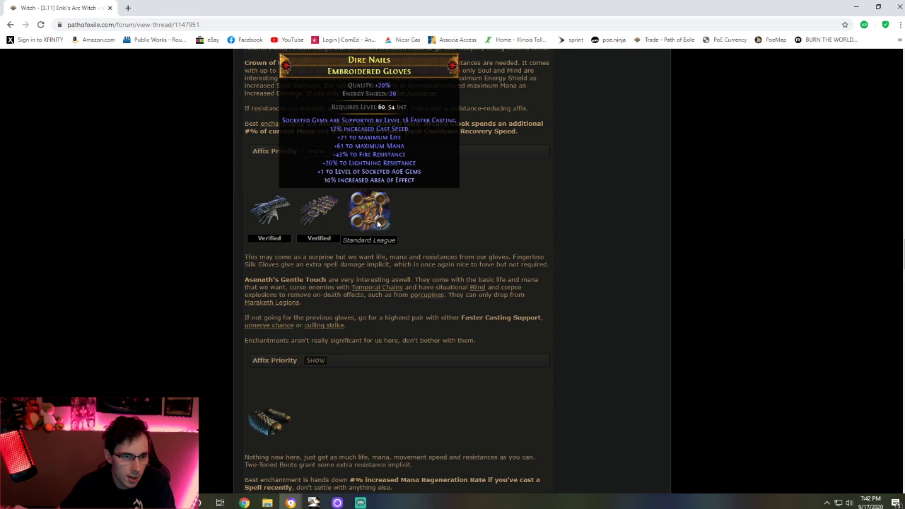
pyautogui.scroll(-3)
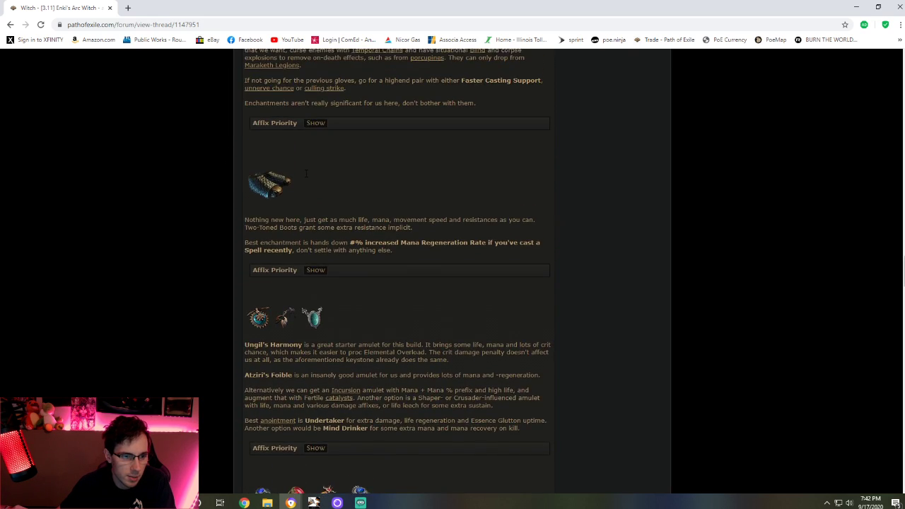
pyautogui.scroll(-3)
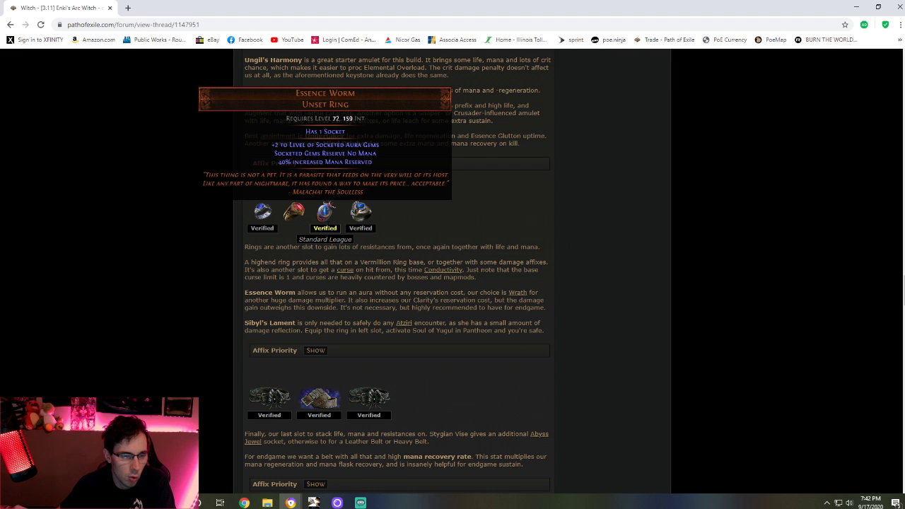
pyautogui.scroll(-3)
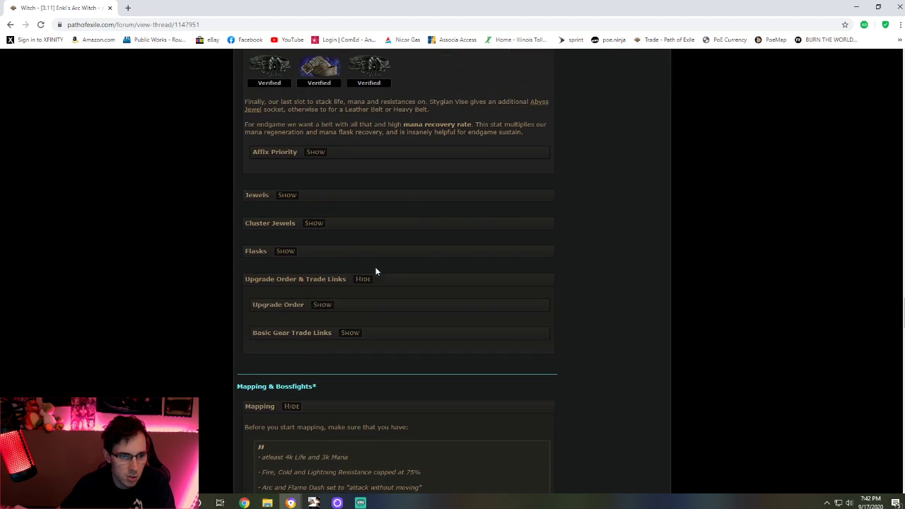
# Expand the Jewels section, review the Watcher's Eye jewel, then collapse it again.
pyautogui.click(287, 195)
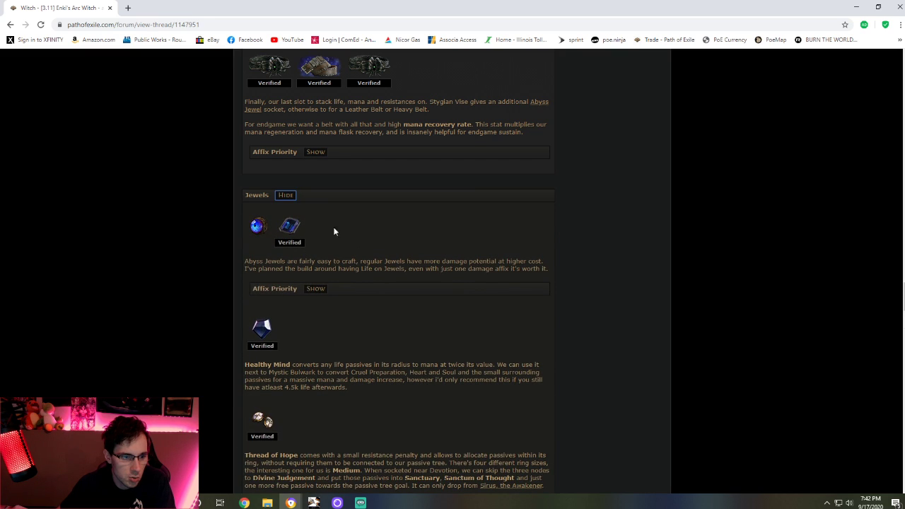
pyautogui.scroll(-3)
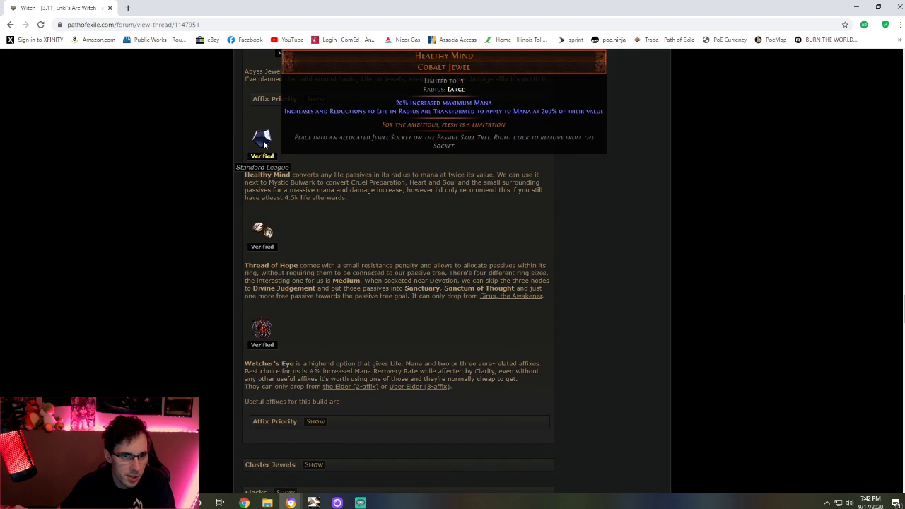
pyautogui.scroll(-3)
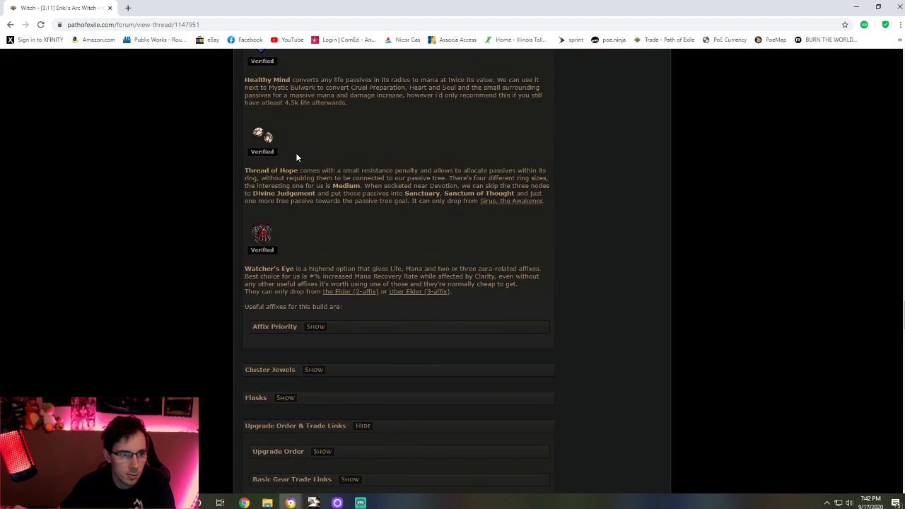
pyautogui.moveTo(262, 138)
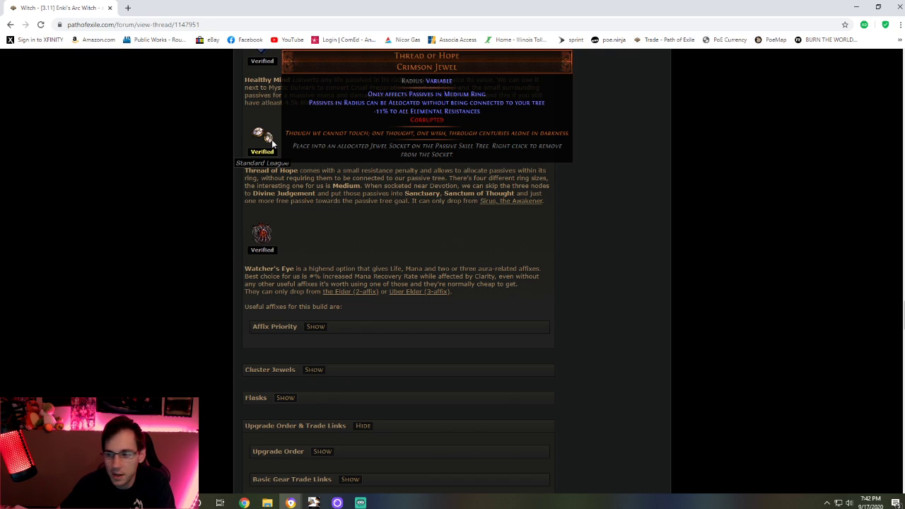
pyautogui.moveTo(283, 248)
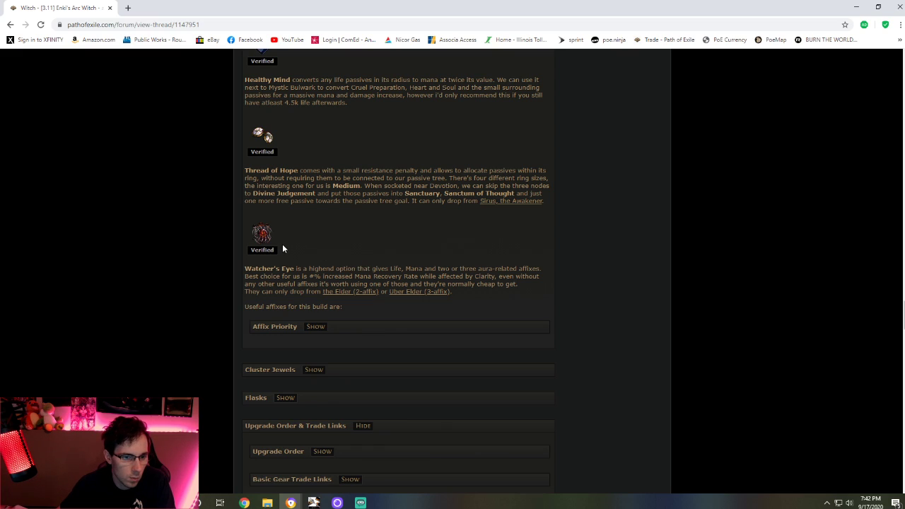
pyautogui.moveTo(262, 234)
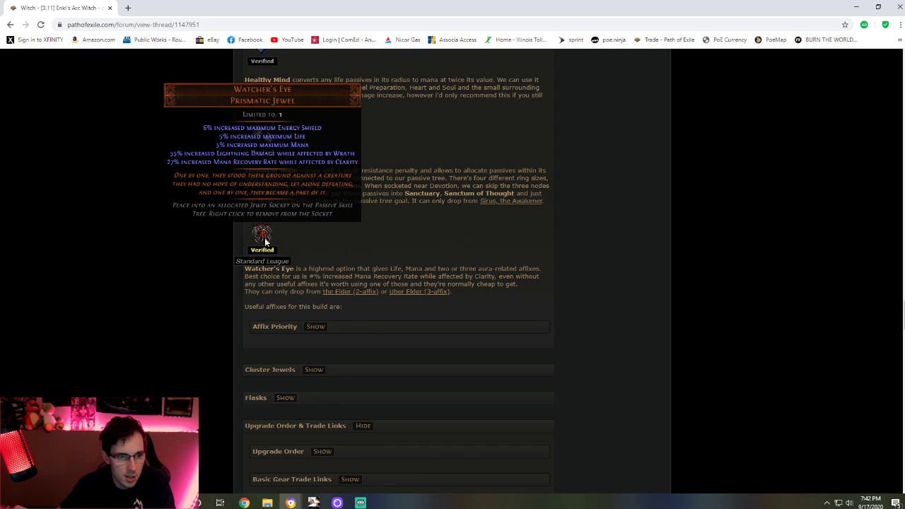
pyautogui.moveTo(262, 232)
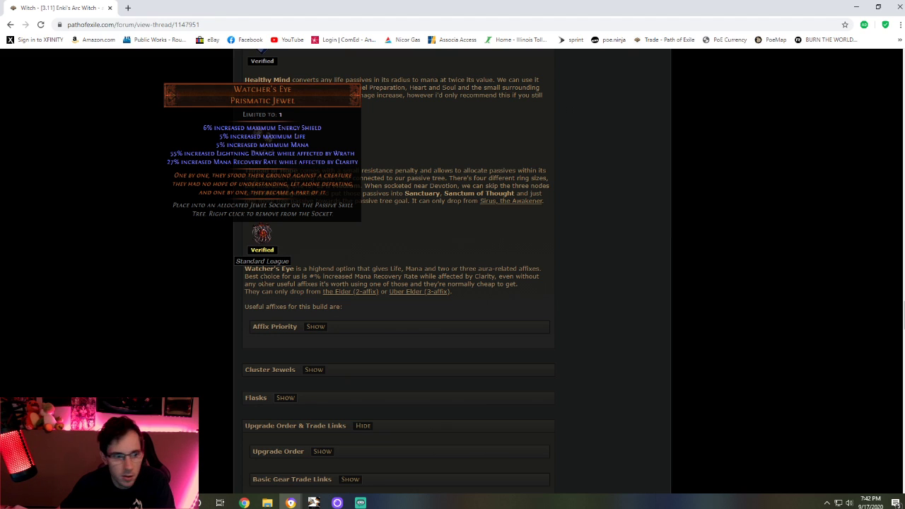
pyautogui.click(316, 326)
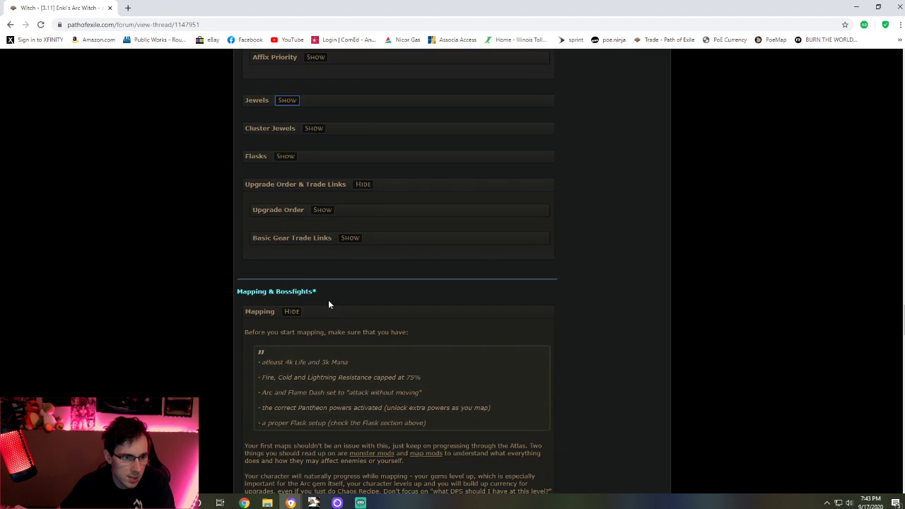
pyautogui.moveTo(339, 182)
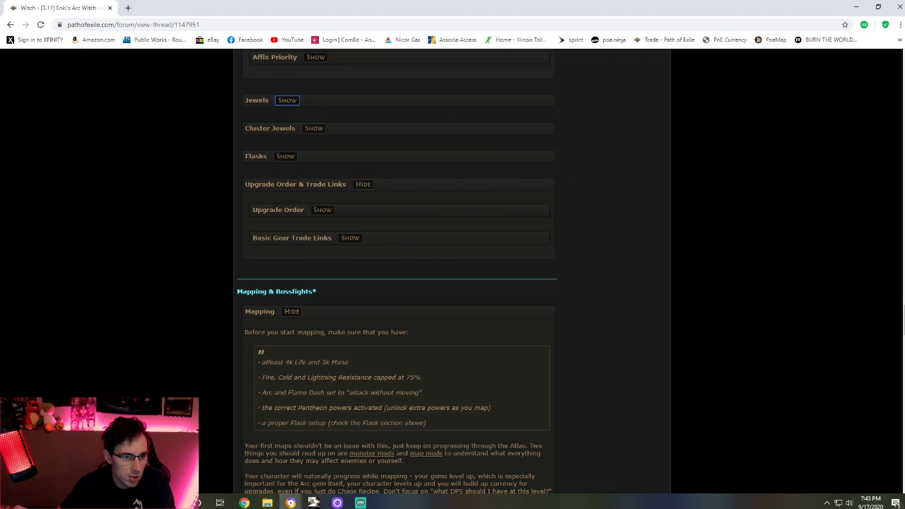
# Expand the Upgrade Order and Bossfights sections and scroll toward the thread replies.
pyautogui.click(322, 210)
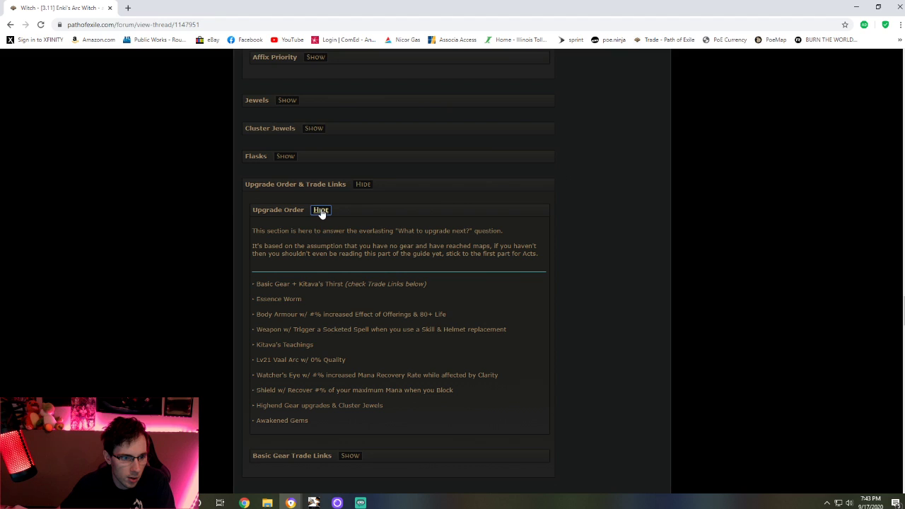
pyautogui.click(321, 210)
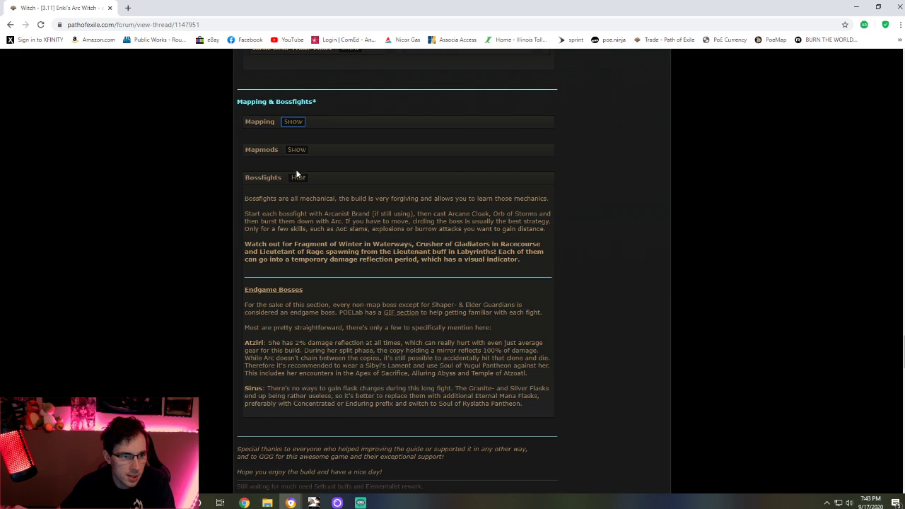
pyautogui.scroll(-3)
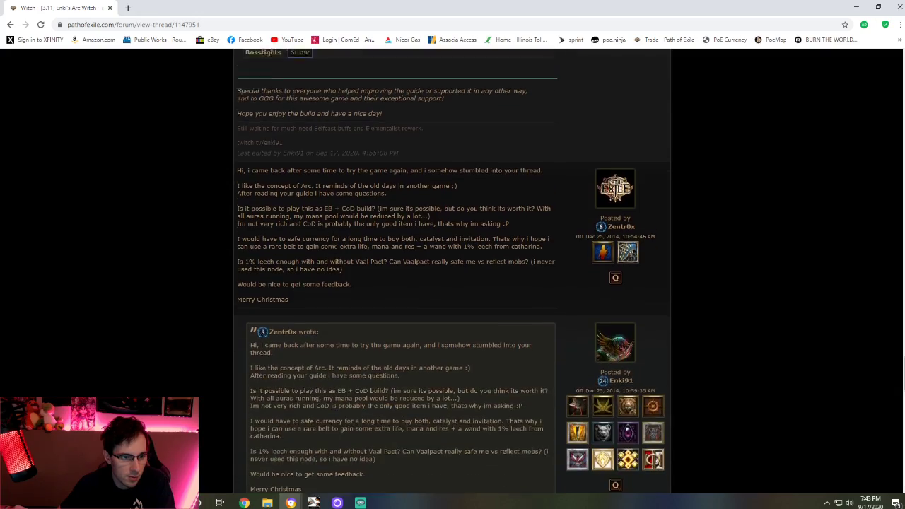
pyautogui.scroll(3)
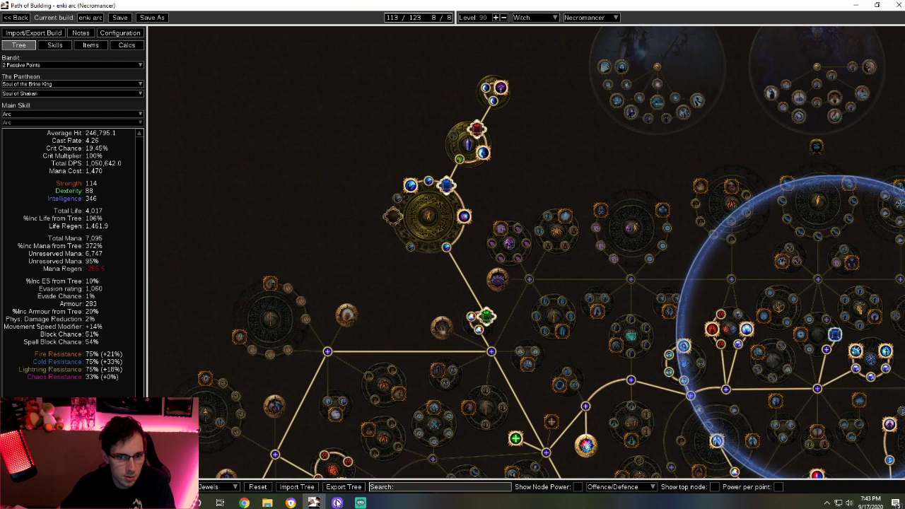
# Allocate the unallocated cluster so the enki arc tree uses all 123 points.
pyautogui.click(279, 218)
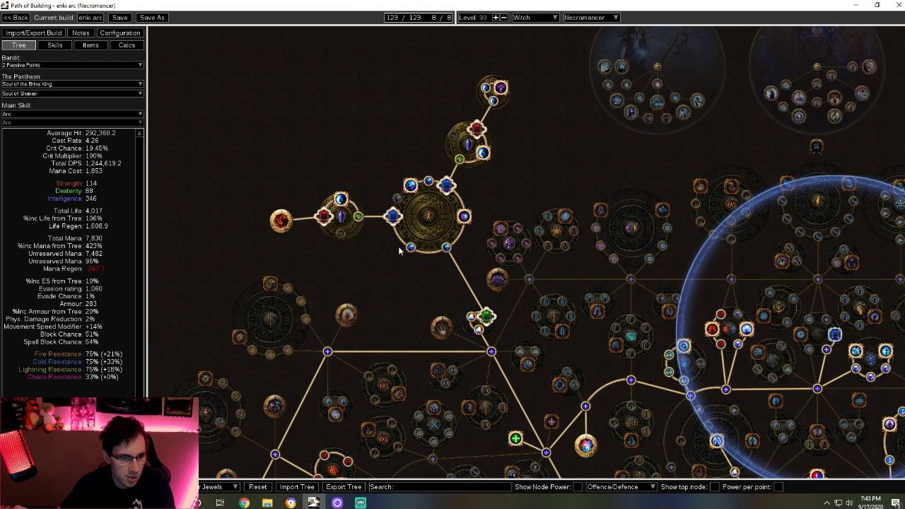
pyautogui.moveTo(435, 289)
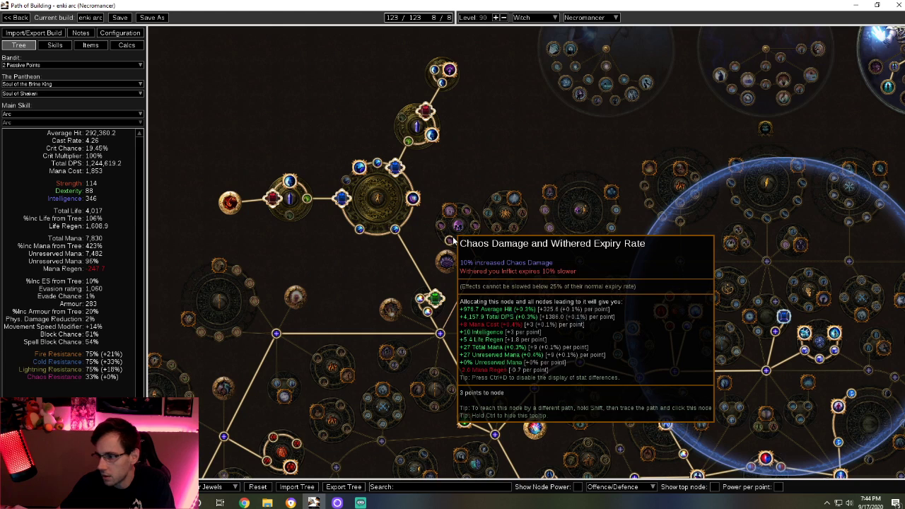
pyautogui.moveTo(228, 200)
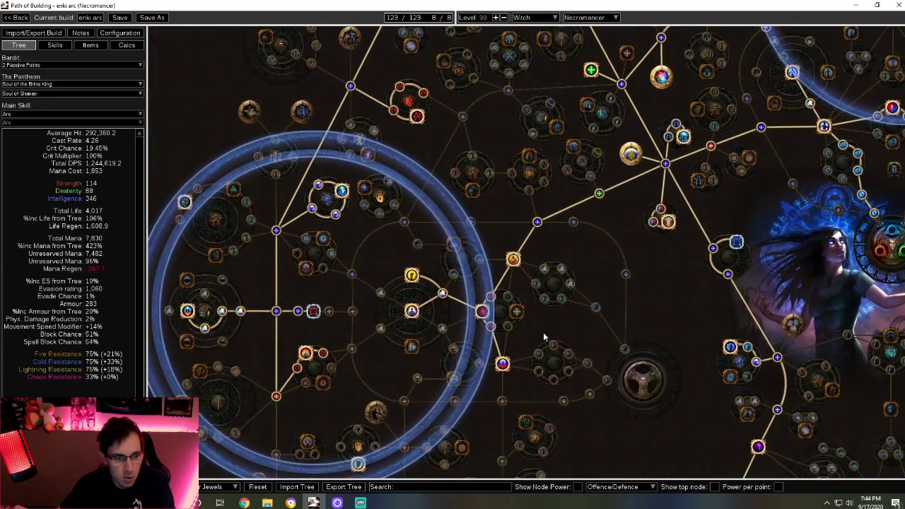
pyautogui.moveTo(551, 322)
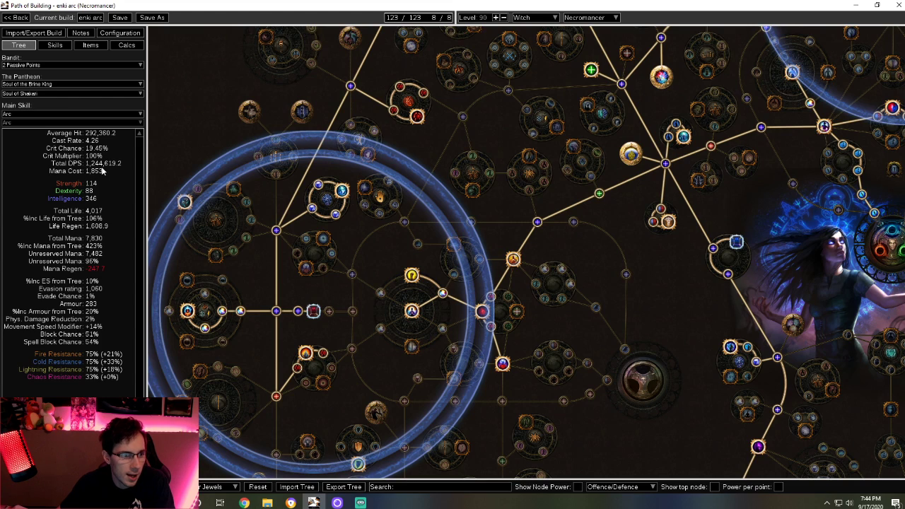
pyautogui.moveTo(175, 281)
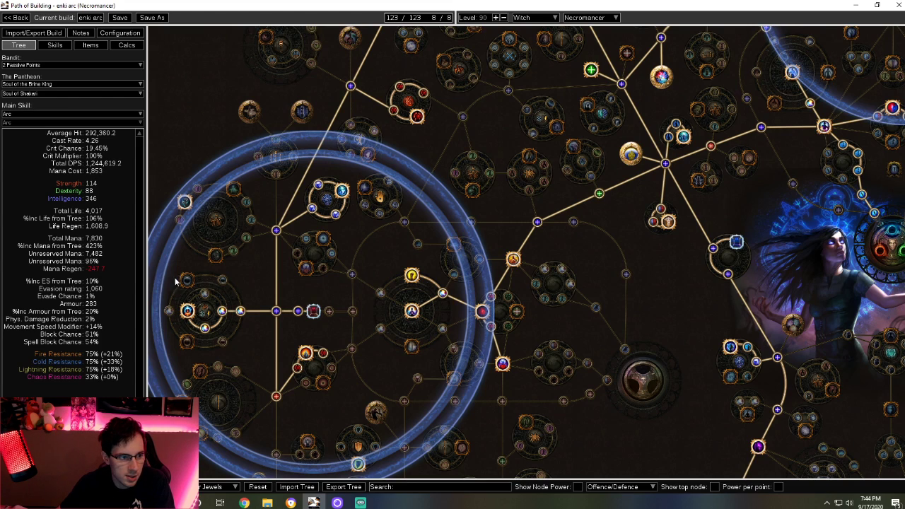
pyautogui.moveTo(670, 284)
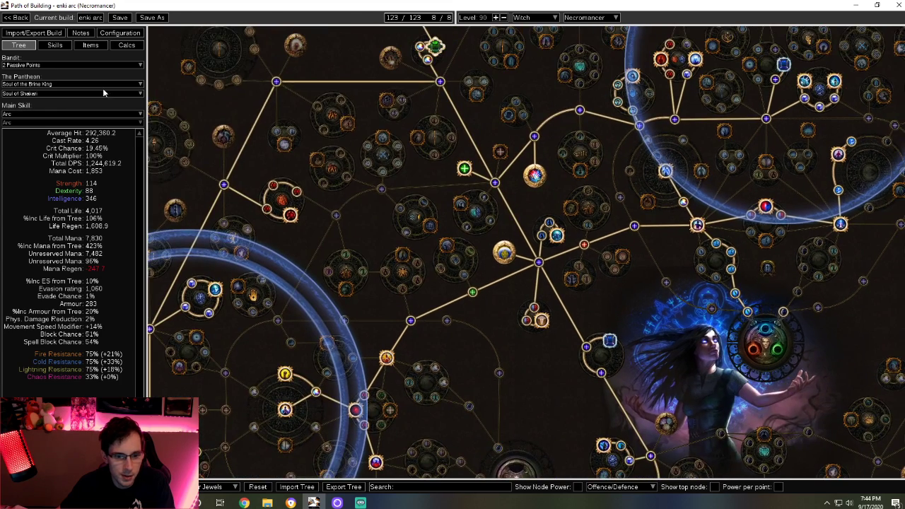
# Review the Arc build's skill gem setups, then its equipped items and jewels.
pyautogui.click(54, 44)
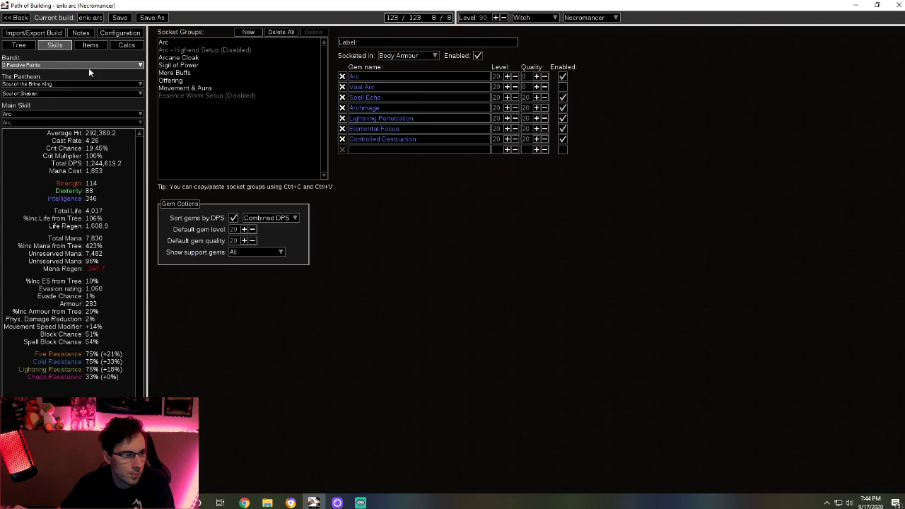
pyautogui.click(90, 45)
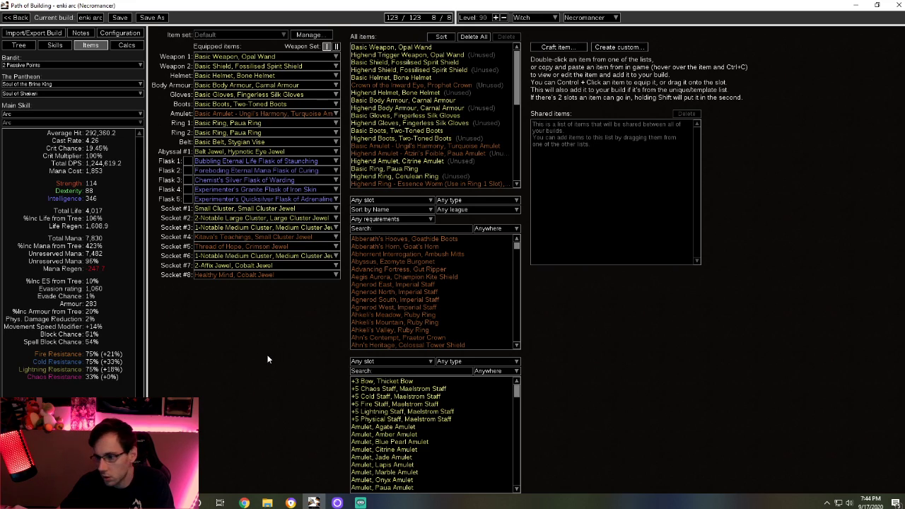
pyautogui.moveTo(211, 353)
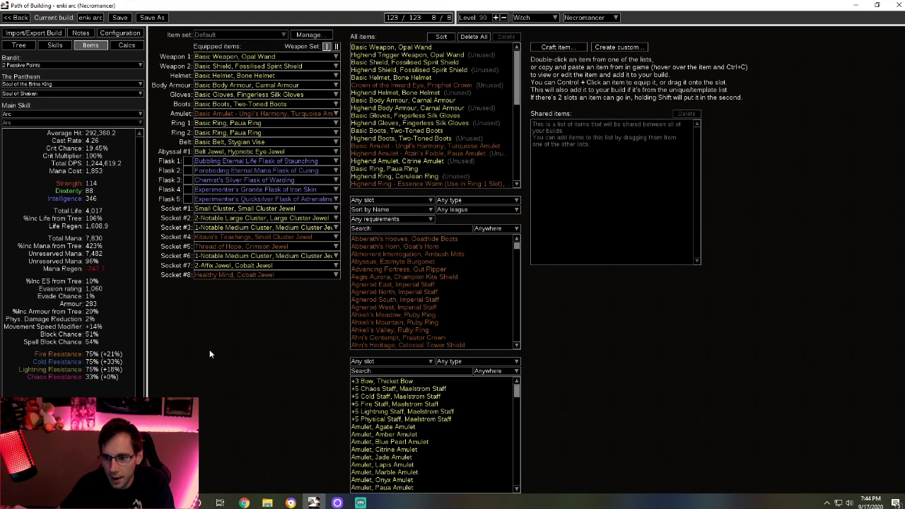
pyautogui.moveTo(268, 421)
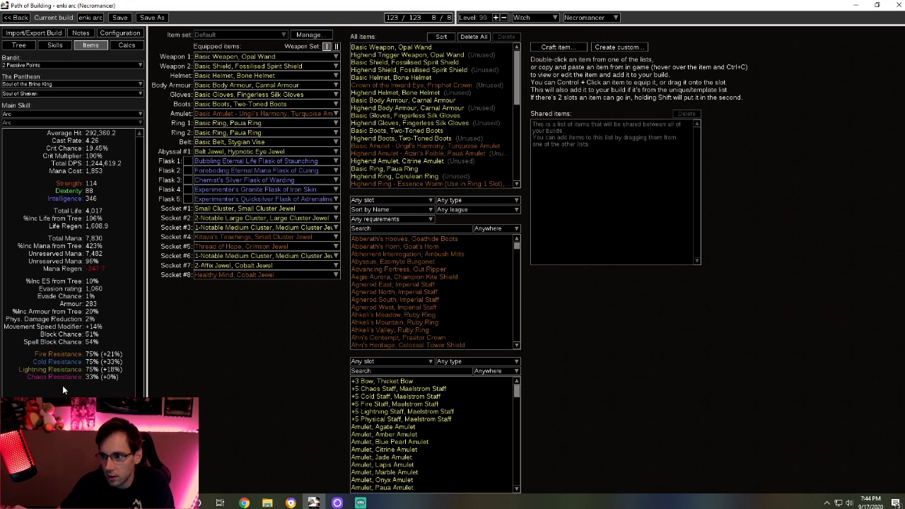
pyautogui.moveTo(288, 369)
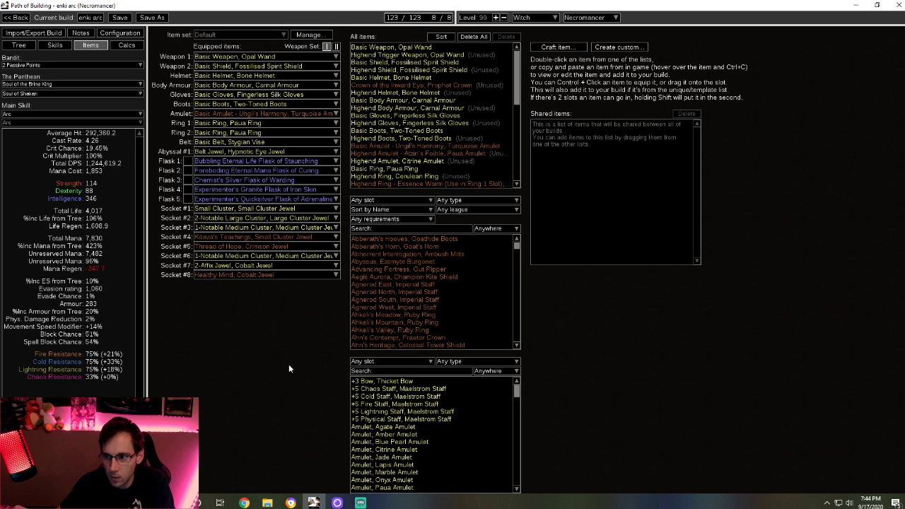
pyautogui.moveTo(298, 264)
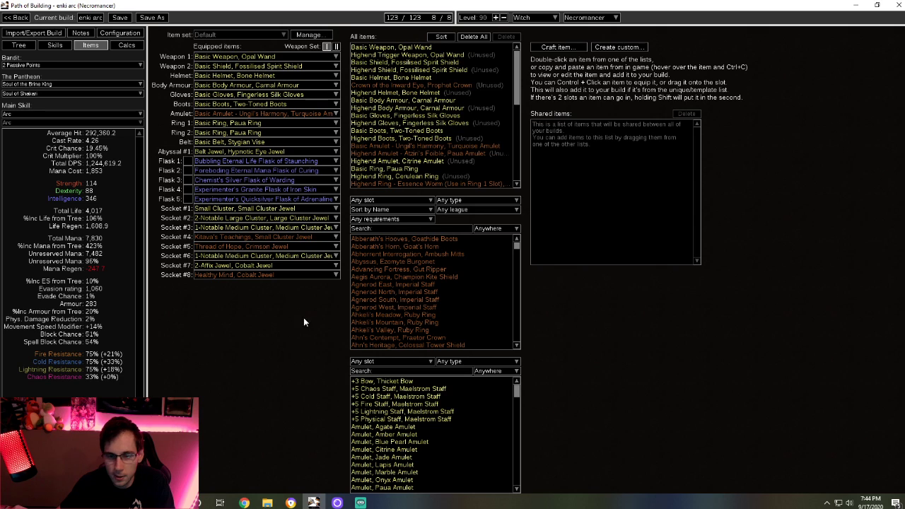
pyautogui.moveTo(262, 312)
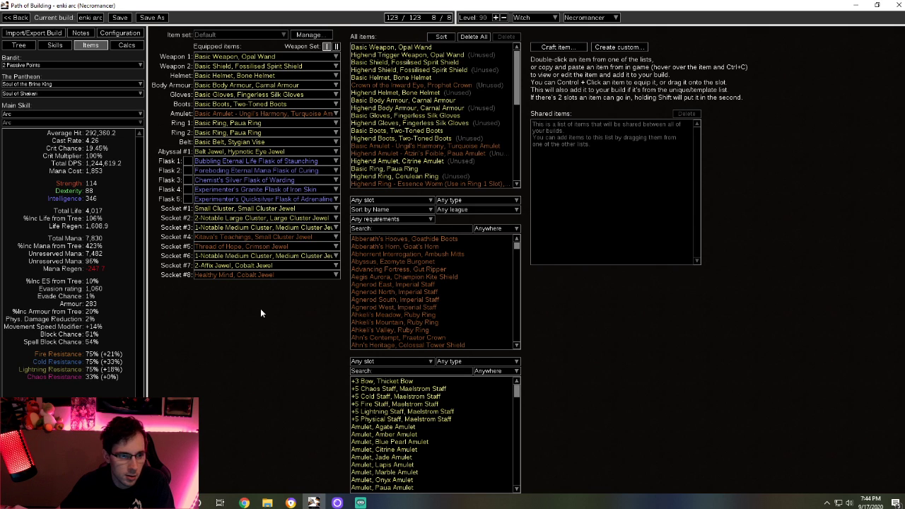
pyautogui.moveTo(280, 382)
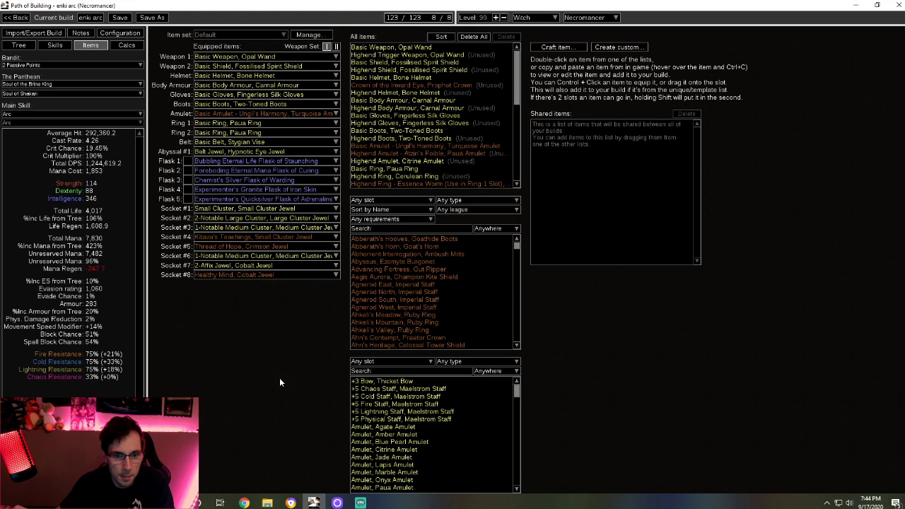
pyautogui.moveTo(253, 319)
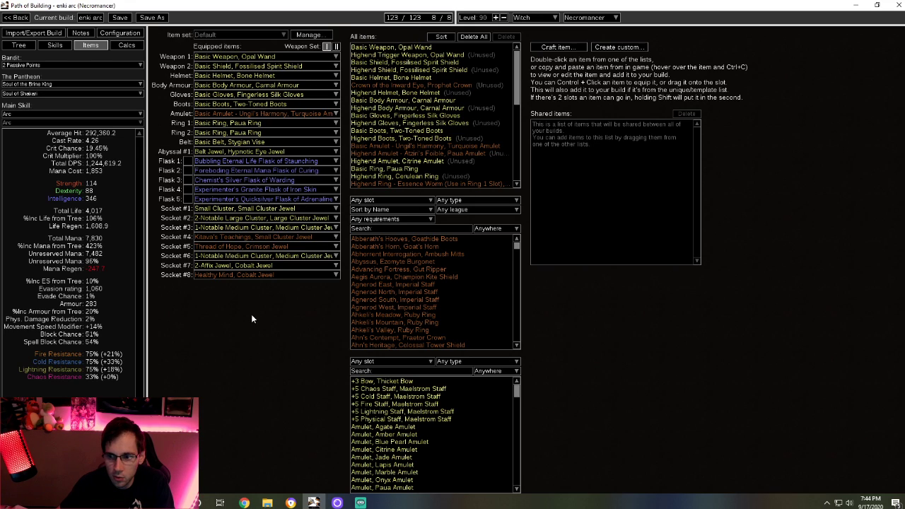
pyautogui.moveTo(267, 333)
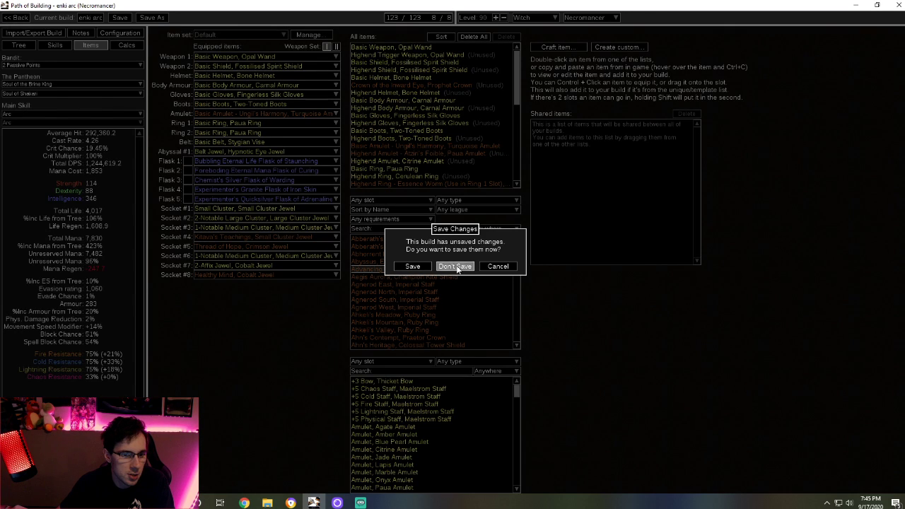
# Discard the Arc build's changes, open the FP totem heist start build and view its items.
pyautogui.click(456, 266)
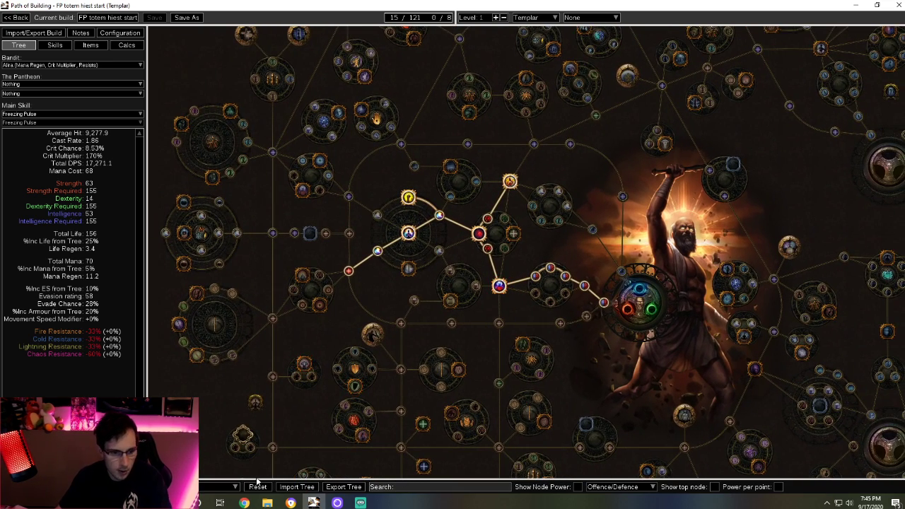
pyautogui.click(237, 487)
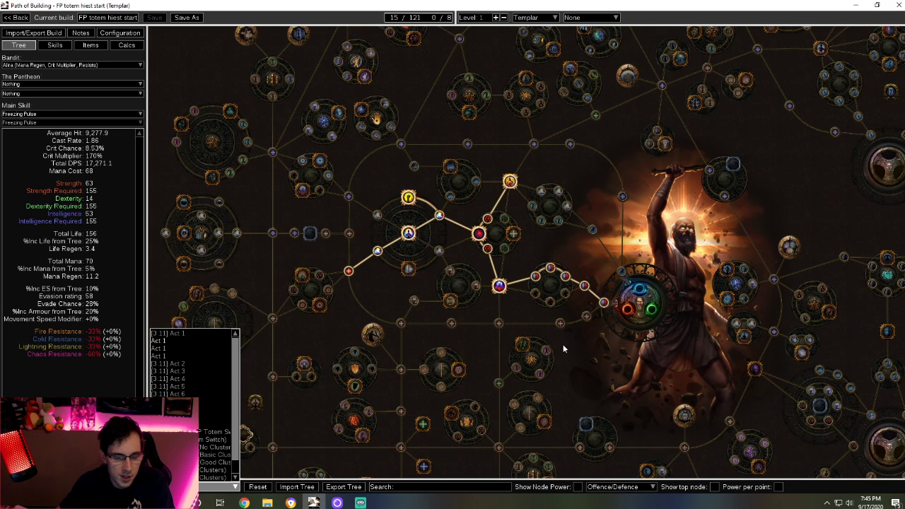
pyautogui.moveTo(534, 362)
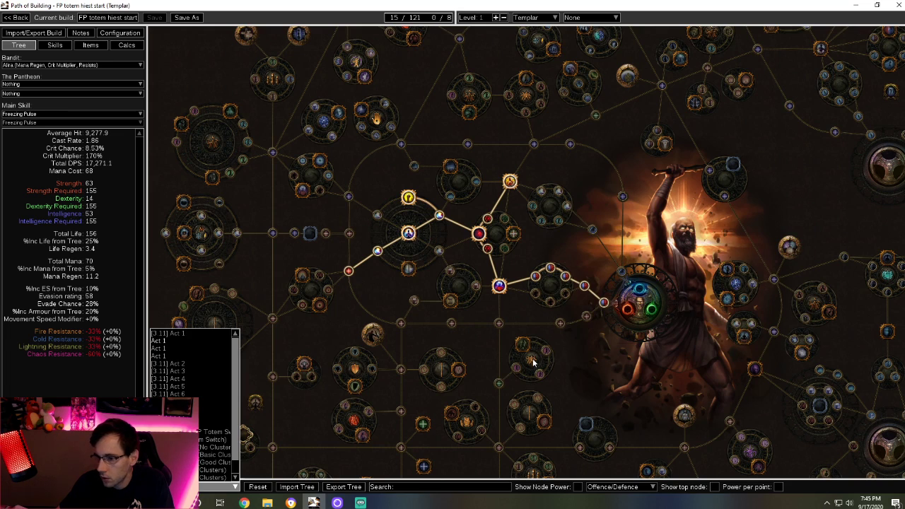
pyautogui.moveTo(467, 145)
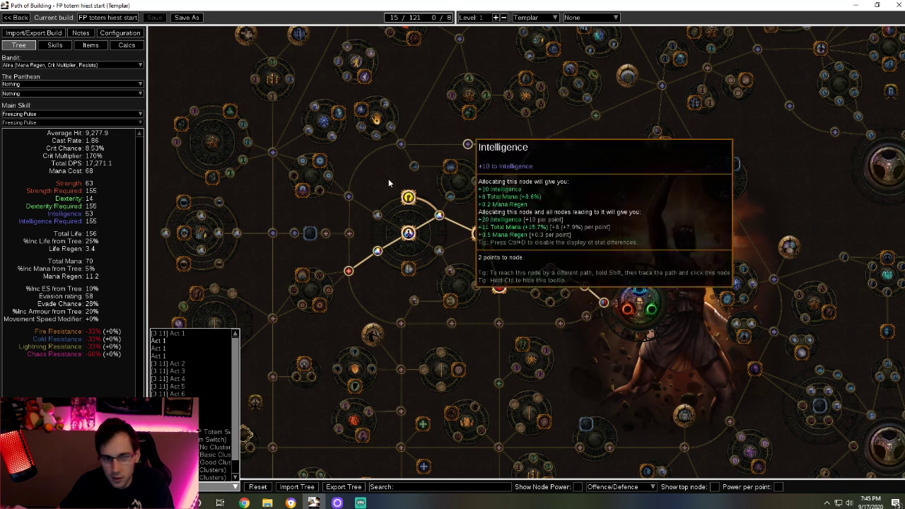
pyautogui.moveTo(605, 366)
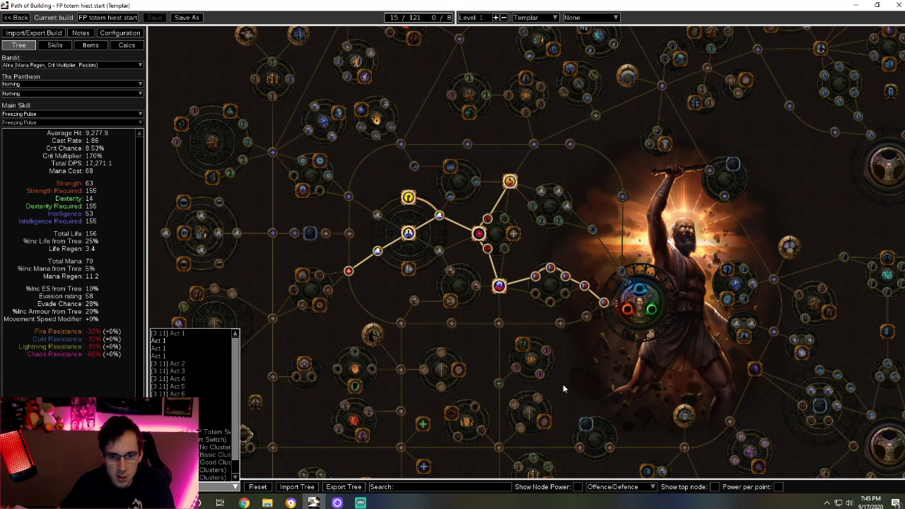
pyautogui.moveTo(530, 376)
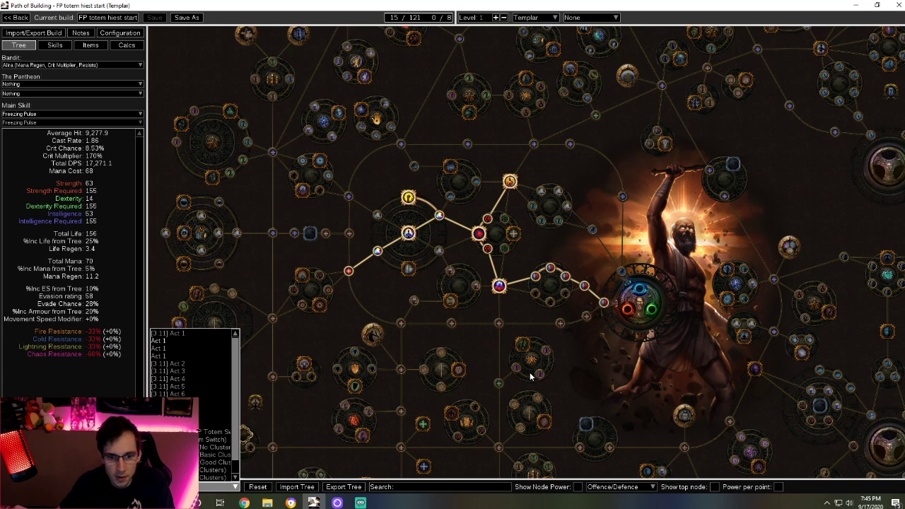
pyautogui.moveTo(645, 384)
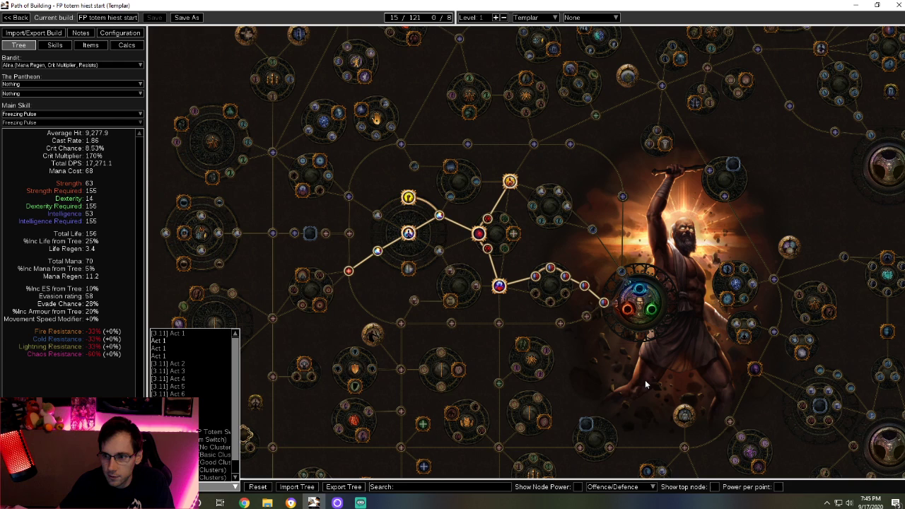
pyautogui.moveTo(375, 282)
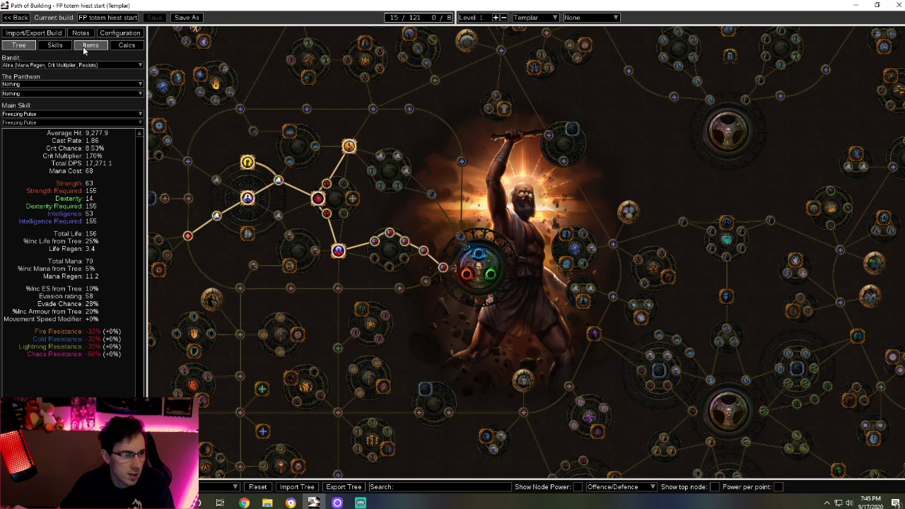
pyautogui.click(91, 44)
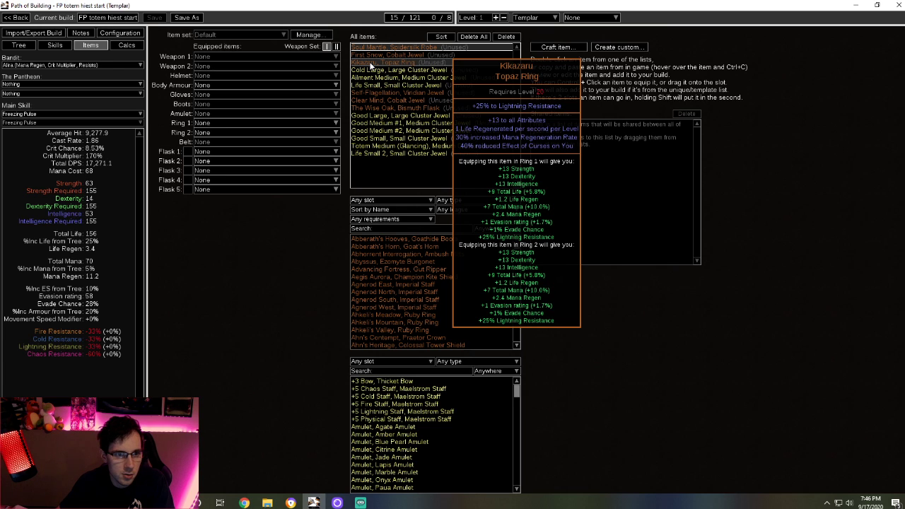
pyautogui.moveTo(394, 92)
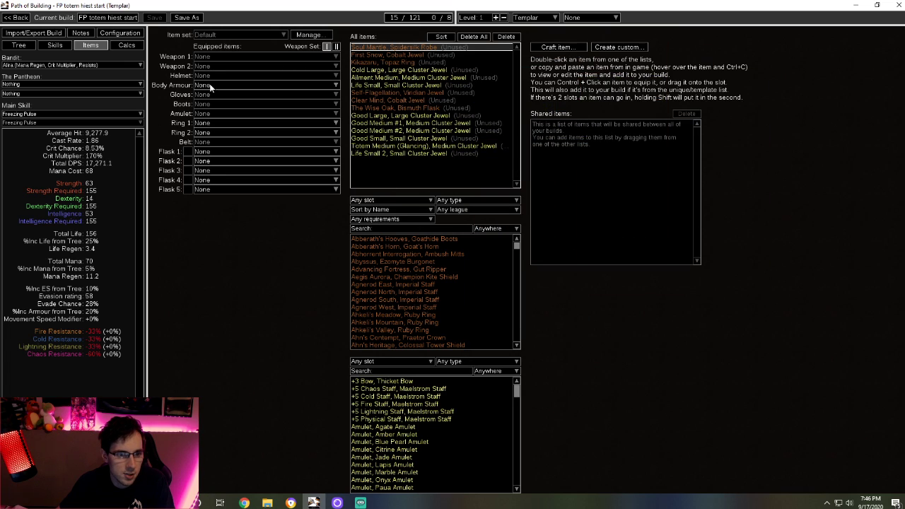
# Check the Frost Bomb, Dash/Portal and Freezing Pulse gem groups, then return to the passive tree.
pyautogui.click(54, 44)
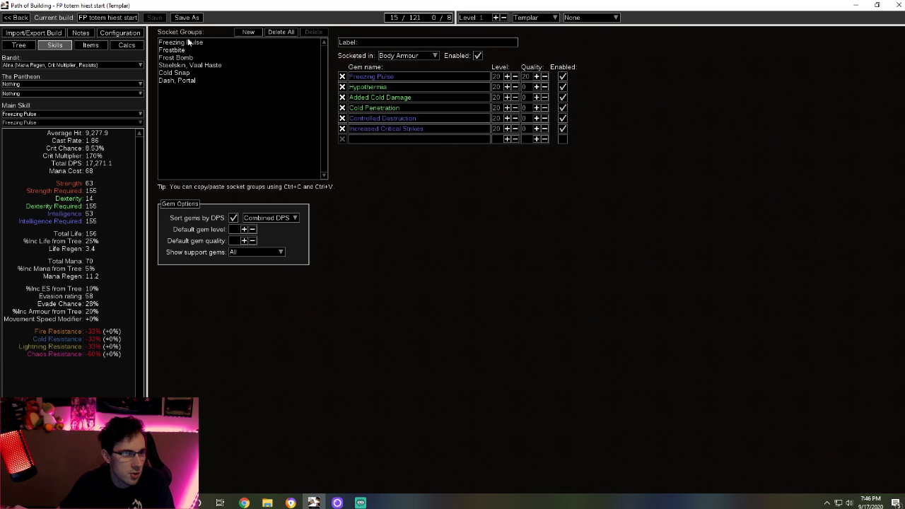
pyautogui.click(189, 65)
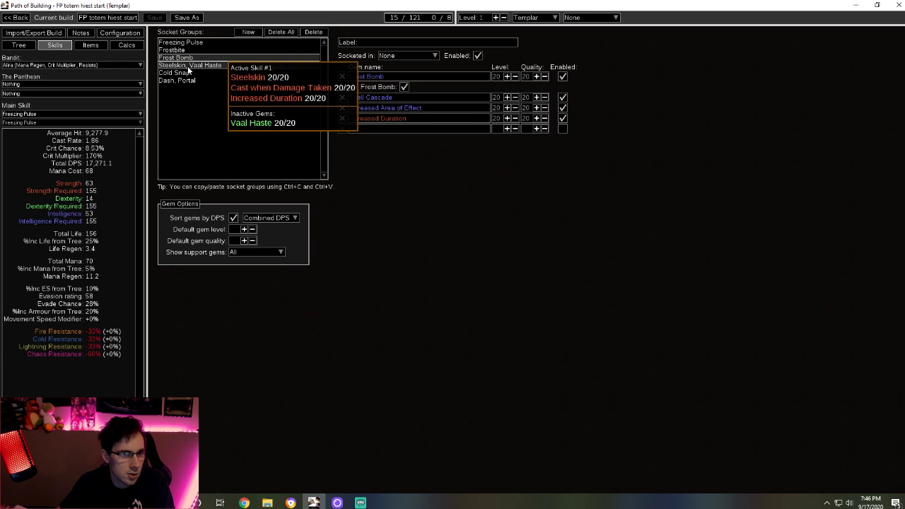
pyautogui.click(176, 80)
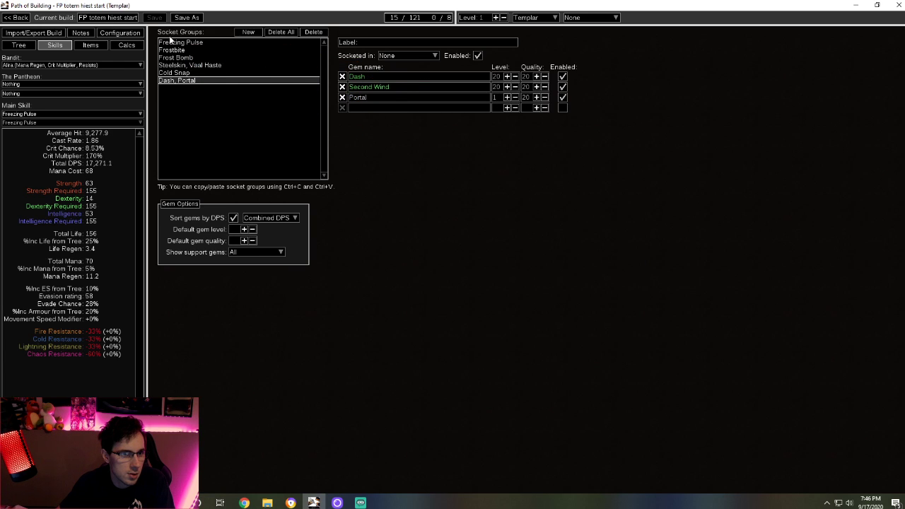
pyautogui.click(181, 42)
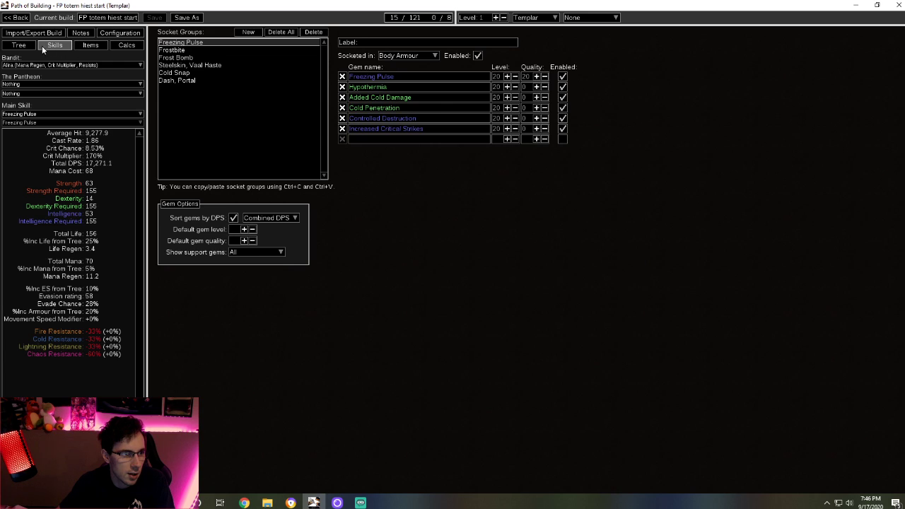
pyautogui.click(19, 45)
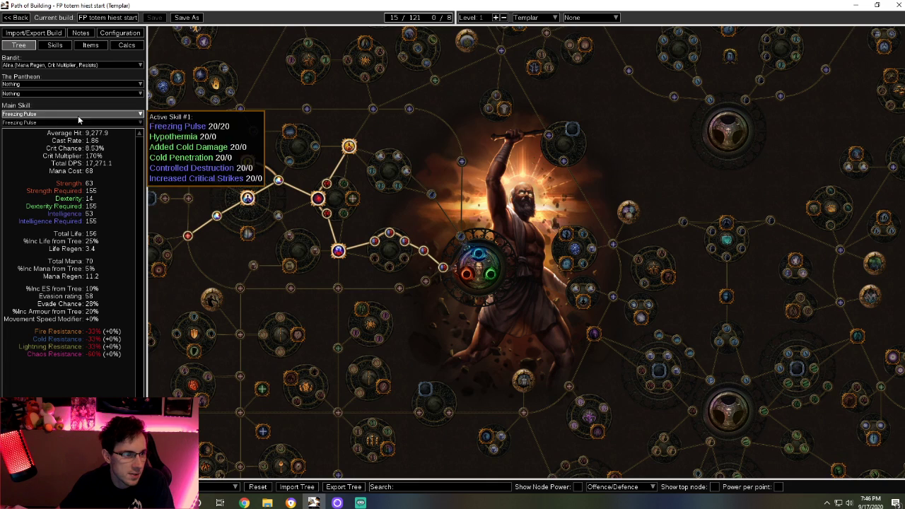
pyautogui.moveTo(626, 200)
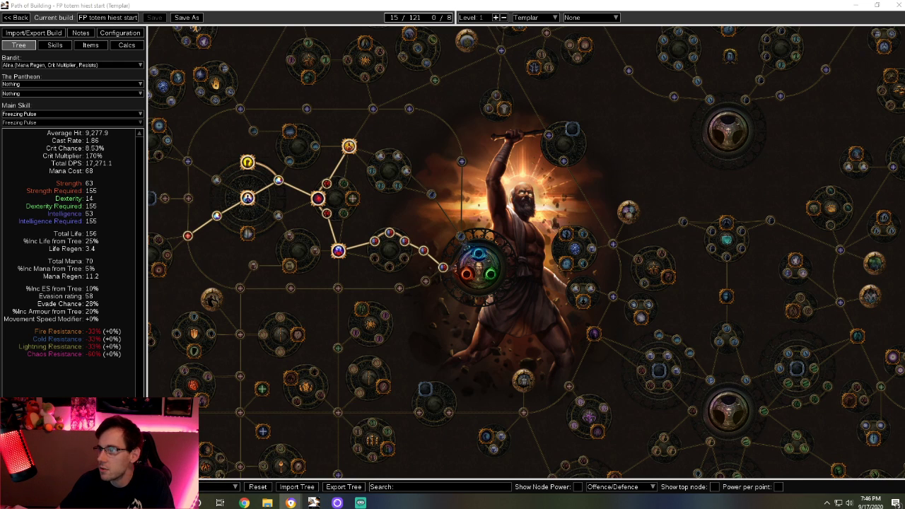
pyautogui.moveTo(897, 89)
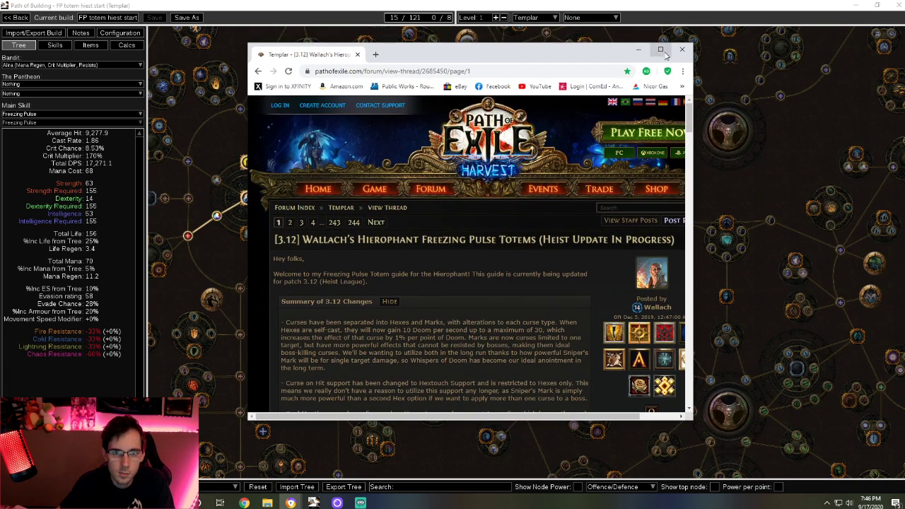
# Maximize Wallach's Freezing Pulse guide window and collapse its Skill Tree section.
pyautogui.click(661, 49)
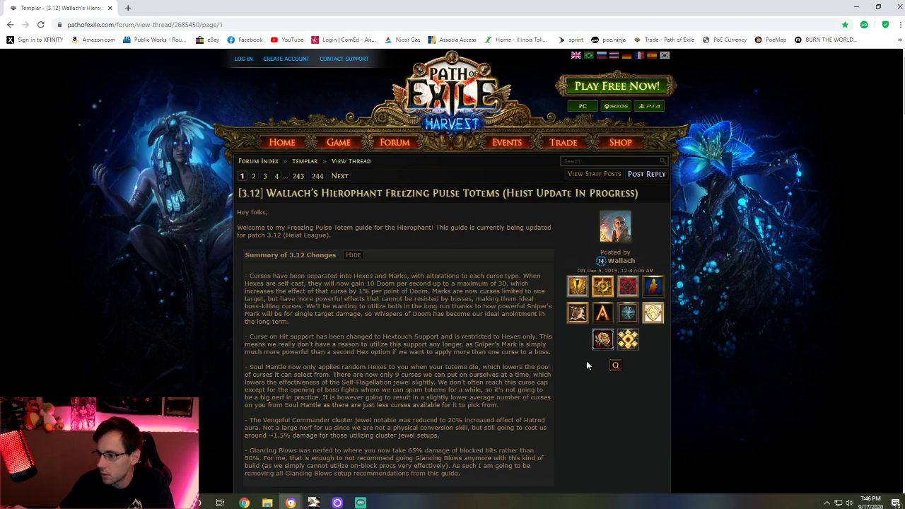
pyautogui.moveTo(318, 205)
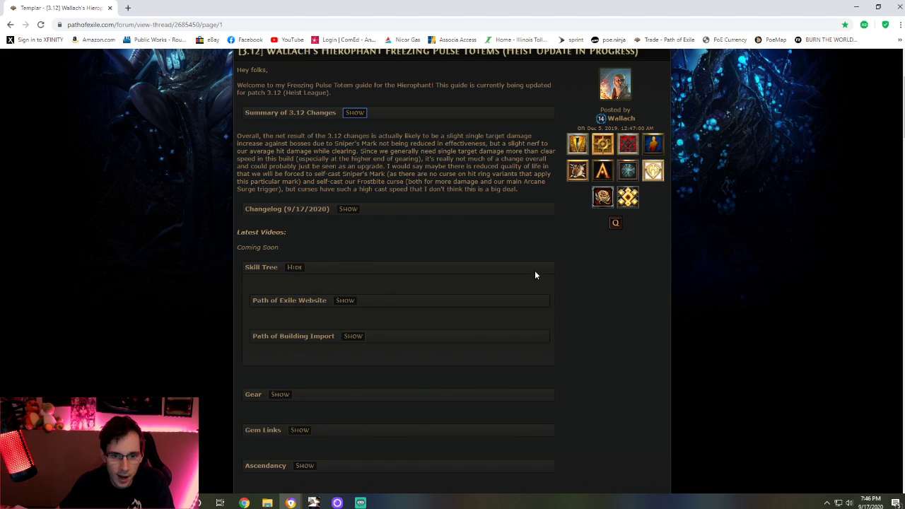
pyautogui.scroll(-3)
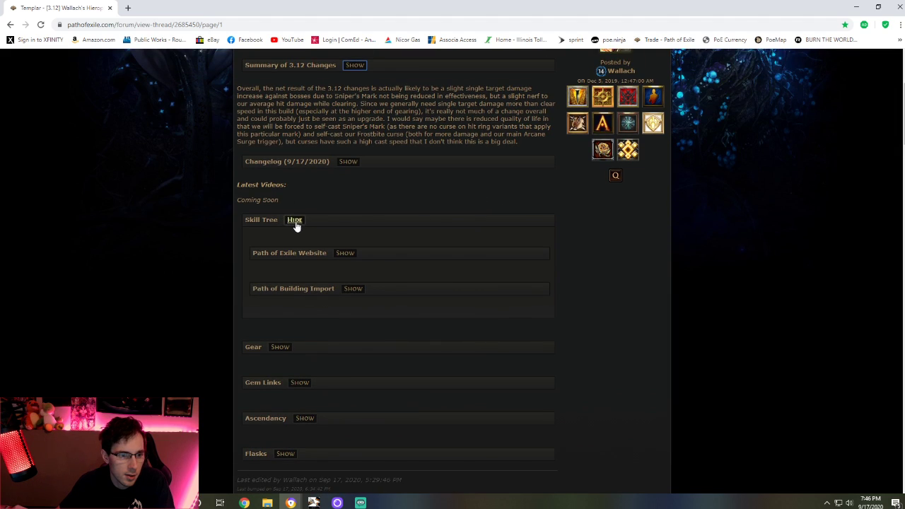
pyautogui.click(295, 220)
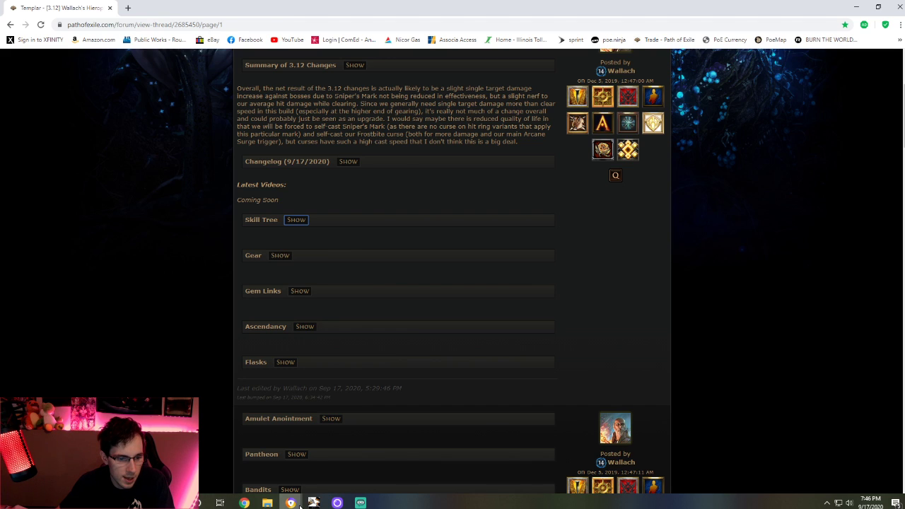
# Glance at Path of Building, then return to the guide and expand its Gear section.
pyautogui.click(313, 502)
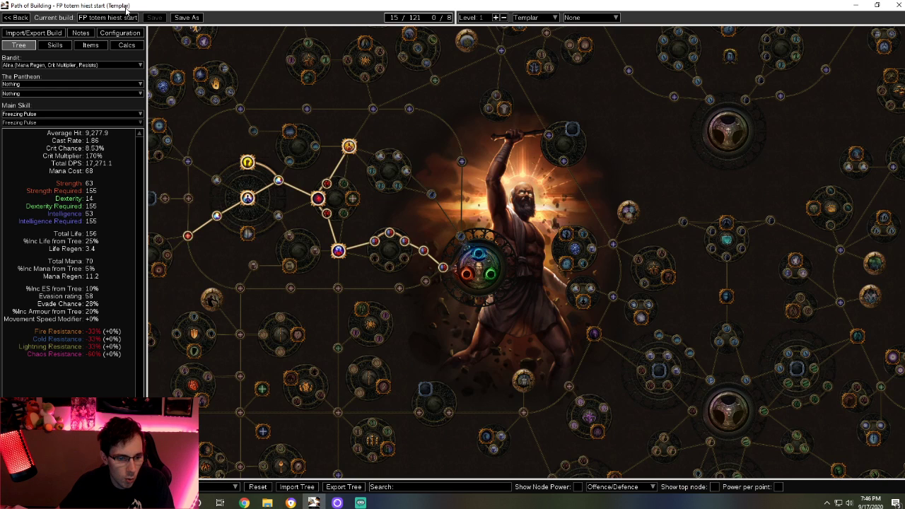
pyautogui.moveTo(314, 503)
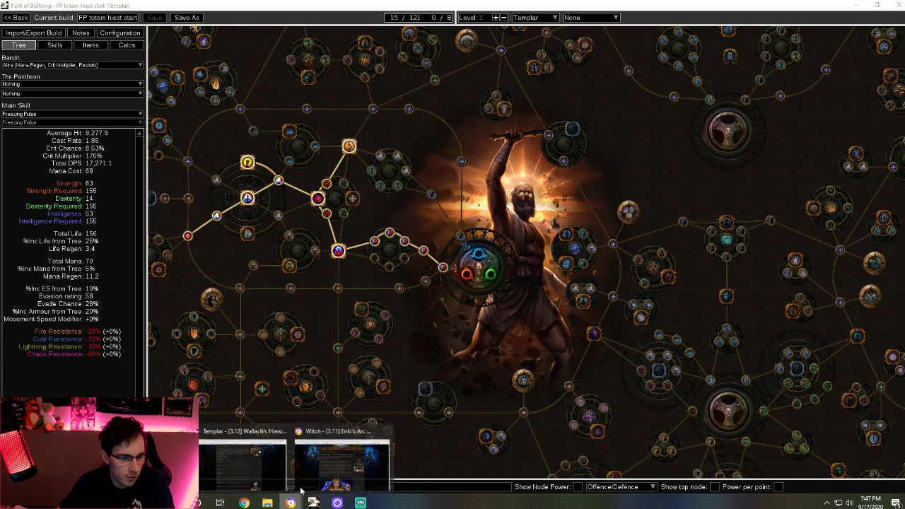
pyautogui.click(242, 464)
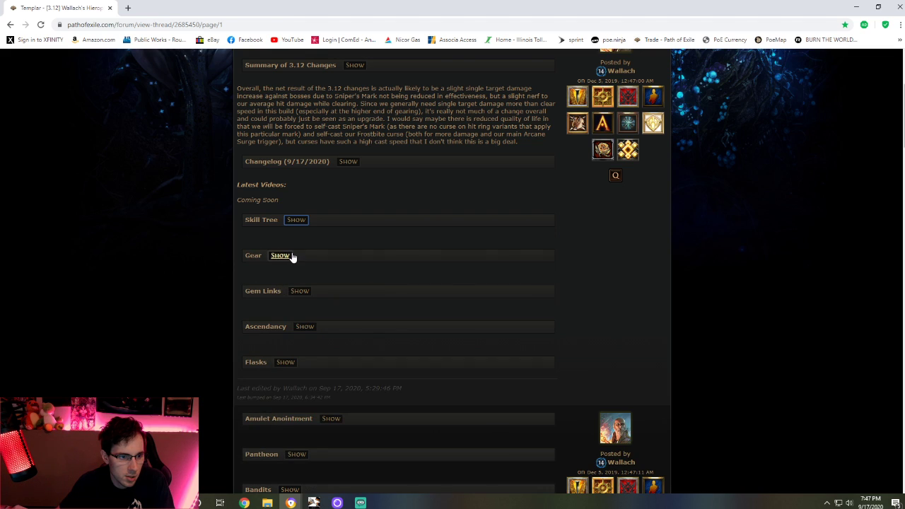
pyautogui.click(280, 255)
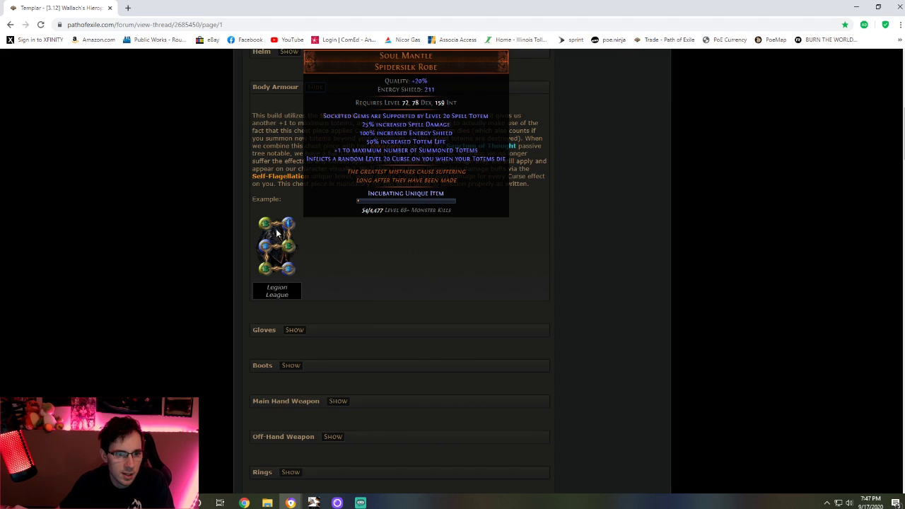
pyautogui.moveTo(278, 252)
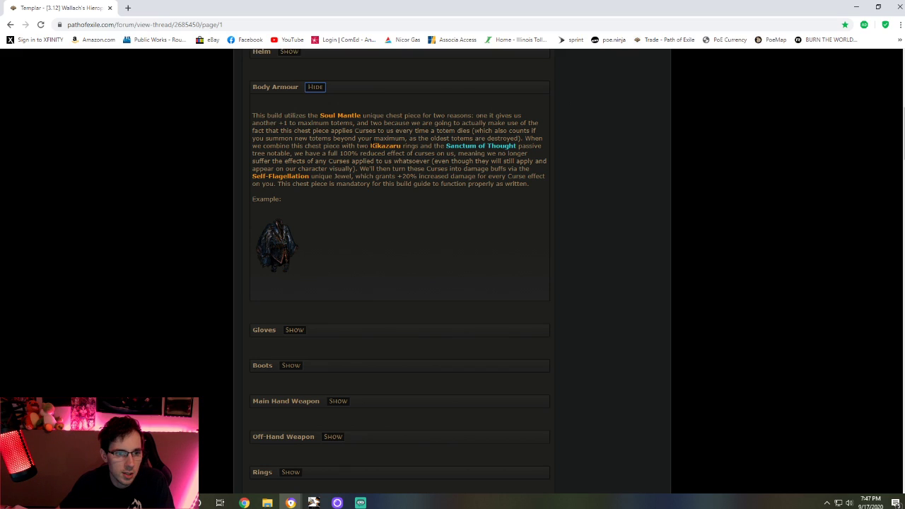
# Select the Kikazaru ring name and expand the Rings gear notes recommending two Kikazaru rings.
pyautogui.doubleClick(386, 146)
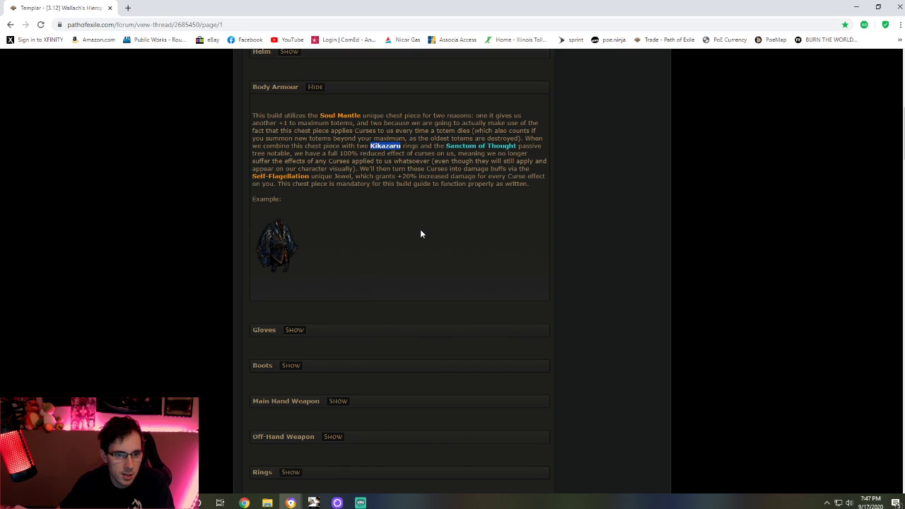
pyautogui.scroll(-3)
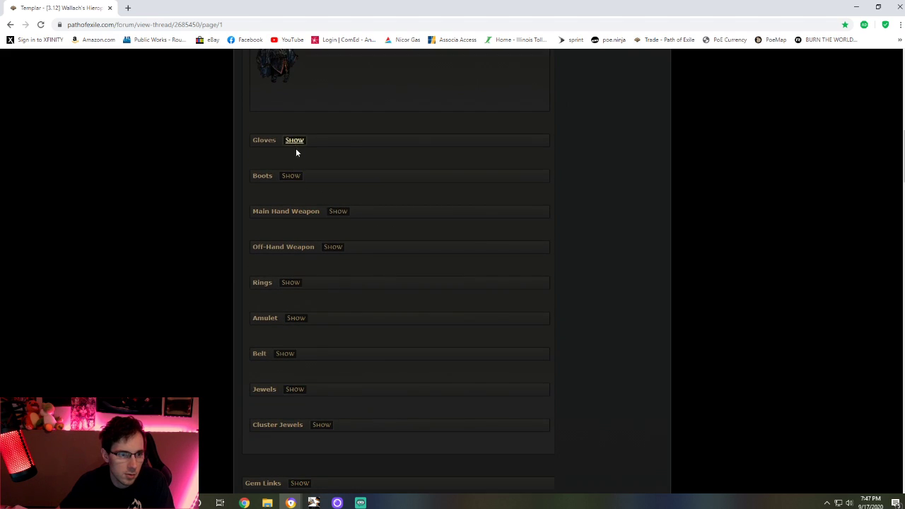
pyautogui.click(290, 282)
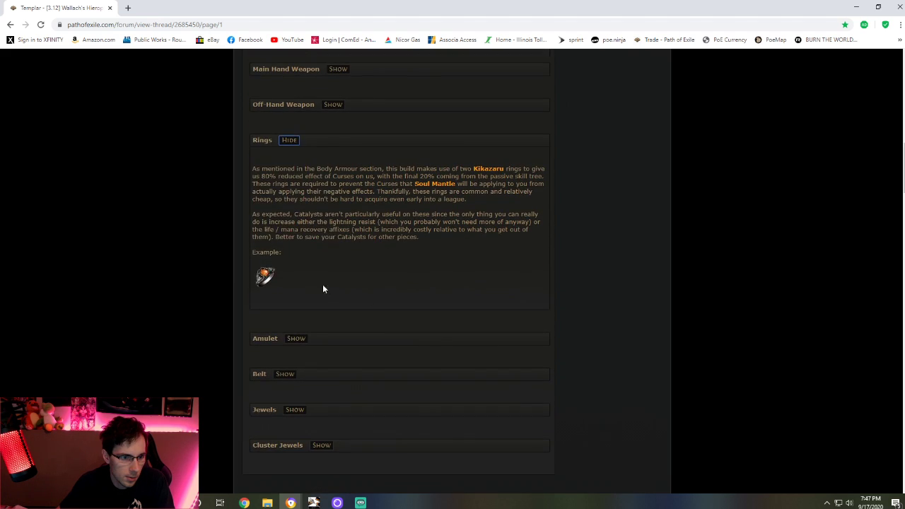
pyautogui.moveTo(265, 275)
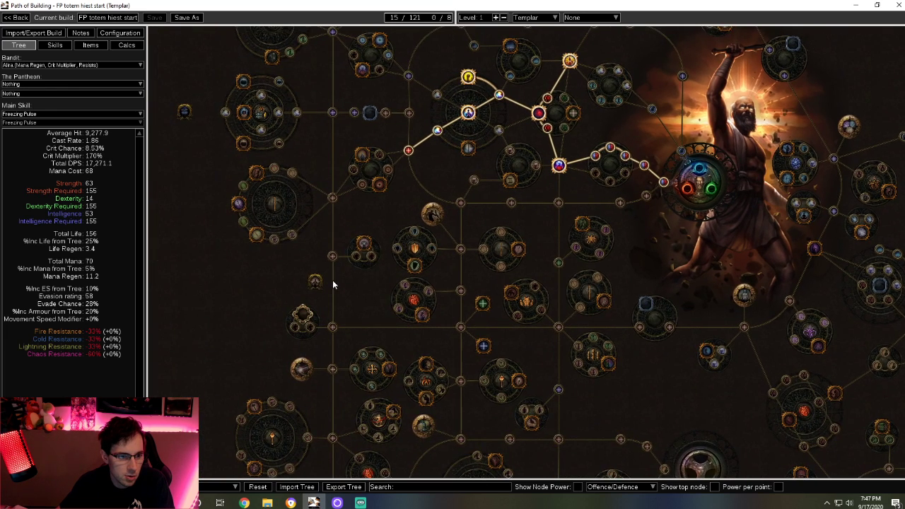
pyautogui.moveTo(365, 244)
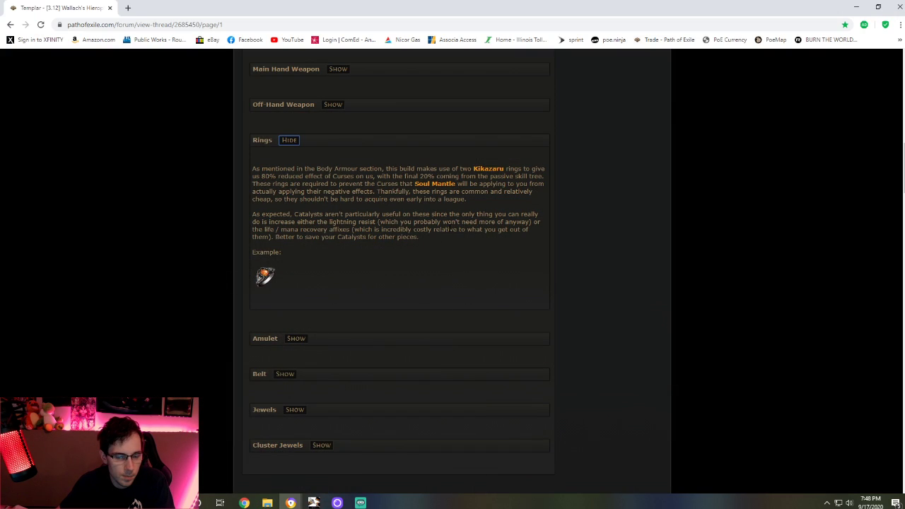
# Scroll through the Soul Mantle and Kikazaru notes down to the Amulet, Belt, Jewels and Gem Links sections.
pyautogui.scroll(3)
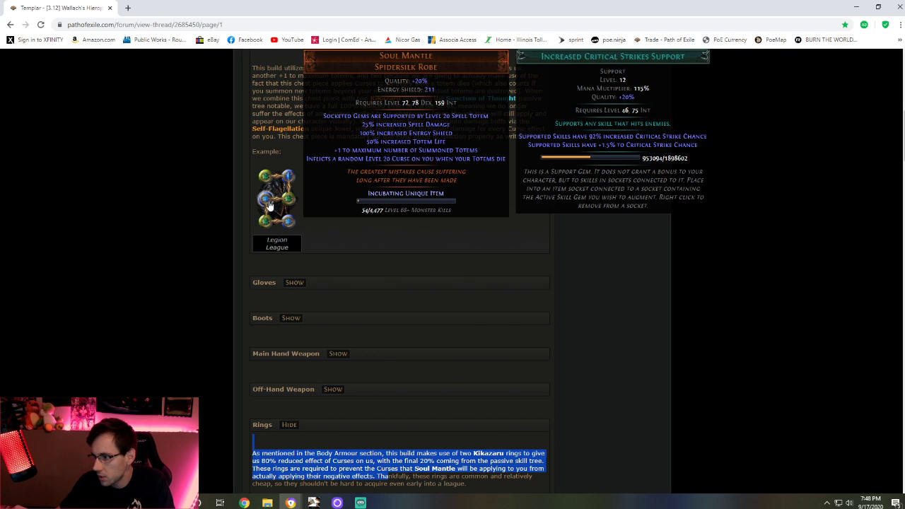
pyautogui.moveTo(287, 212)
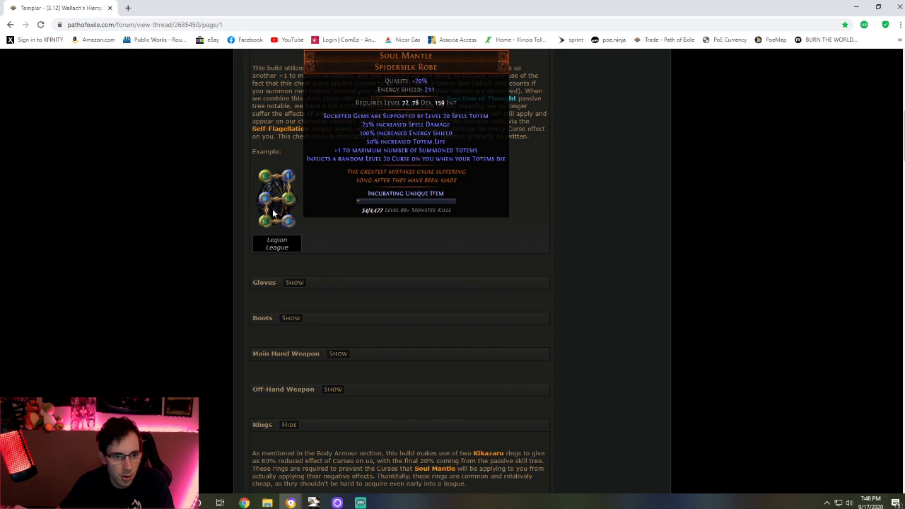
pyautogui.moveTo(412, 216)
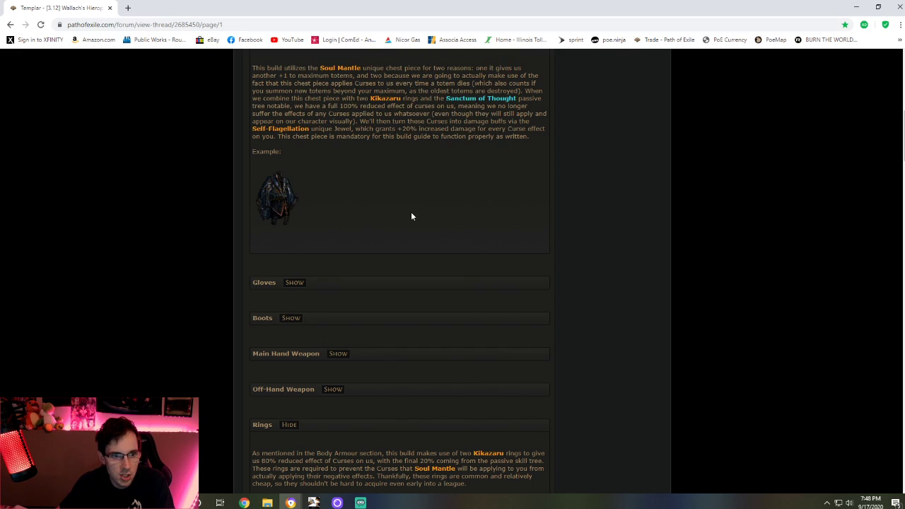
pyautogui.moveTo(275, 198)
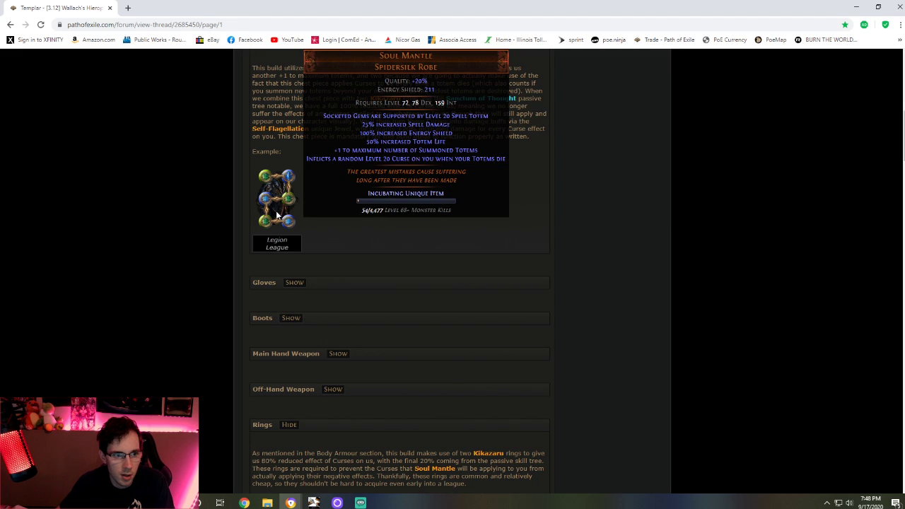
pyautogui.moveTo(346, 212)
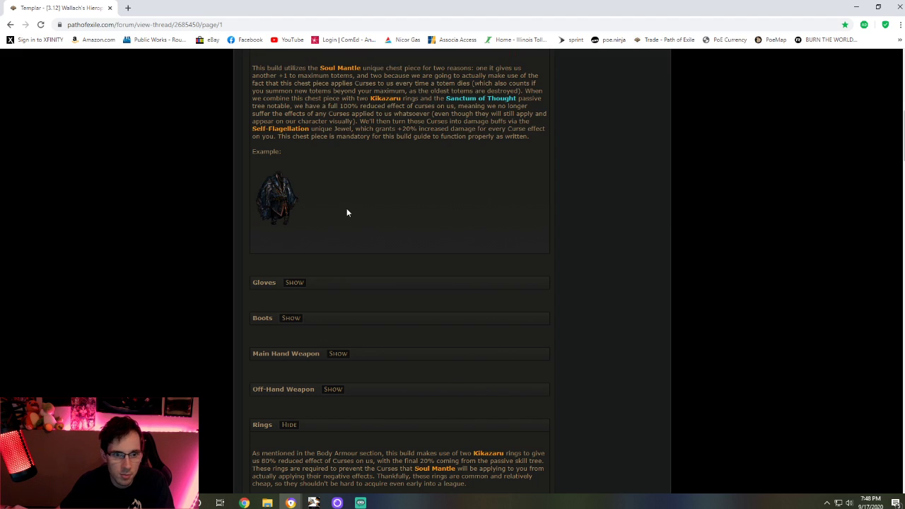
pyautogui.moveTo(277, 206)
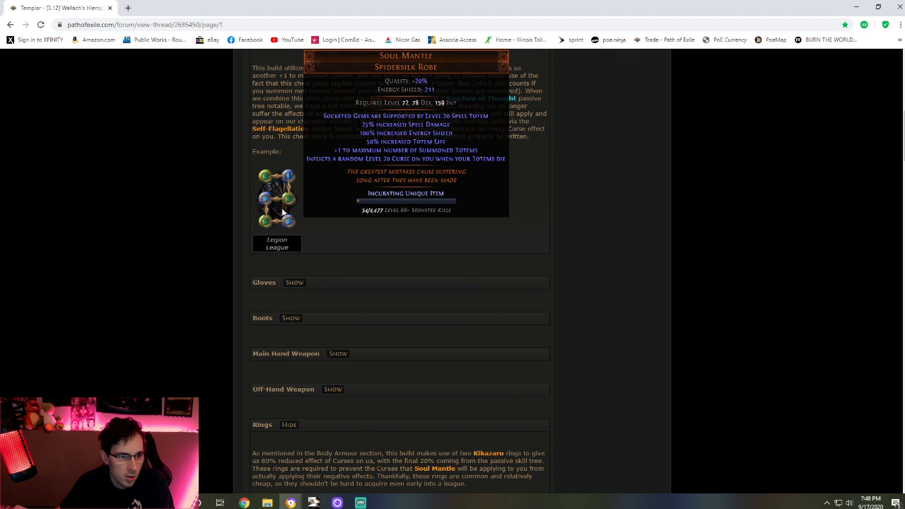
pyautogui.moveTo(277, 221)
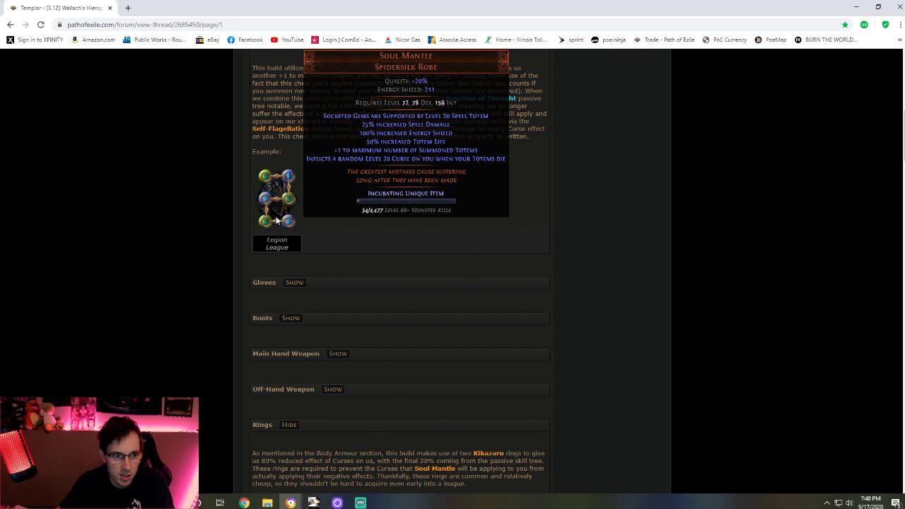
pyautogui.moveTo(277, 212)
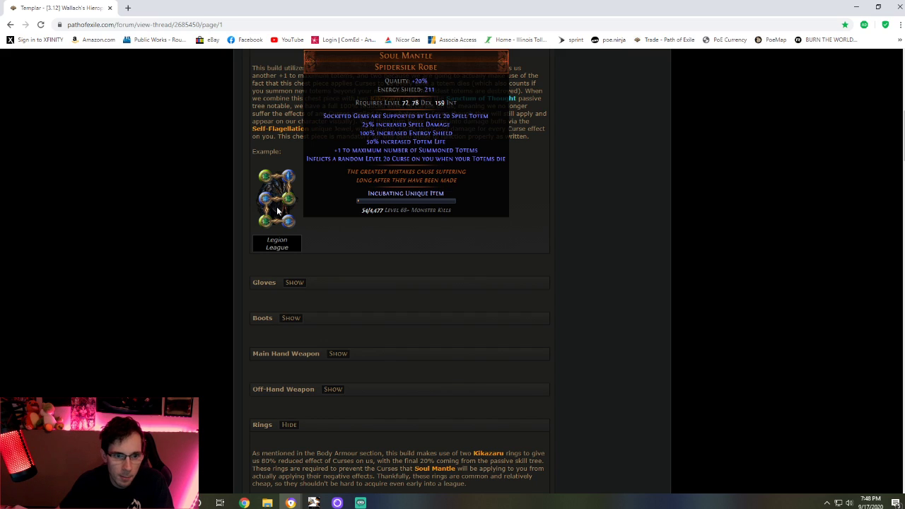
pyautogui.moveTo(603, 330)
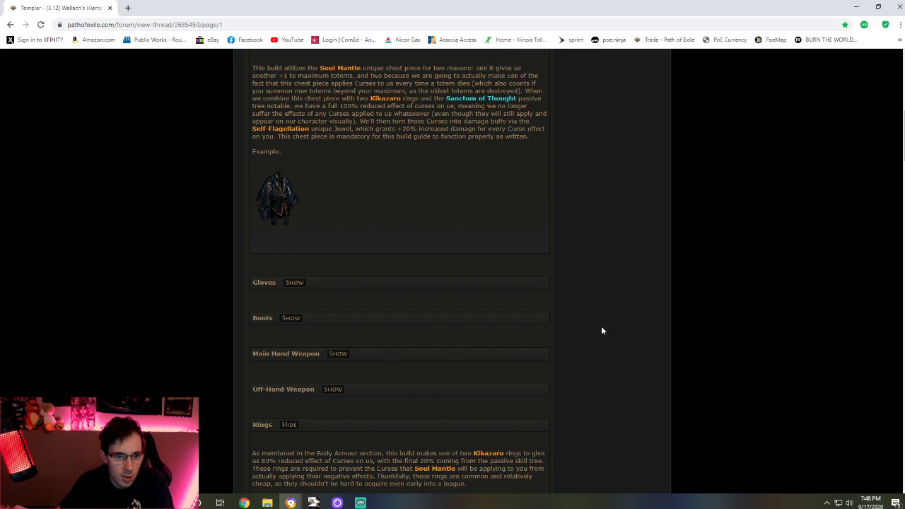
pyautogui.moveTo(360, 205)
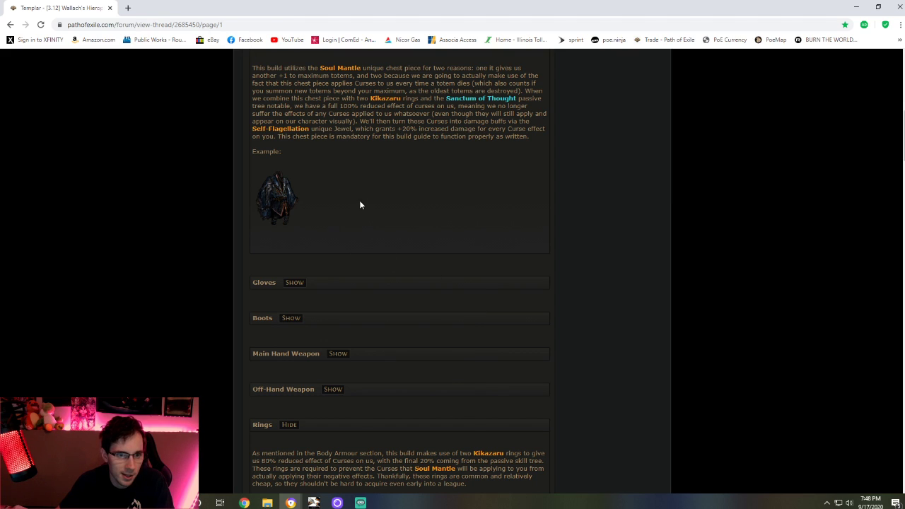
pyautogui.moveTo(307, 221)
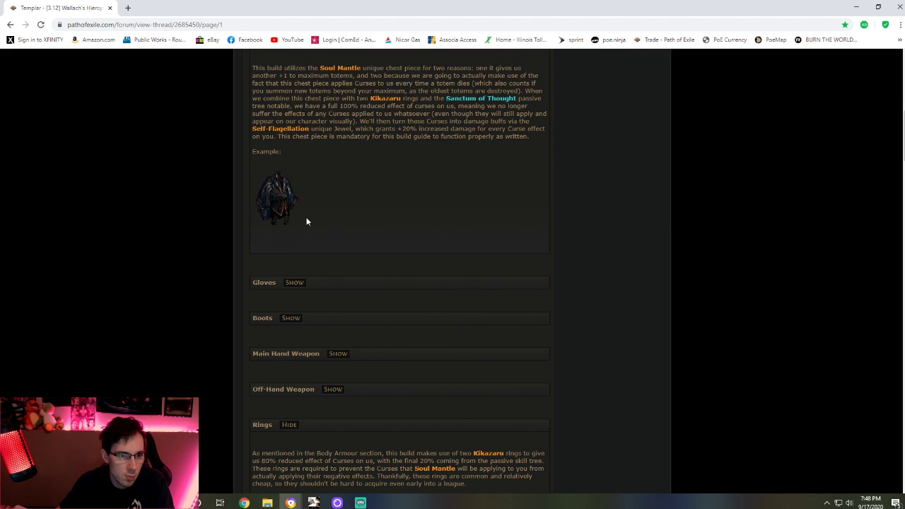
pyautogui.moveTo(290, 221)
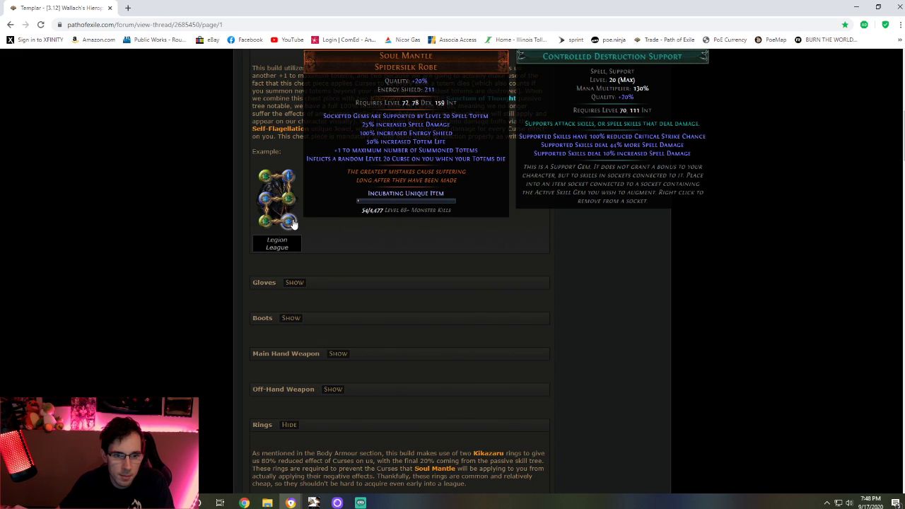
pyautogui.moveTo(271, 212)
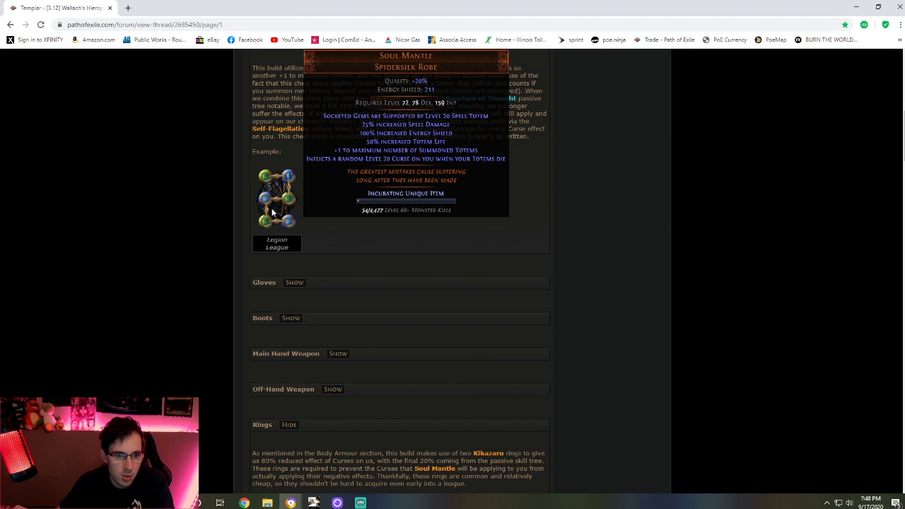
pyautogui.moveTo(509, 236)
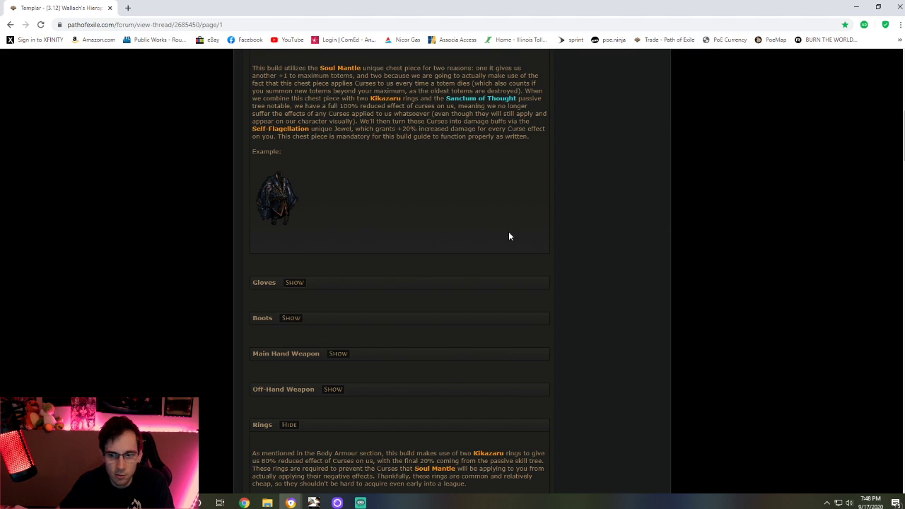
pyautogui.scroll(-3)
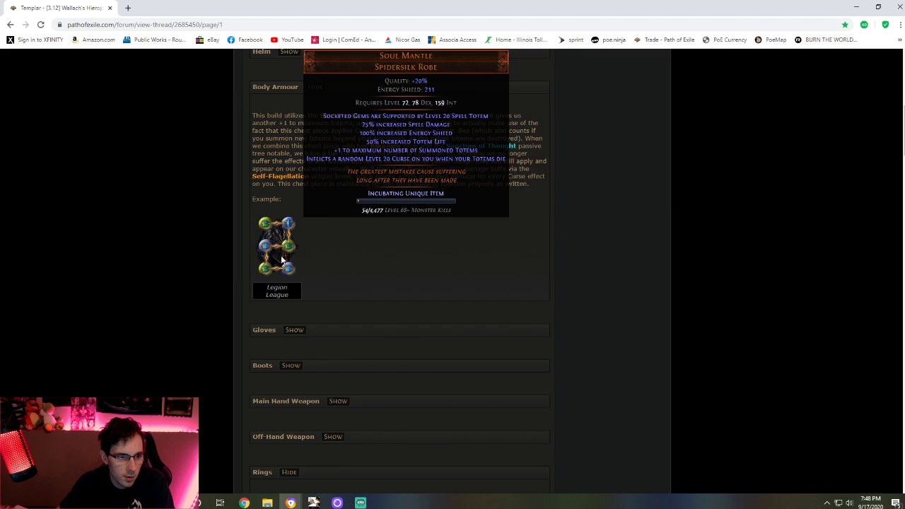
pyautogui.scroll(-3)
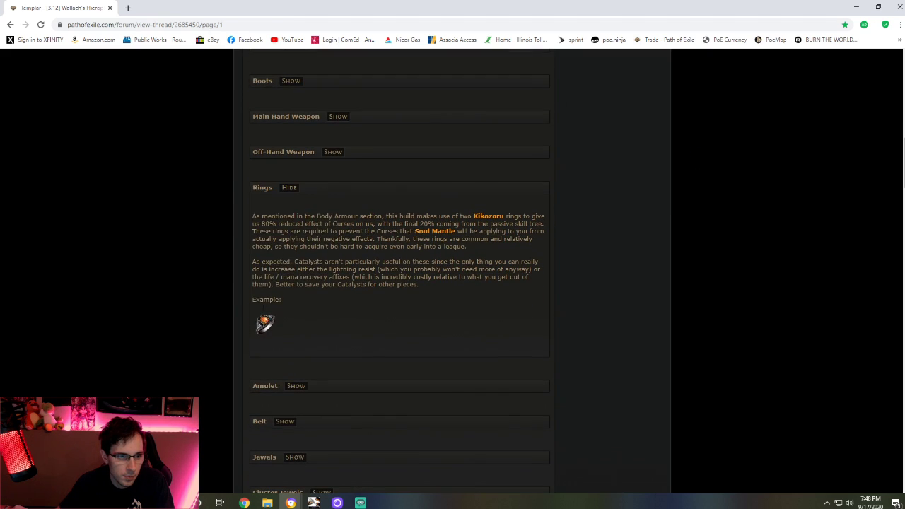
pyautogui.moveTo(265, 324)
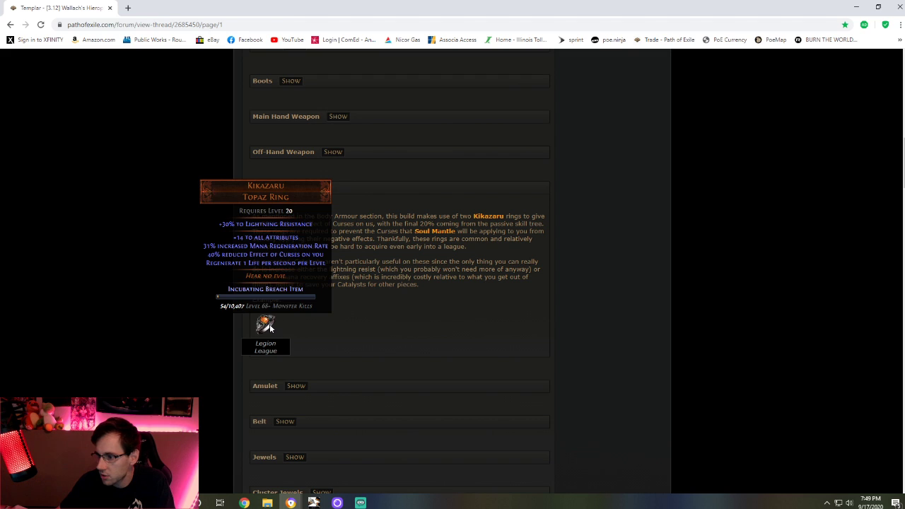
pyautogui.scroll(3)
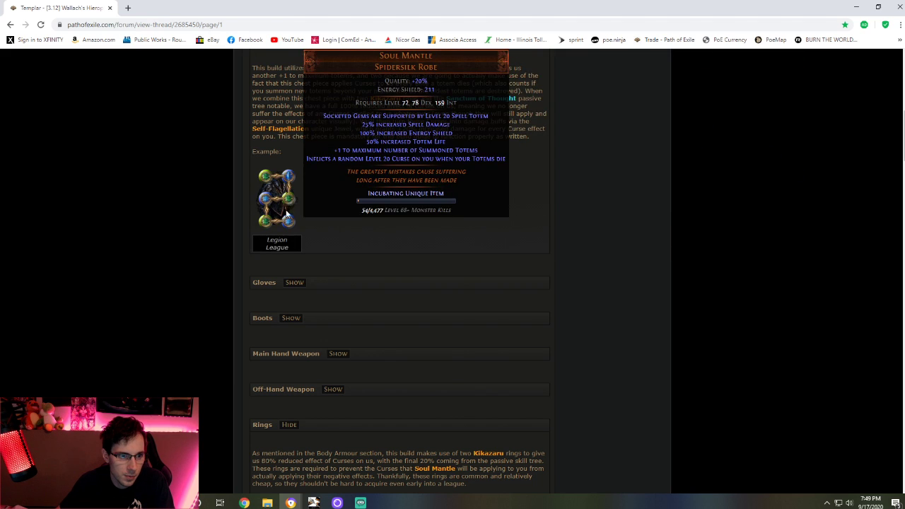
pyautogui.moveTo(360, 202)
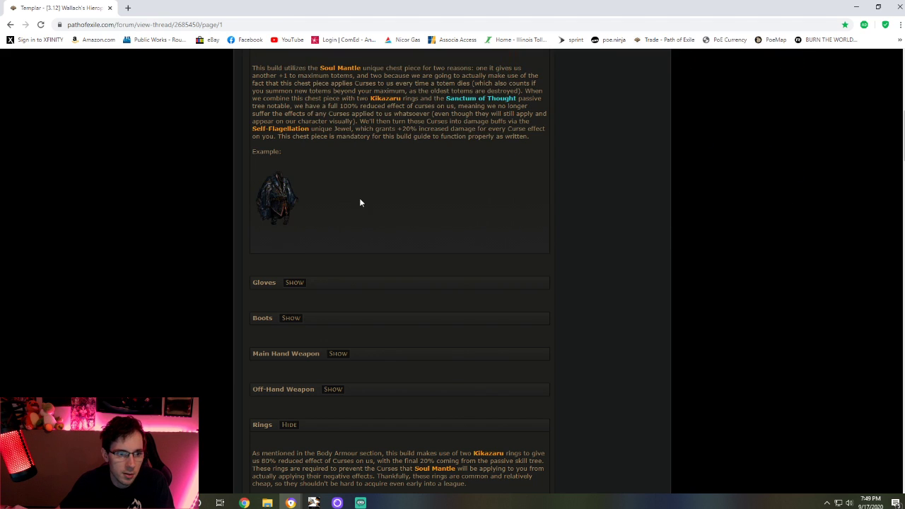
pyautogui.scroll(-3)
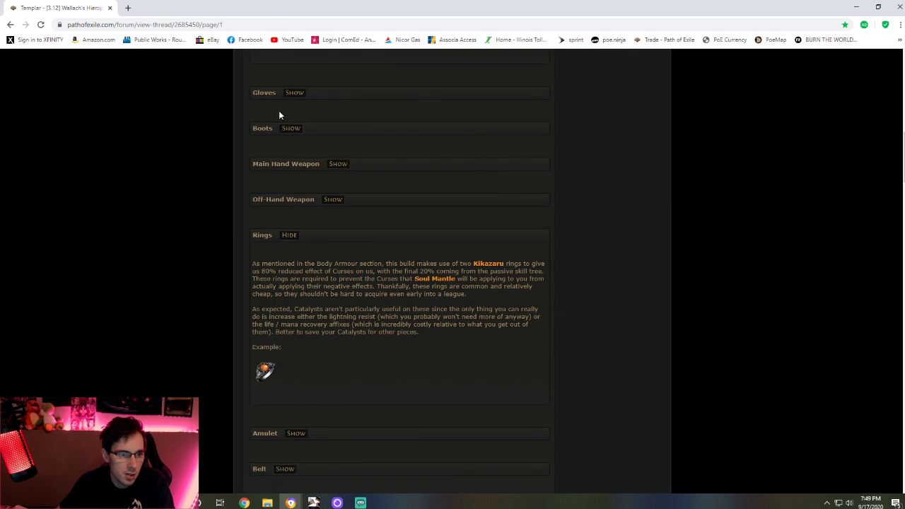
pyautogui.scroll(-3)
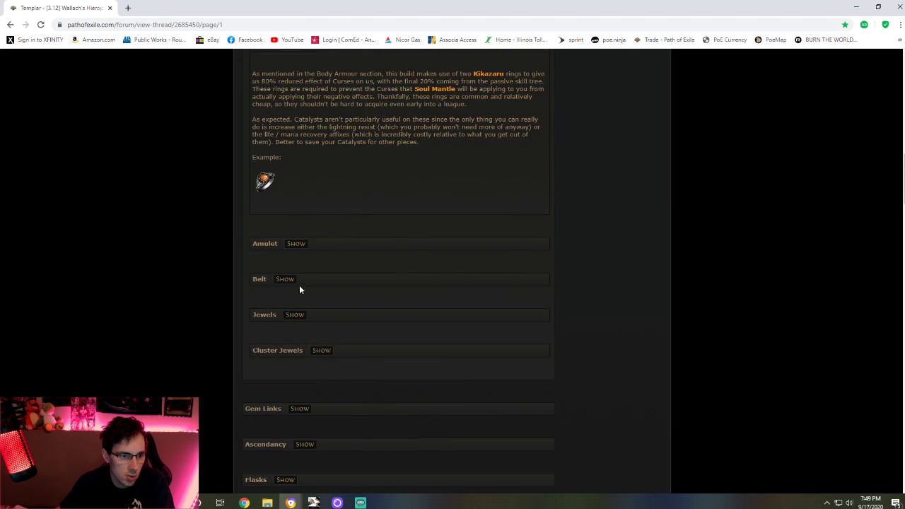
# Expand the Cluster Jewels and Jewels sections, then the Large Cluster Jewels notes on Increased Cold Damage.
pyautogui.click(322, 350)
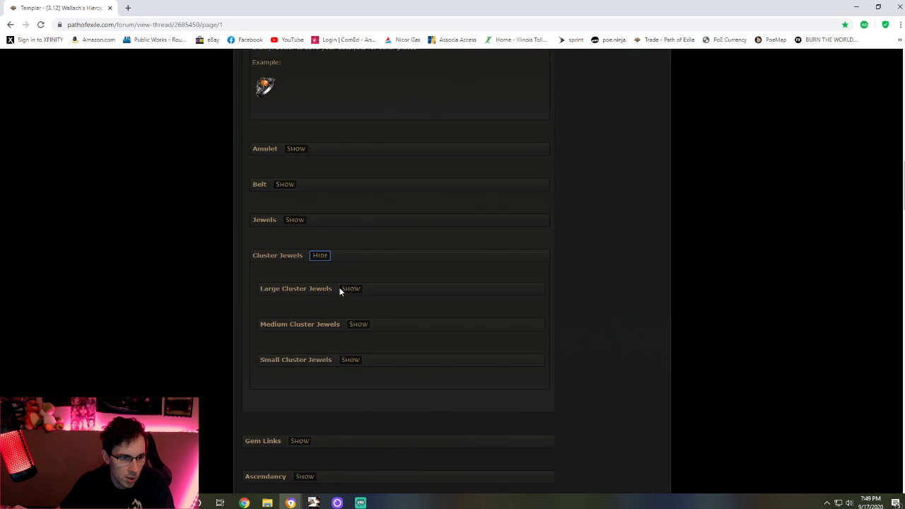
pyautogui.click(295, 219)
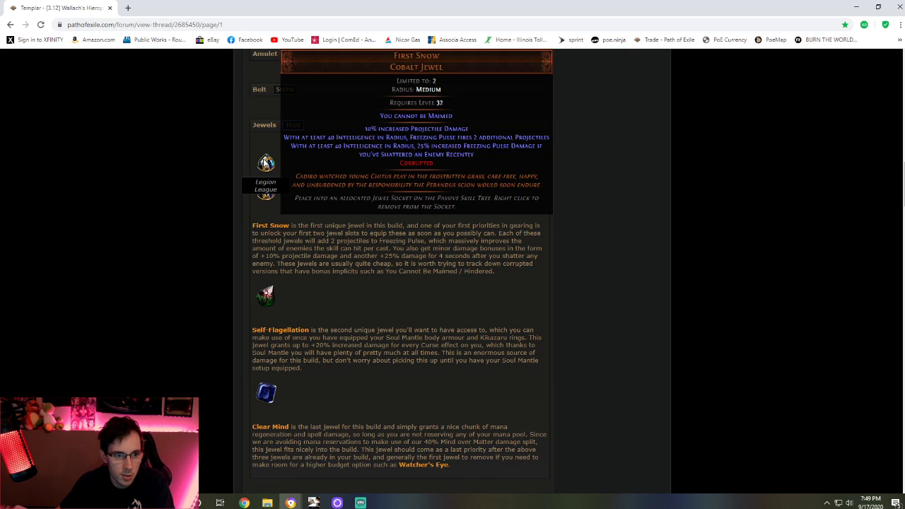
pyautogui.moveTo(267, 192)
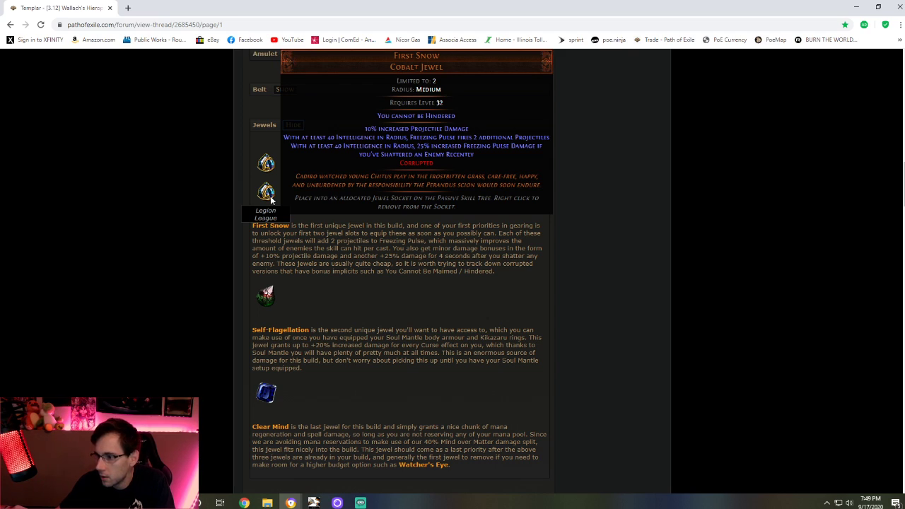
pyautogui.moveTo(267, 202)
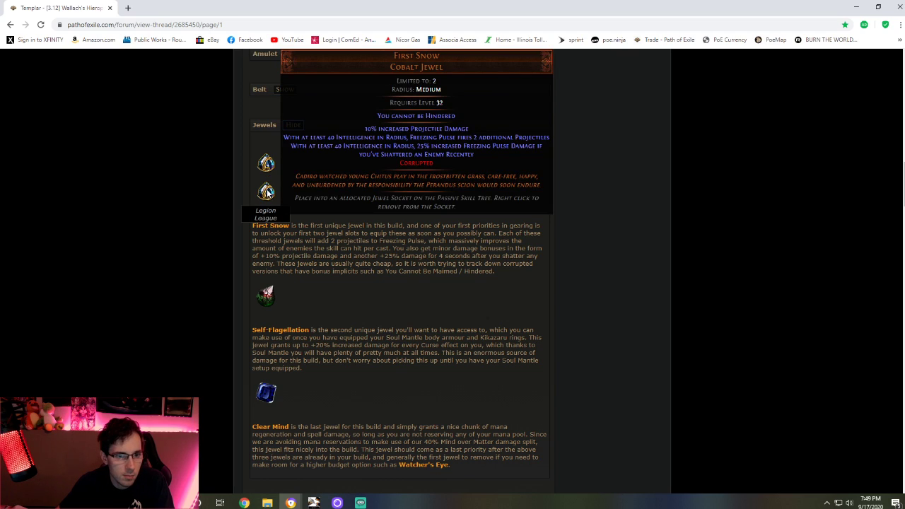
pyautogui.moveTo(266, 162)
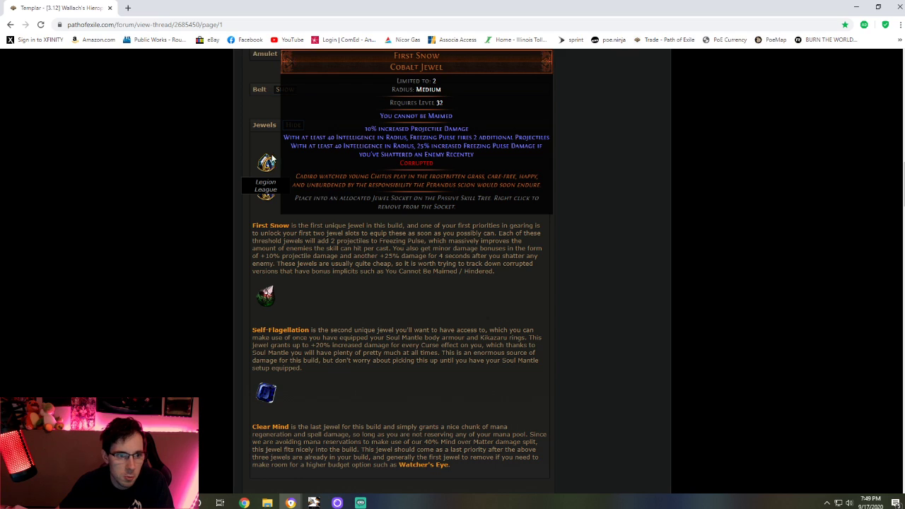
pyautogui.moveTo(271, 161)
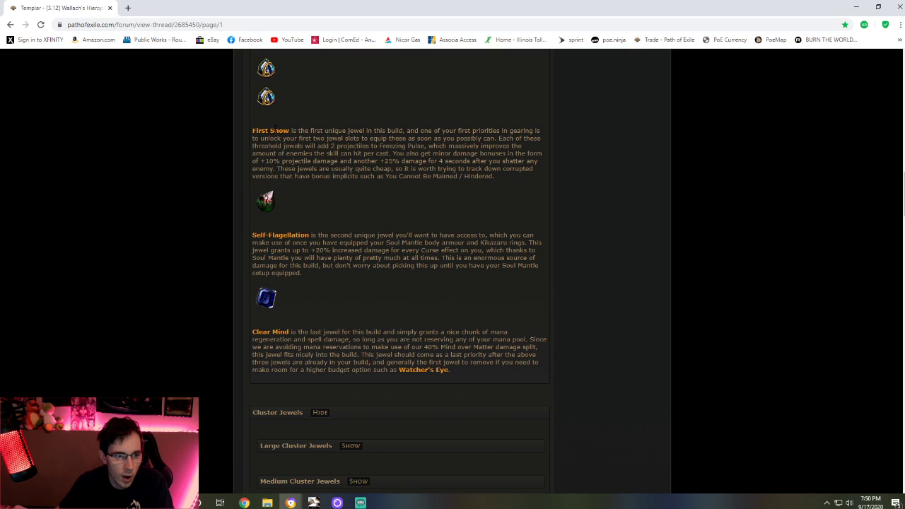
pyautogui.moveTo(267, 97)
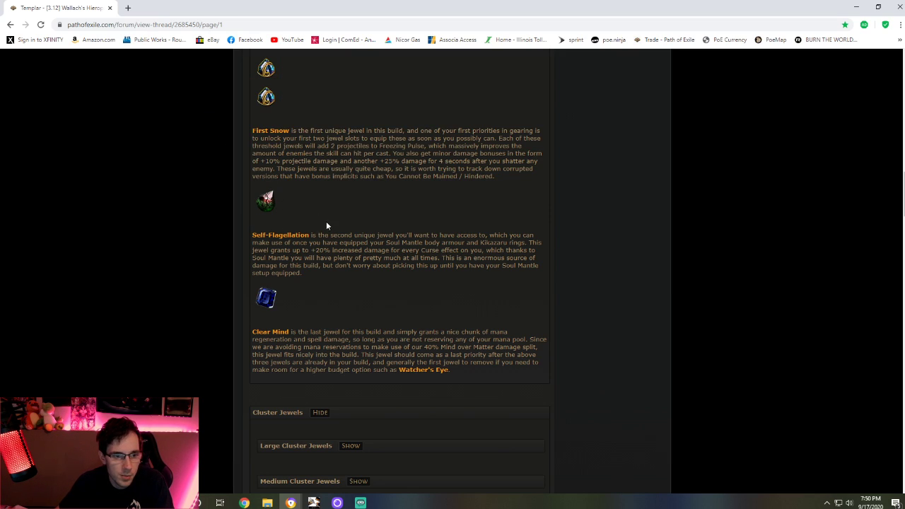
pyautogui.moveTo(276, 208)
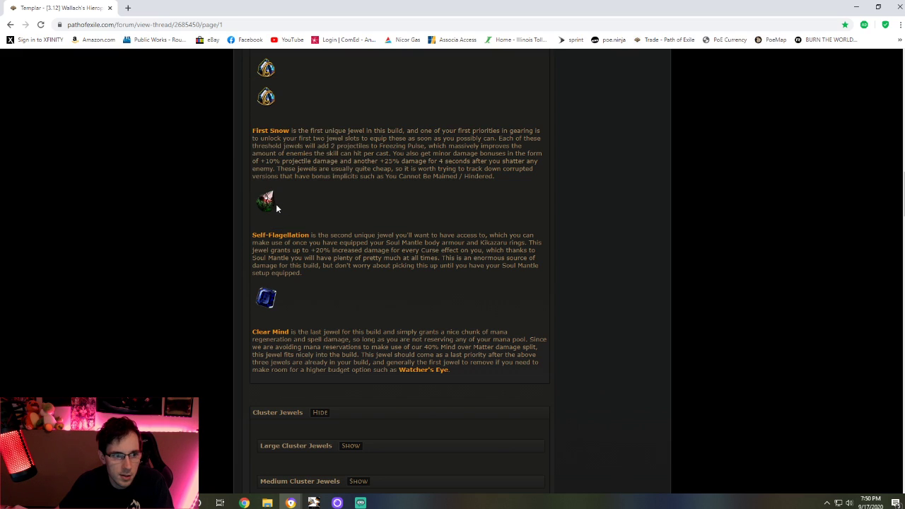
pyautogui.moveTo(267, 200)
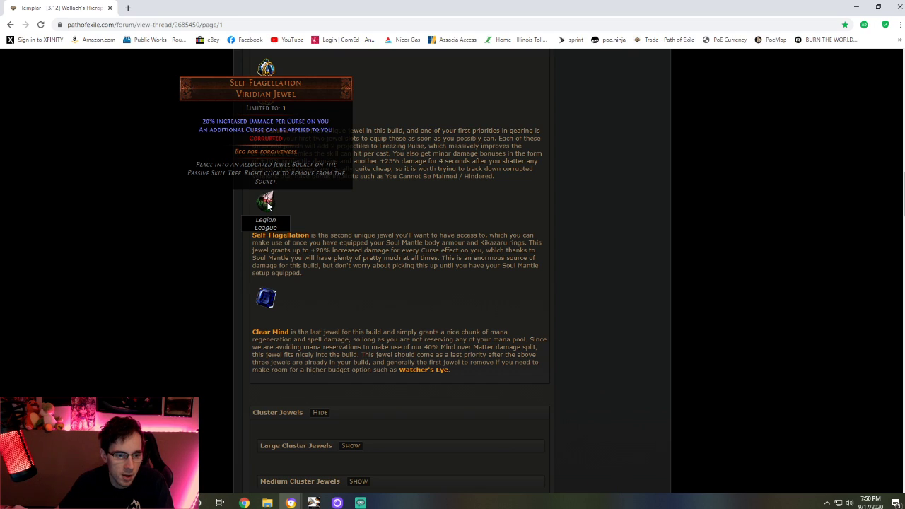
pyautogui.moveTo(267, 298)
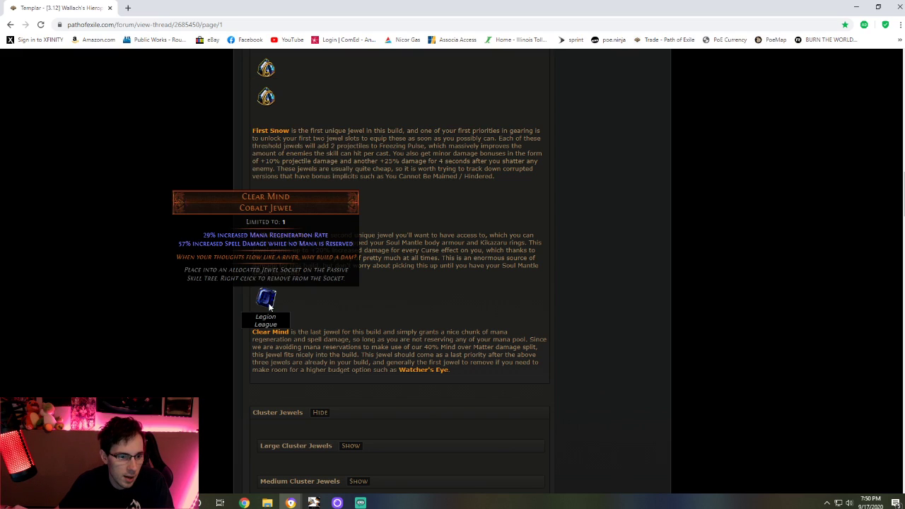
pyautogui.moveTo(269, 296)
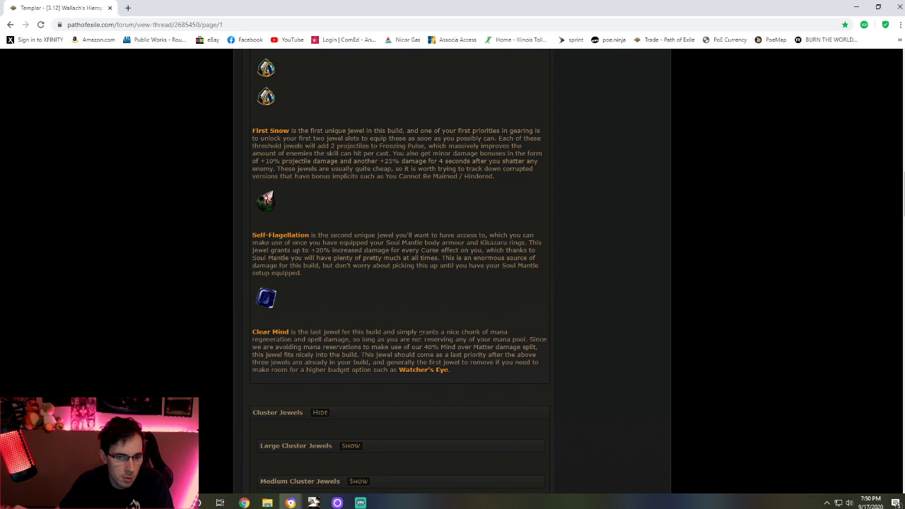
pyautogui.moveTo(267, 297)
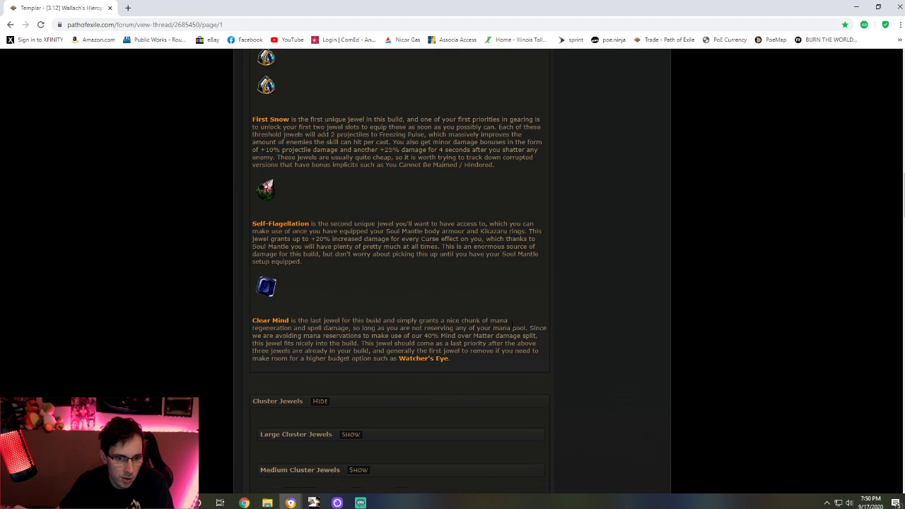
pyautogui.click(350, 434)
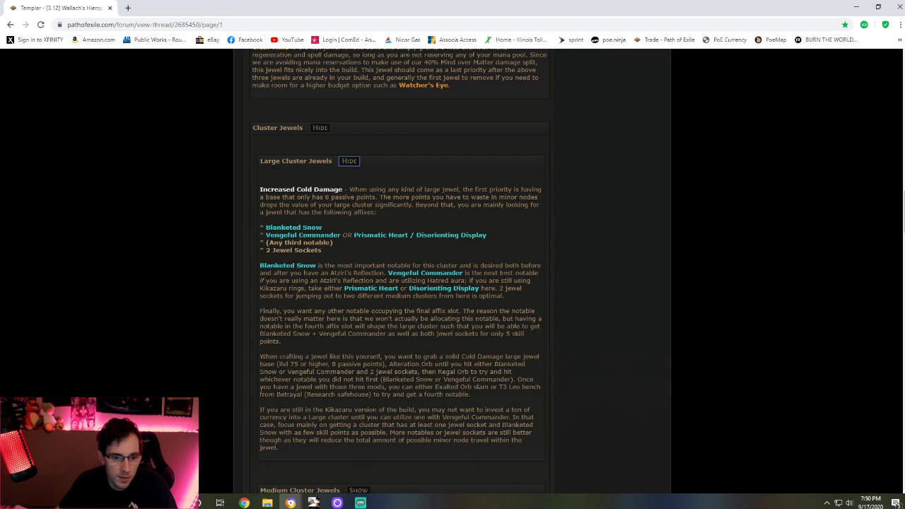
pyautogui.moveTo(593, 283)
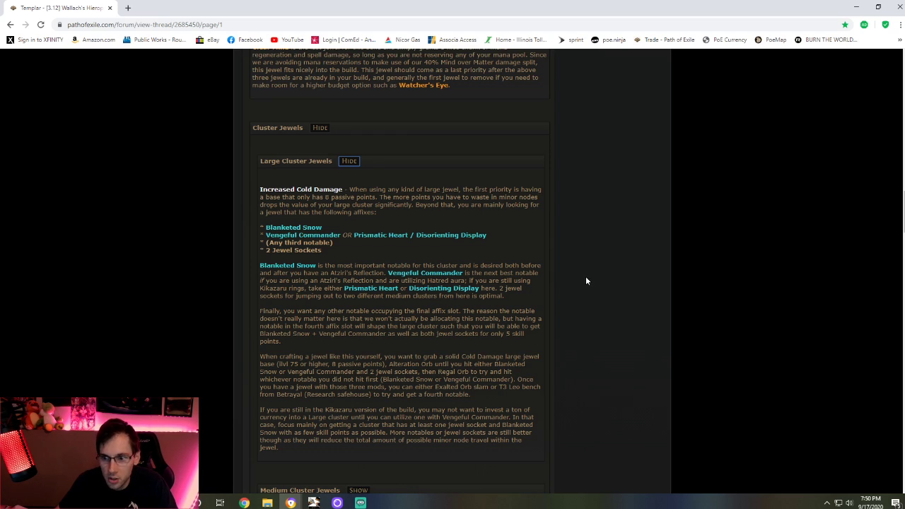
pyautogui.moveTo(656, 298)
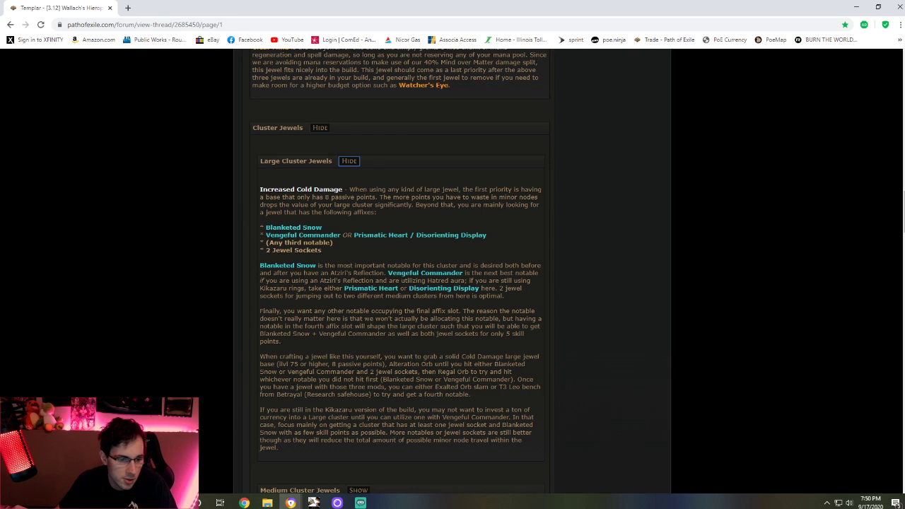
# Dismiss a stray context menu and scroll back up to the Soul Mantle body armour notes.
pyautogui.rightClick(470, 244)
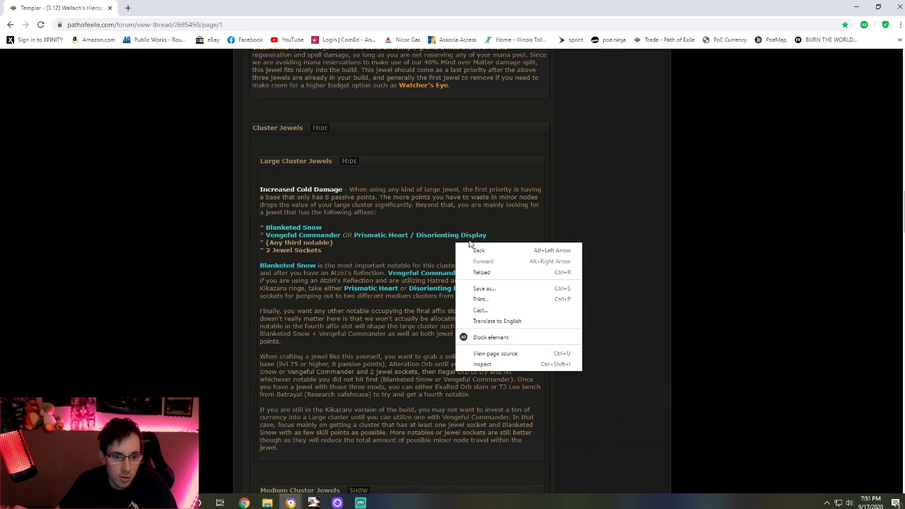
pyautogui.click(496, 222)
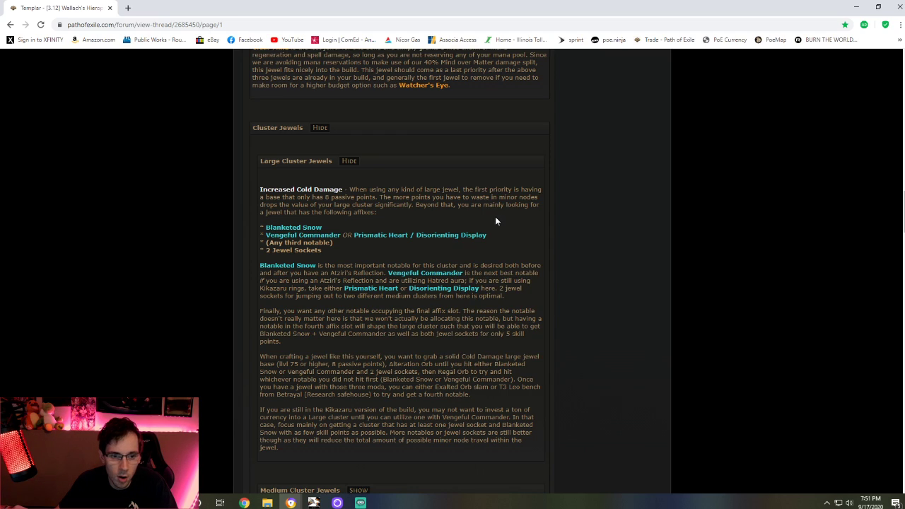
pyautogui.moveTo(465, 188)
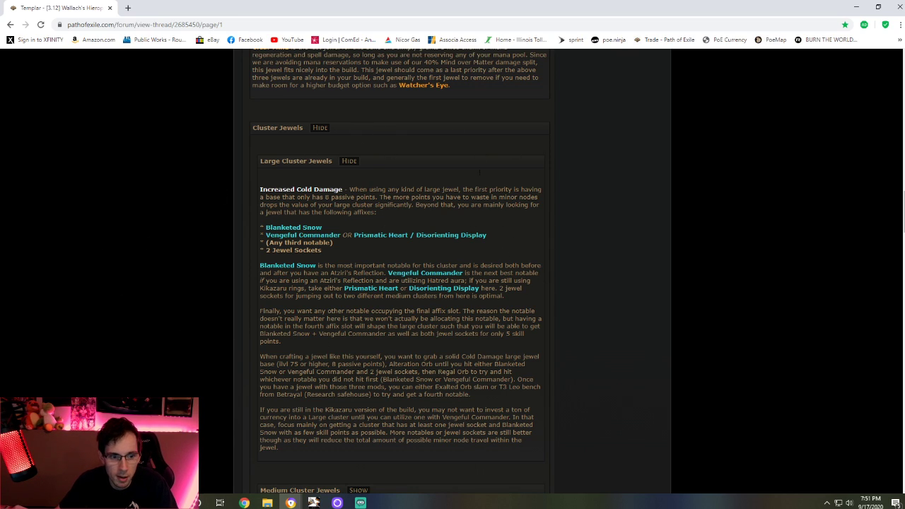
pyautogui.moveTo(614, 206)
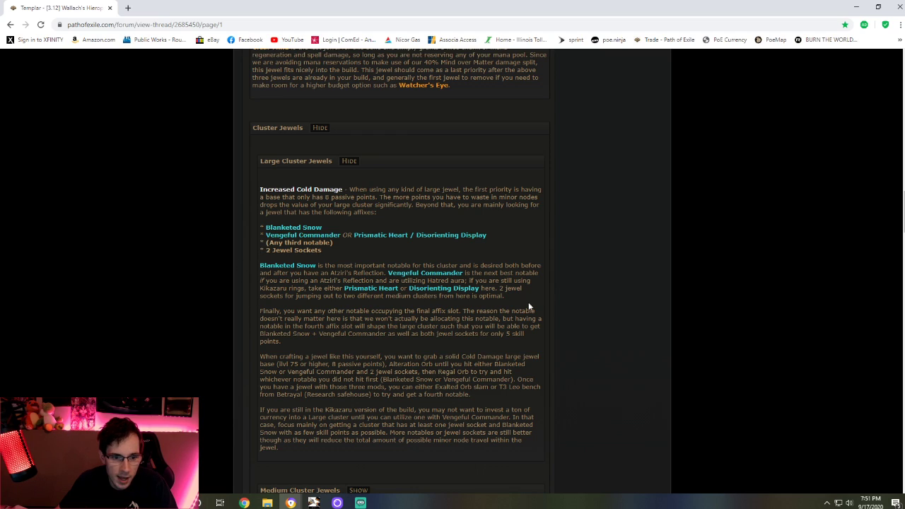
pyautogui.moveTo(228, 254)
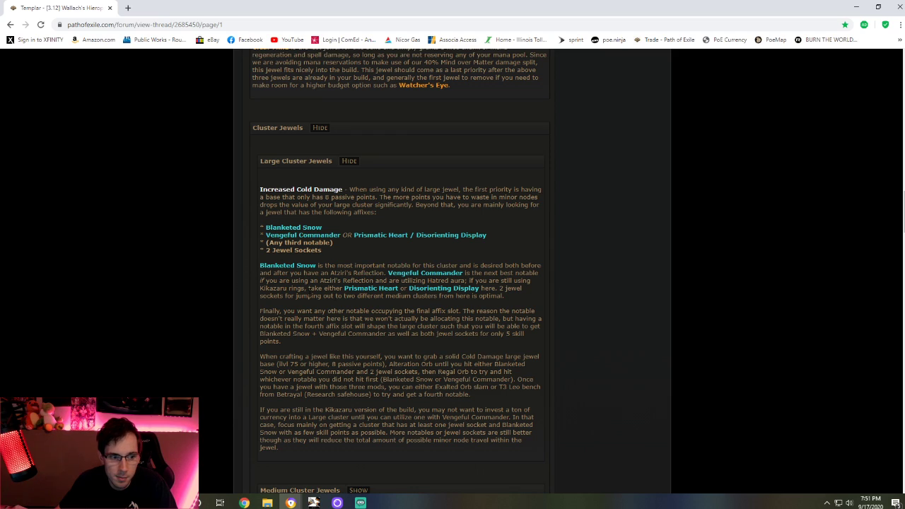
pyautogui.moveTo(249, 267)
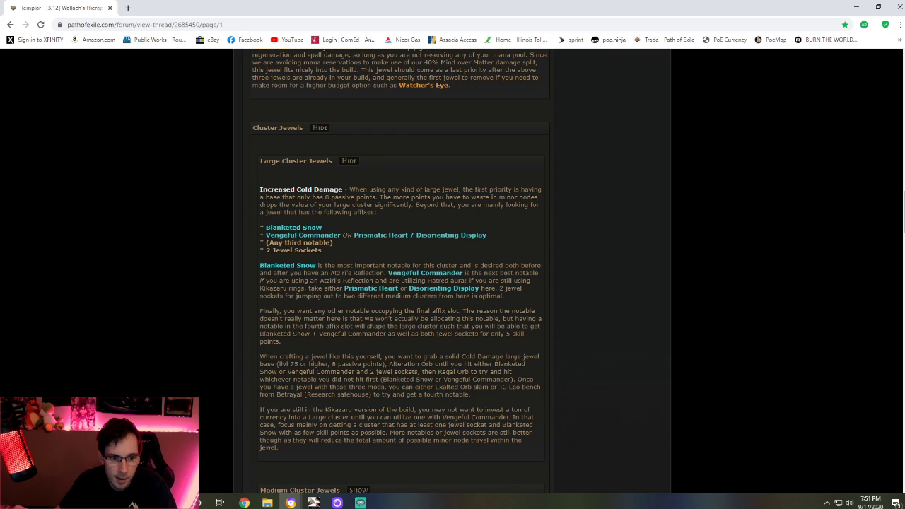
pyautogui.moveTo(540, 299)
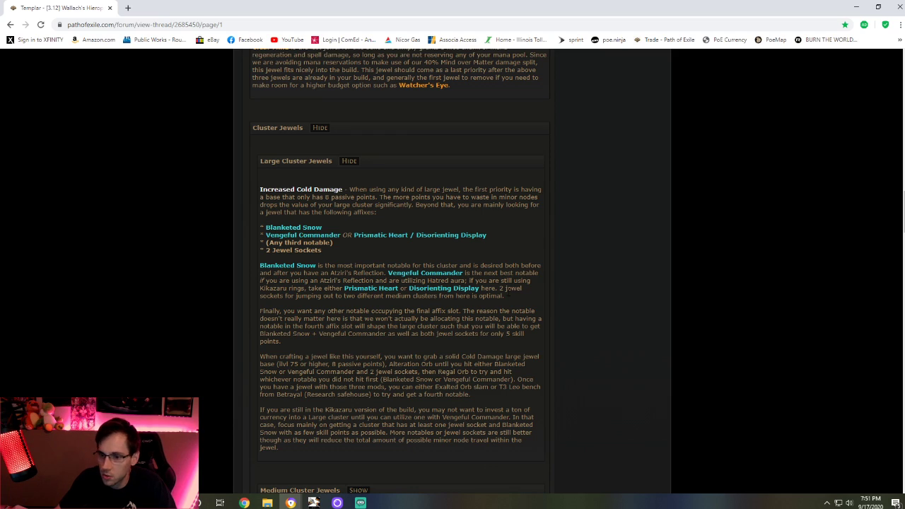
pyautogui.moveTo(507, 263)
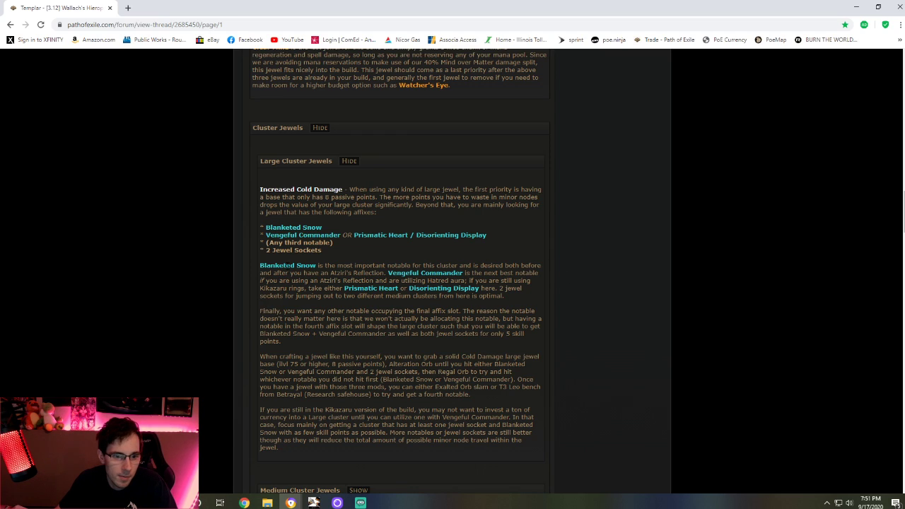
pyautogui.moveTo(297, 259)
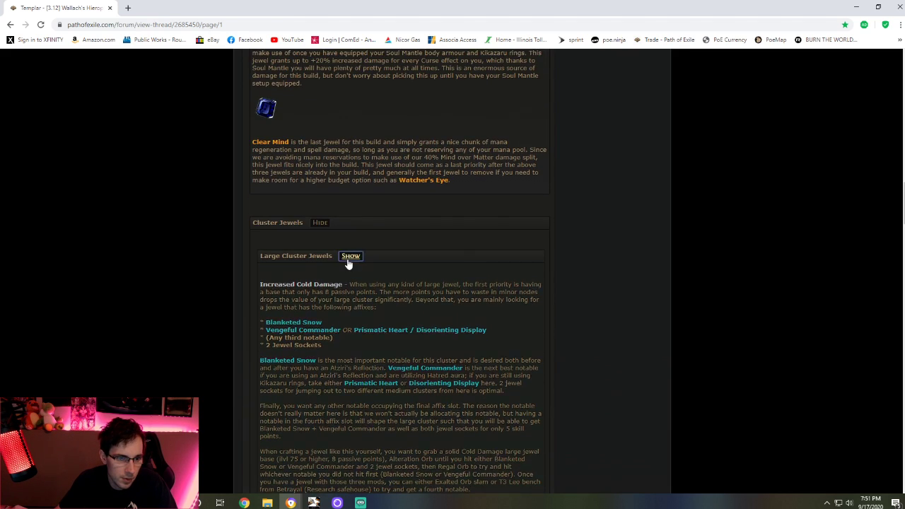
pyautogui.scroll(3)
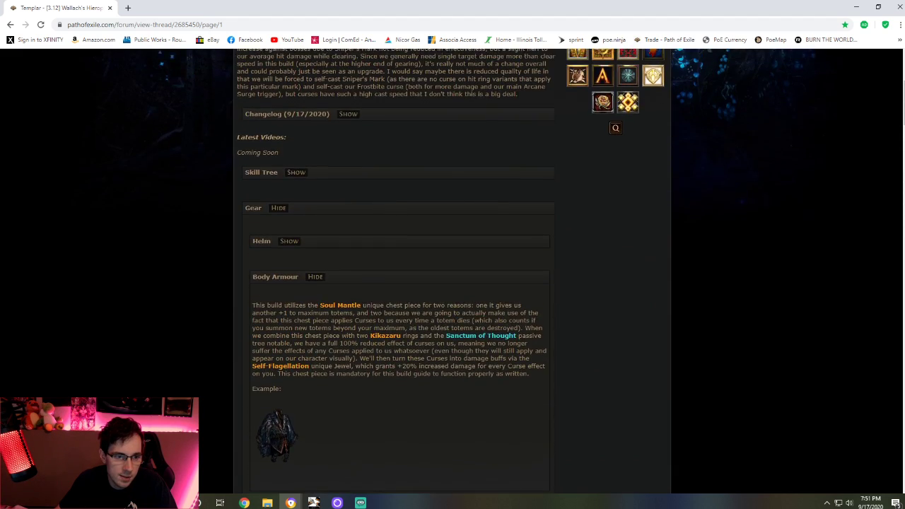
# Jump to page 244 to skim the newest replies, then return to page 1 of the guide.
pyautogui.scroll(3)
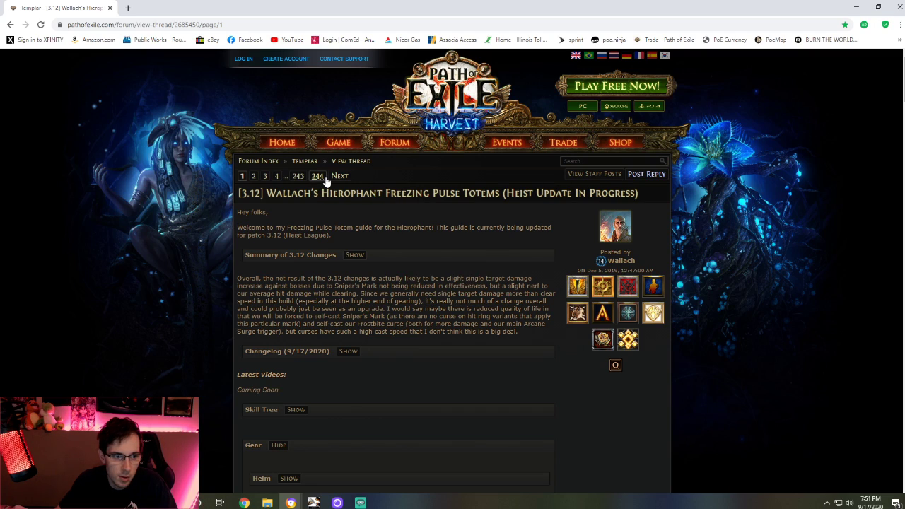
pyautogui.click(317, 175)
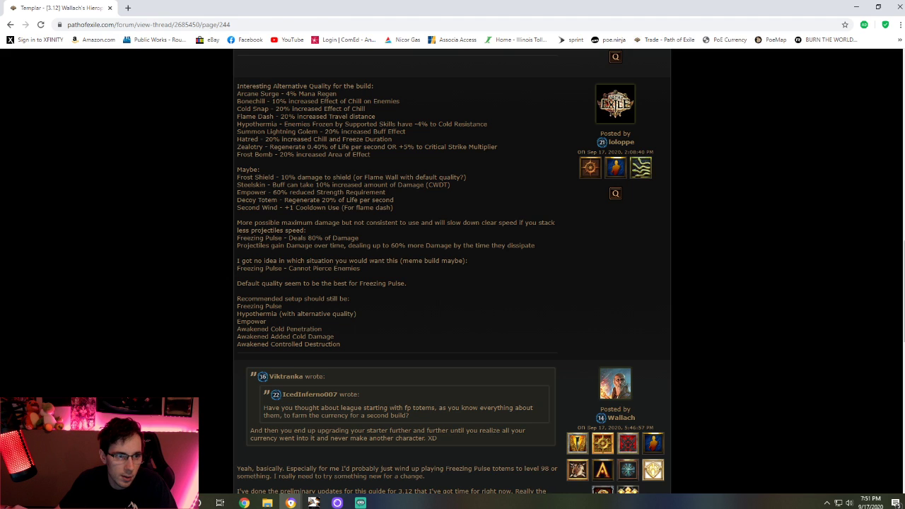
pyautogui.scroll(-3)
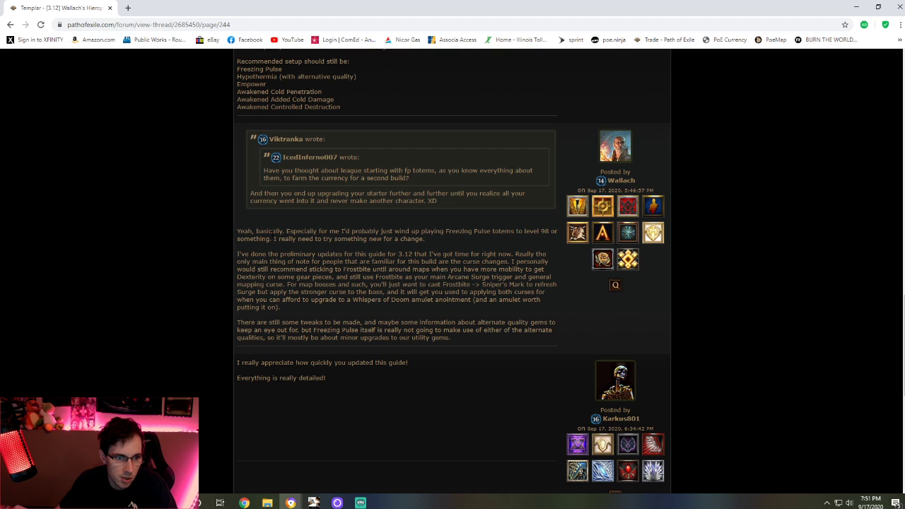
pyautogui.scroll(-3)
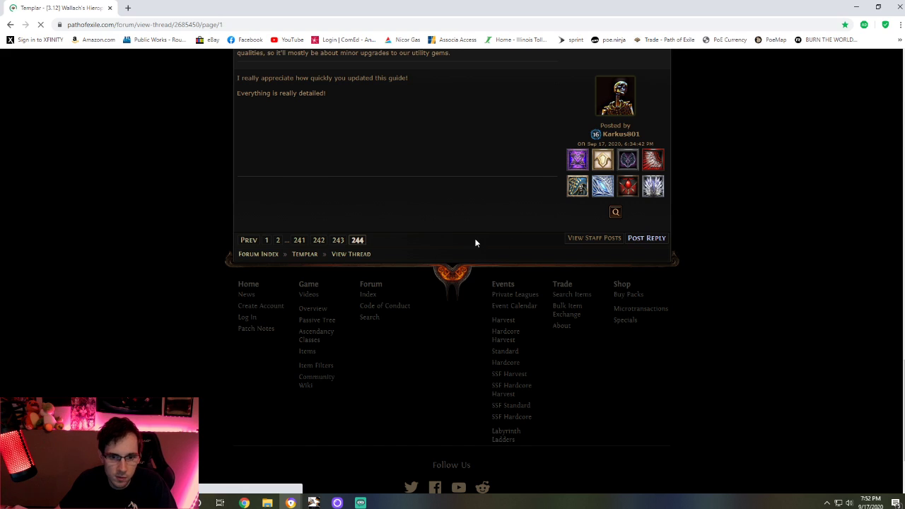
pyautogui.click(267, 240)
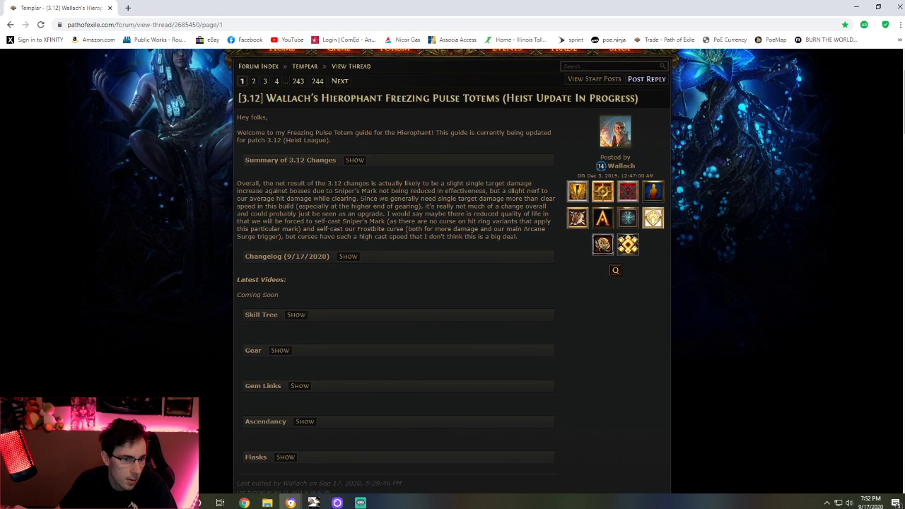
pyautogui.moveTo(347, 170)
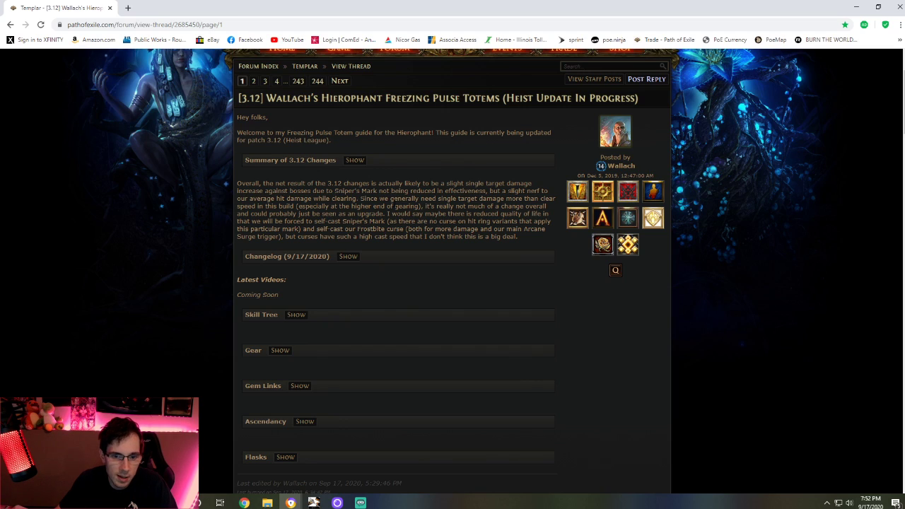
# Expand the Summary of 3.12 Changes and the Gem Links section listing Main Gem Setups.
pyautogui.click(355, 160)
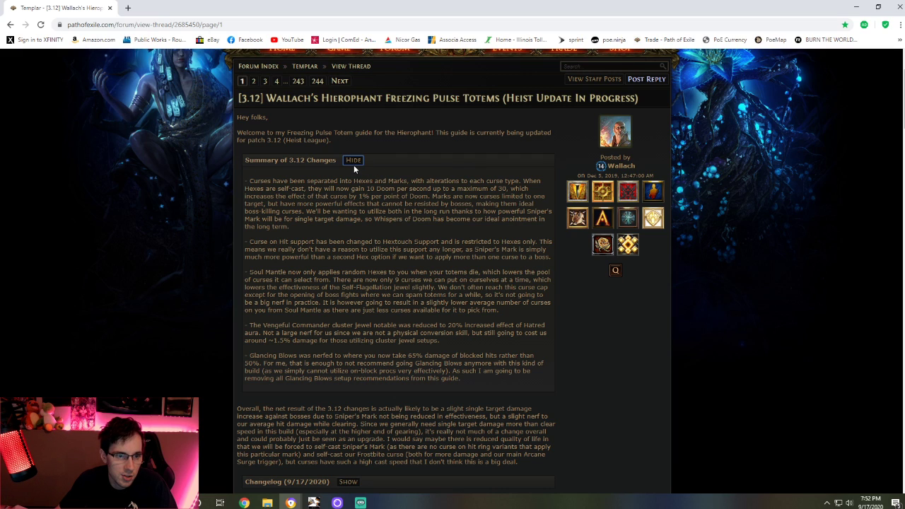
pyautogui.scroll(-3)
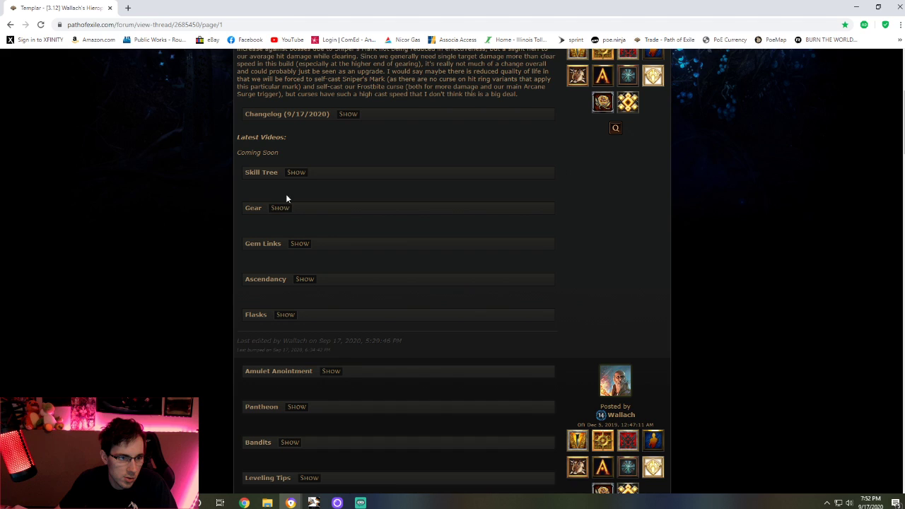
pyautogui.click(299, 243)
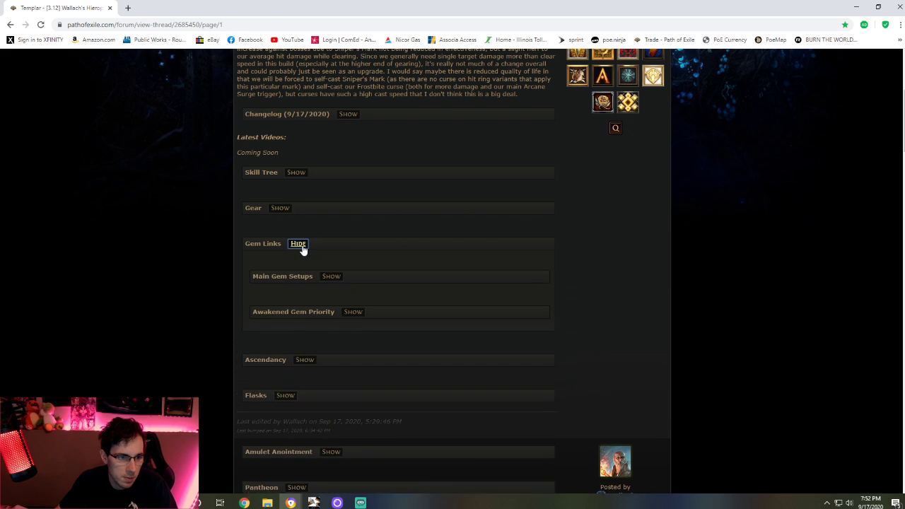
# Reveal the Main Gem Setups for the Freezing Pulse totems, then switch back to the Path of Building tree.
pyautogui.click(331, 275)
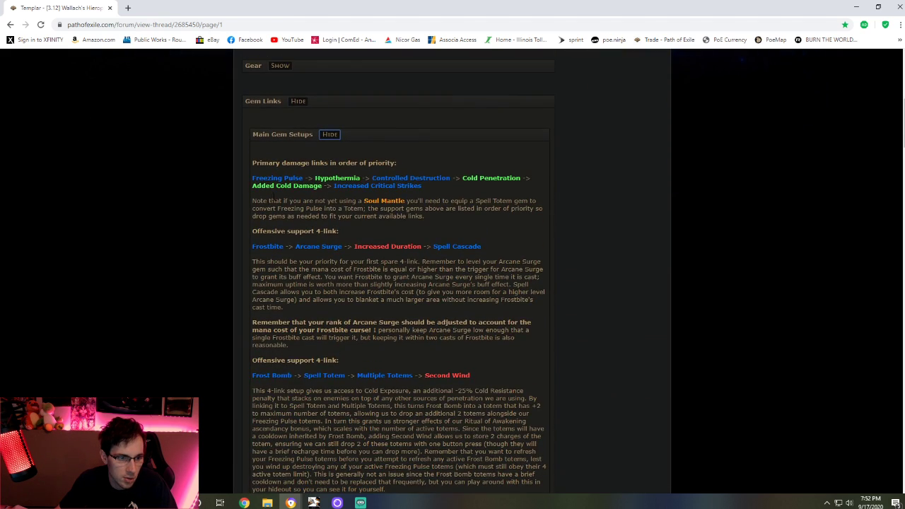
pyautogui.moveTo(253, 209)
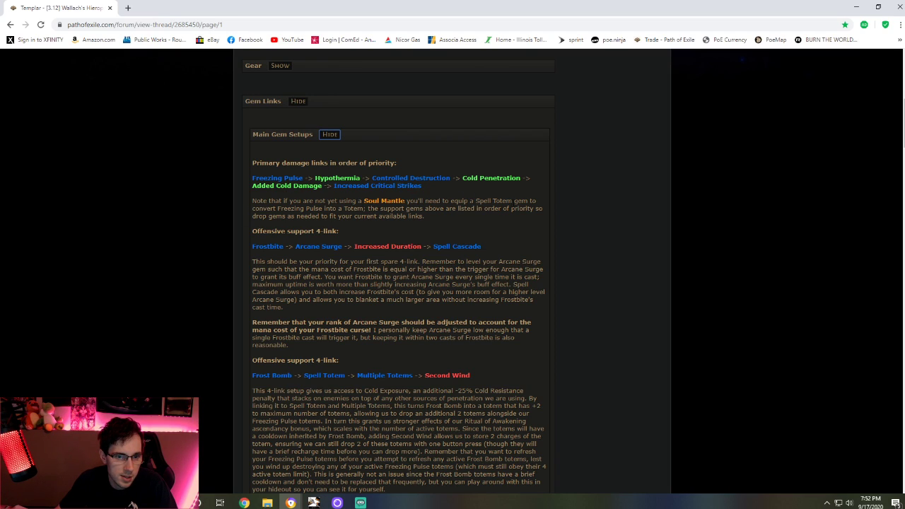
pyautogui.scroll(3)
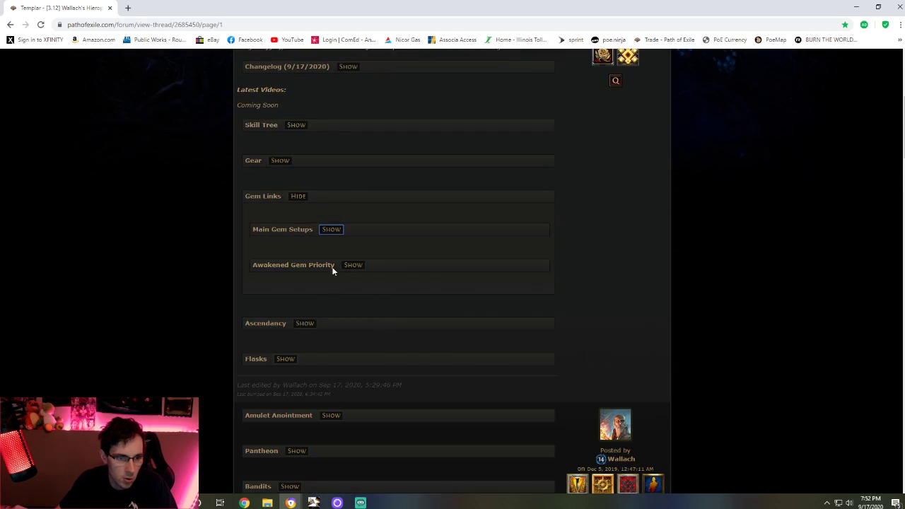
pyautogui.moveTo(384, 463)
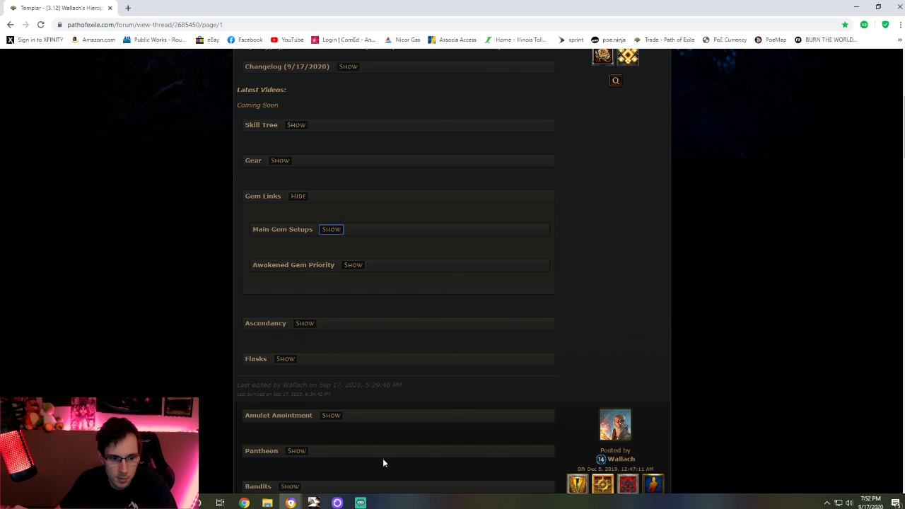
pyautogui.click(313, 503)
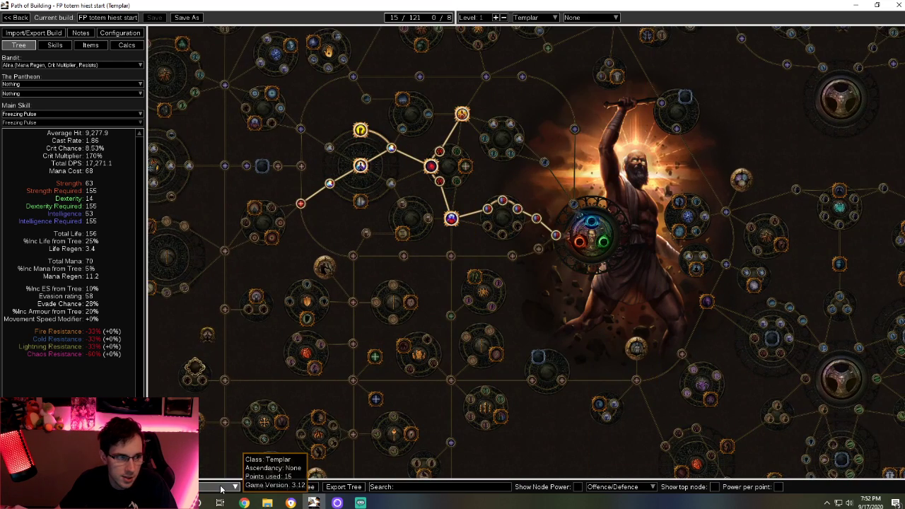
# Select the 88-point Hierophant tree version (about 43,080 Total DPS) and pan across its allocated paths.
pyautogui.click(236, 487)
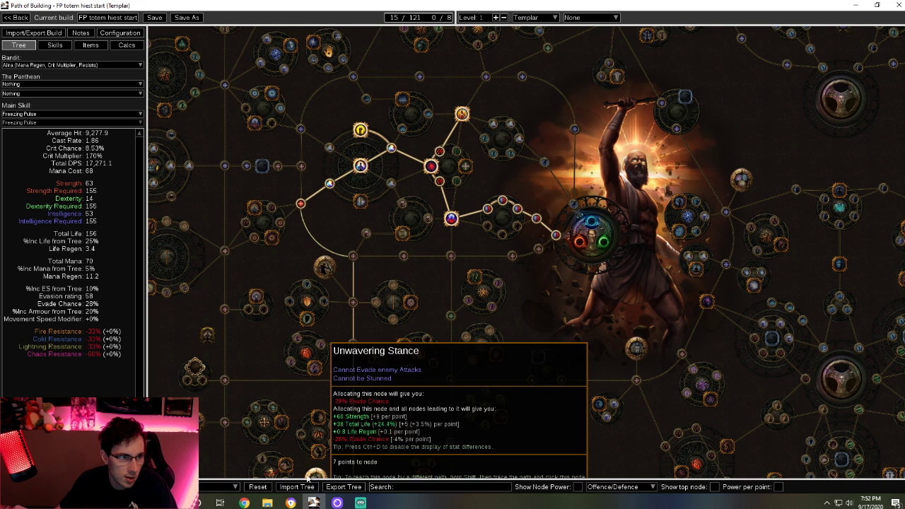
pyautogui.click(235, 486)
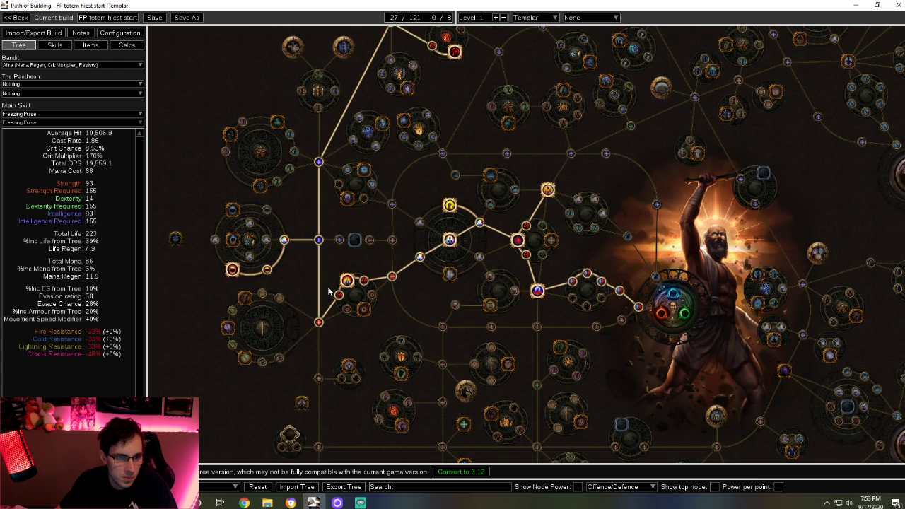
pyautogui.moveTo(232, 270)
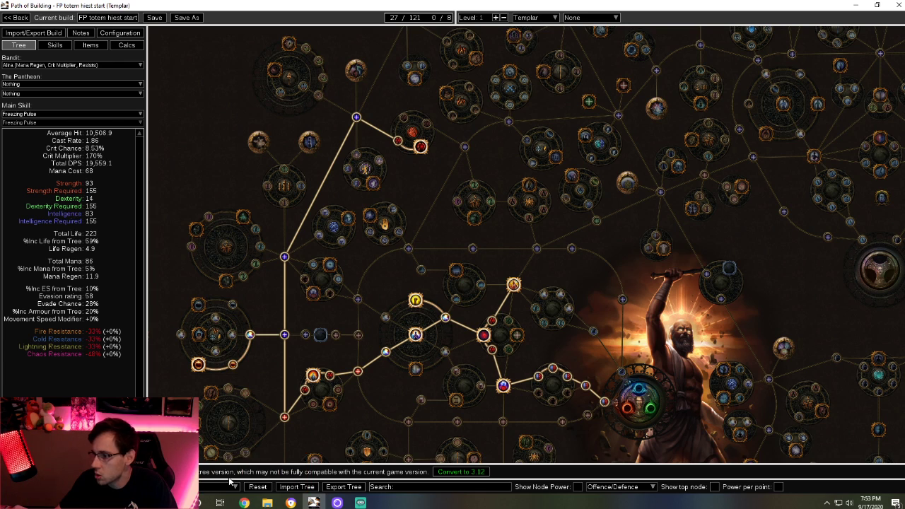
pyautogui.moveTo(237, 486)
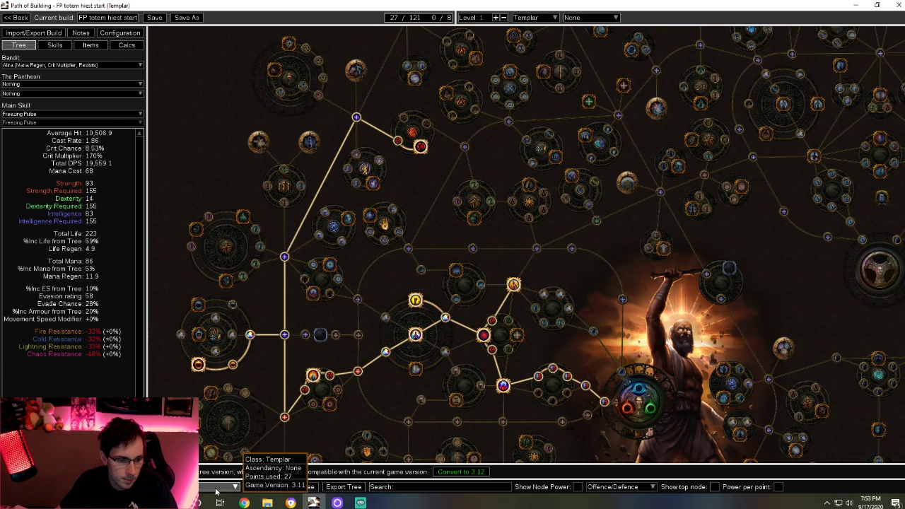
pyautogui.click(216, 486)
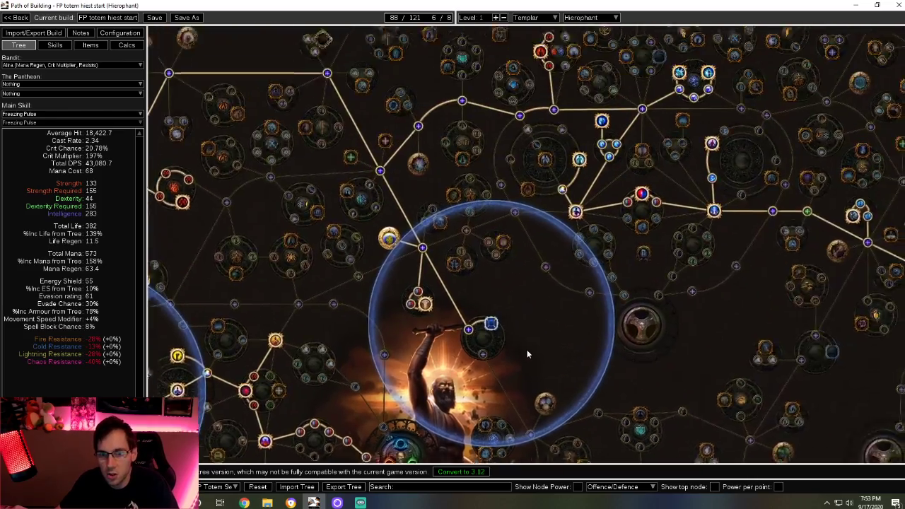
pyautogui.moveTo(527, 354); pyautogui.dragTo(233, 152)
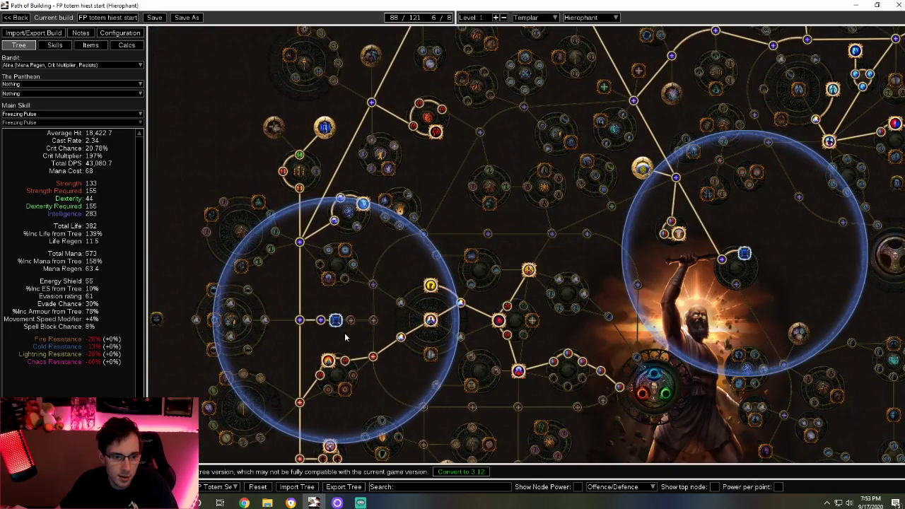
pyautogui.moveTo(308, 337)
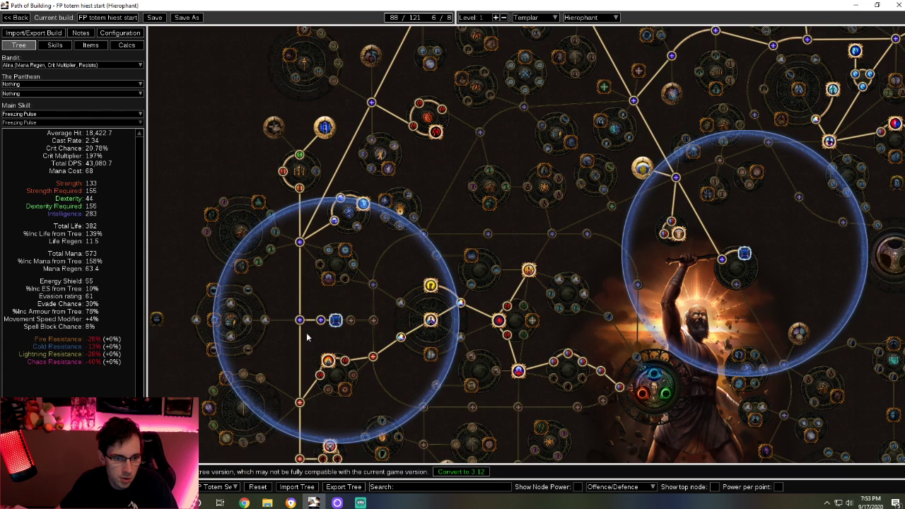
pyautogui.moveTo(334, 320)
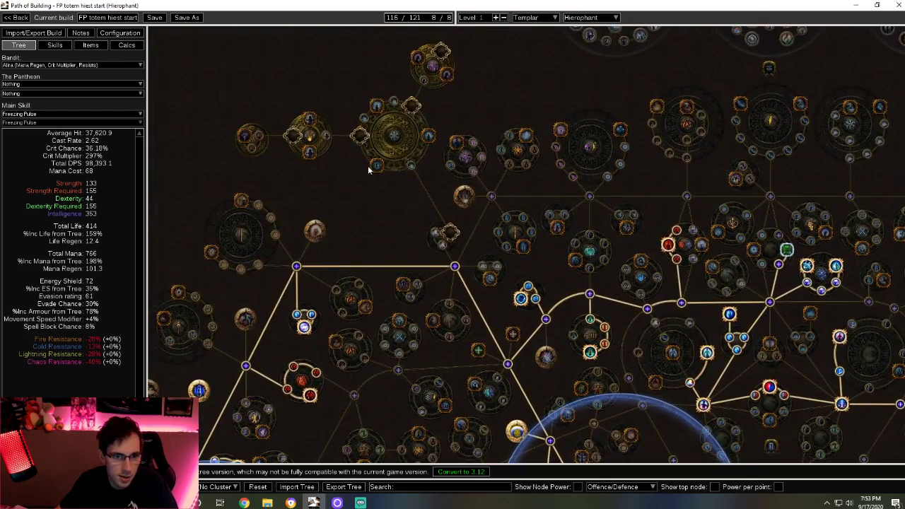
pyautogui.moveTo(376, 166)
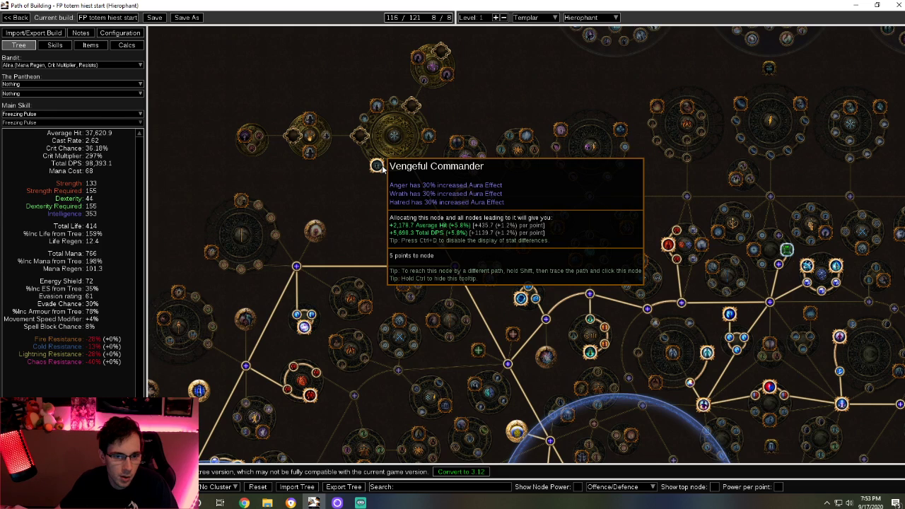
pyautogui.moveTo(430, 135)
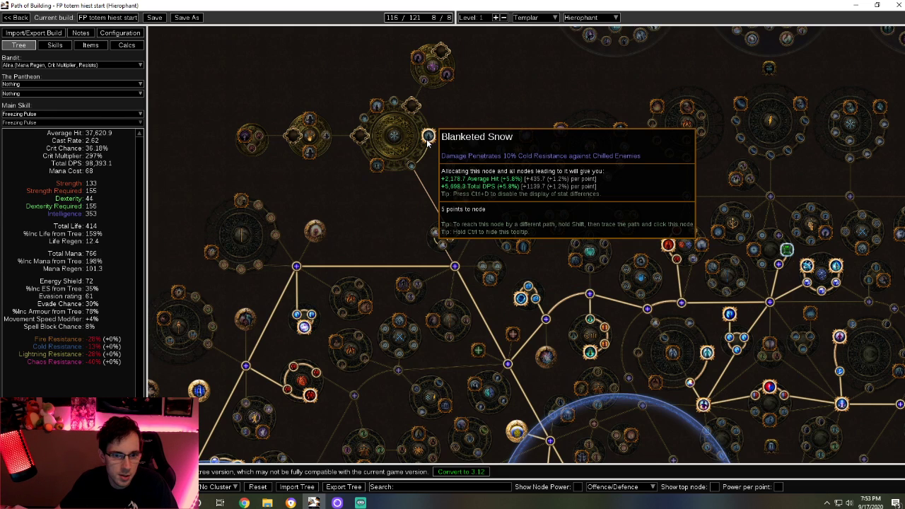
pyautogui.moveTo(368, 109)
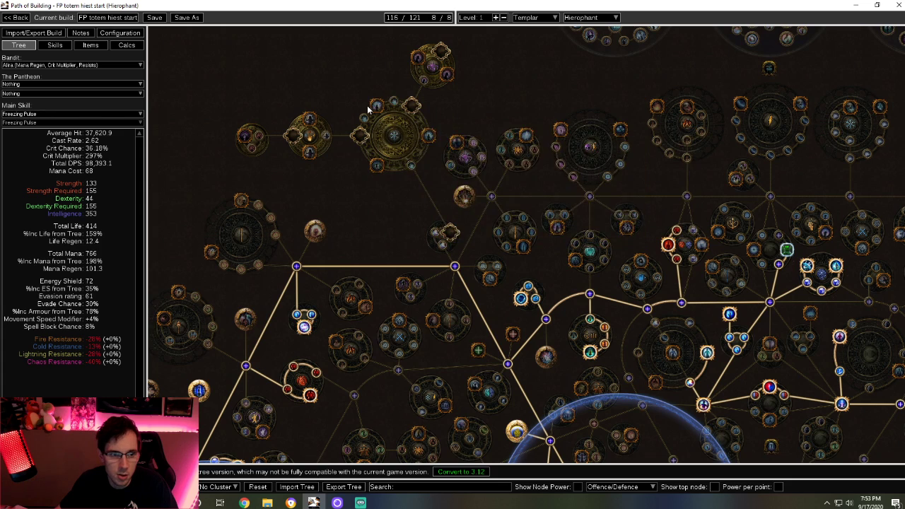
pyautogui.moveTo(377, 106)
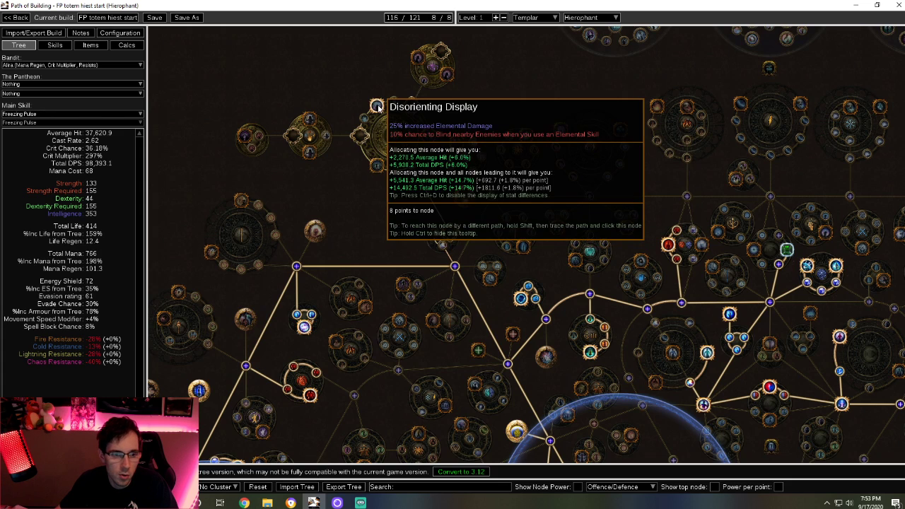
pyautogui.moveTo(446, 75)
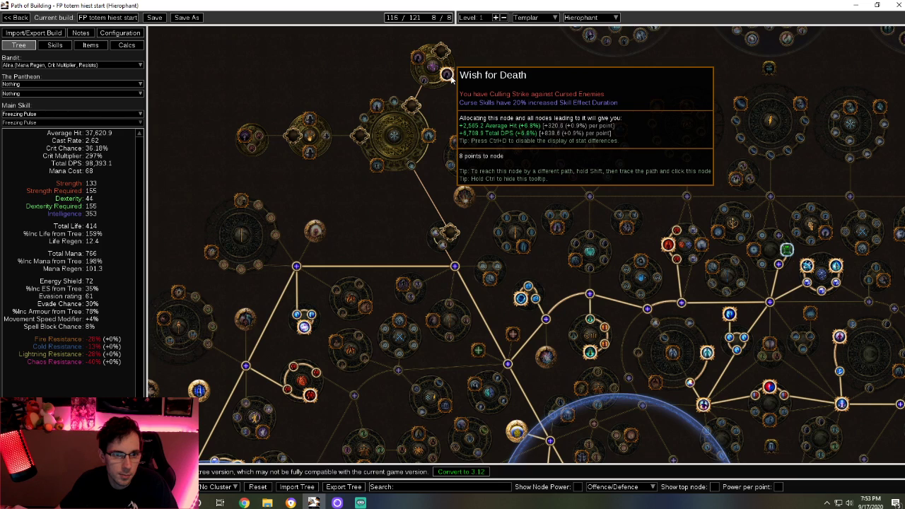
pyautogui.moveTo(419, 59)
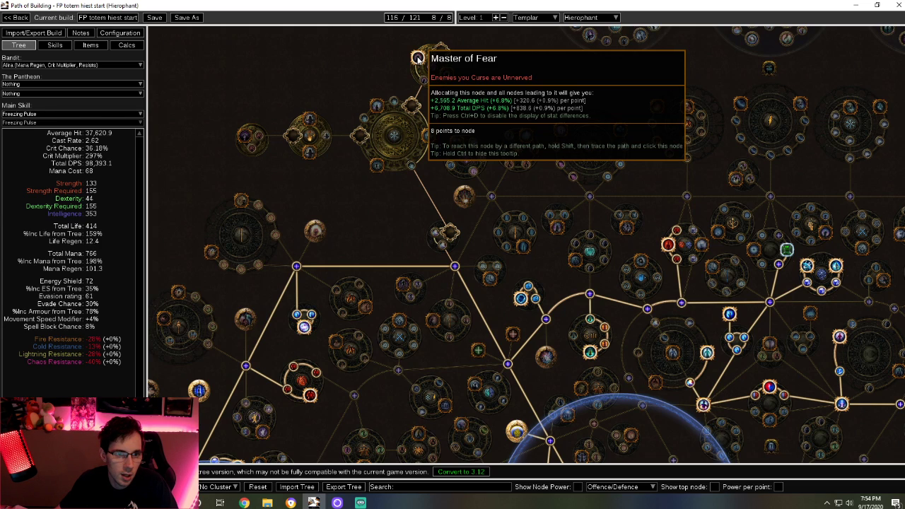
pyautogui.moveTo(309, 119)
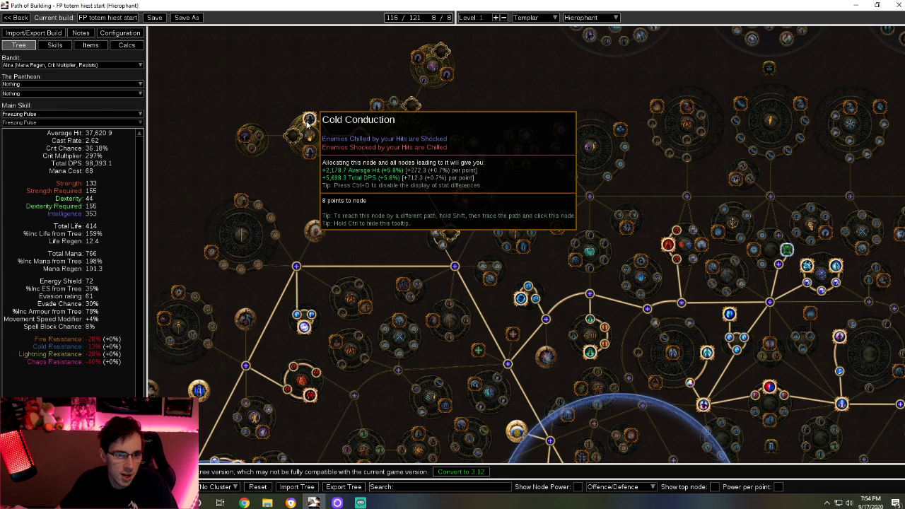
pyautogui.moveTo(309, 151)
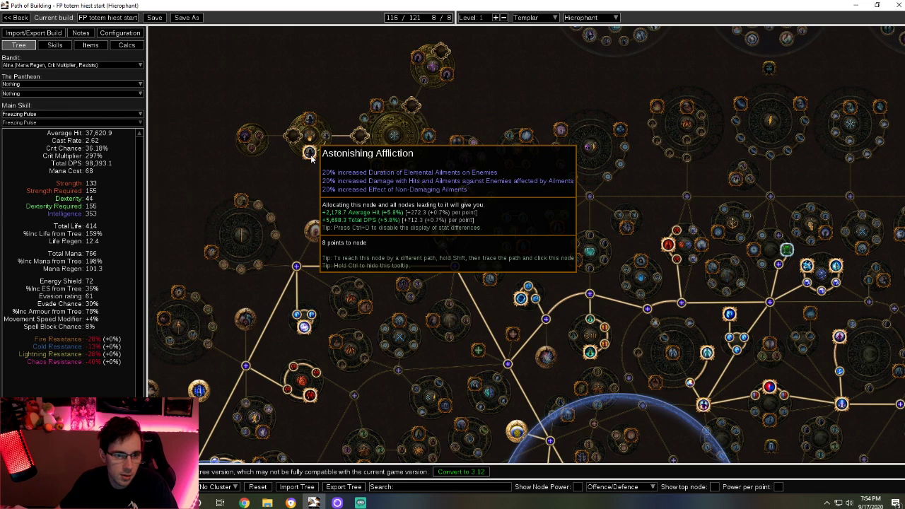
pyautogui.moveTo(244, 136)
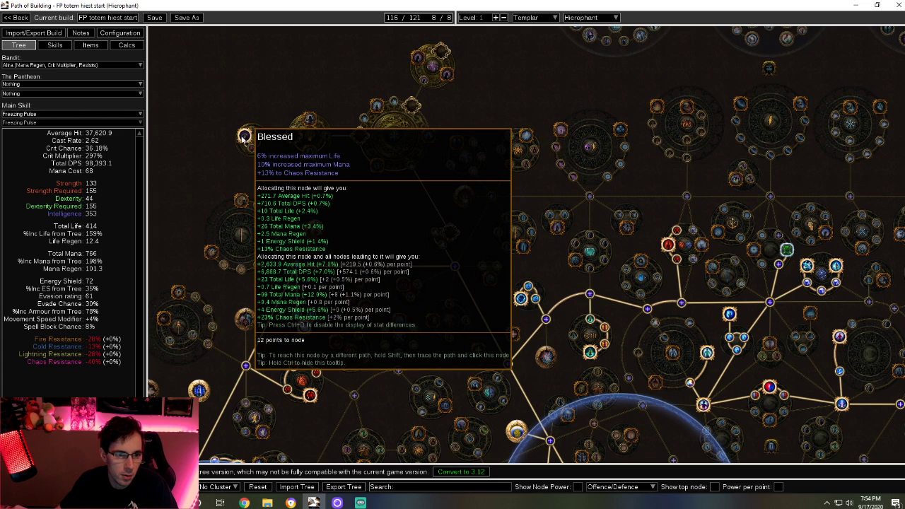
pyautogui.moveTo(348, 247)
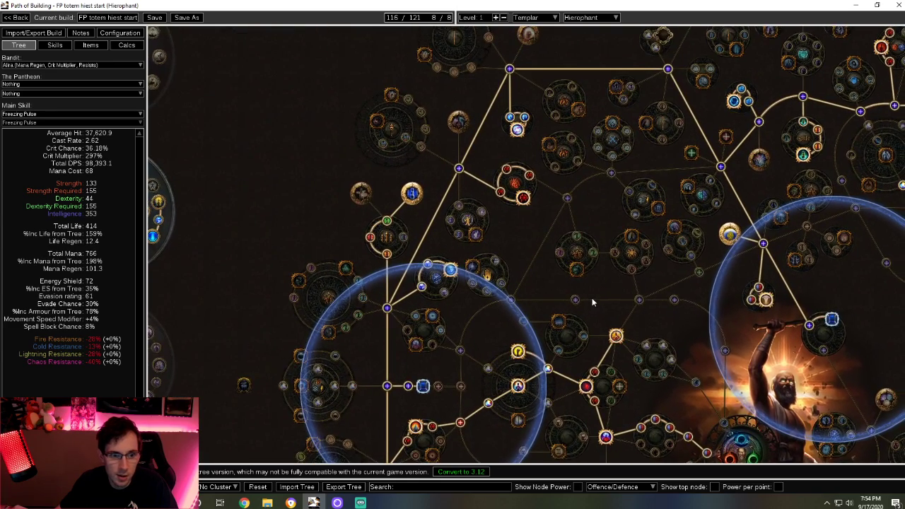
pyautogui.moveTo(577, 271)
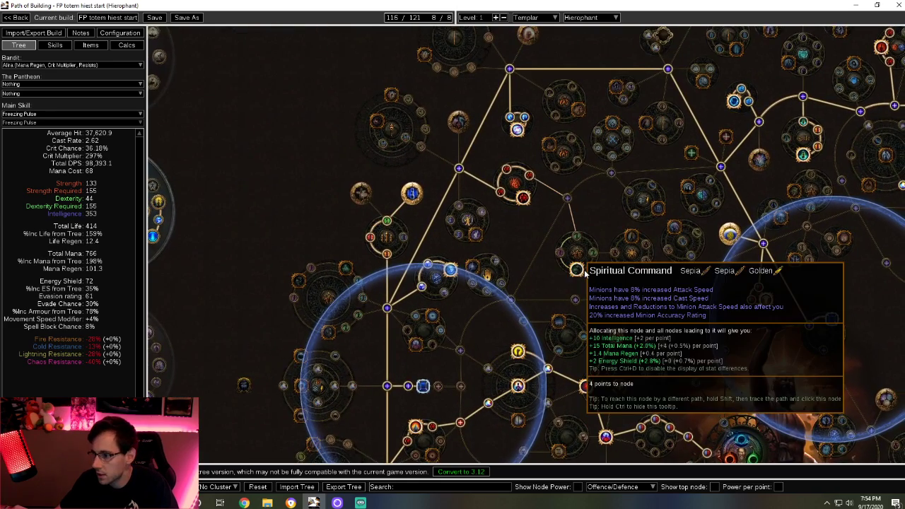
pyautogui.moveTo(400, 199)
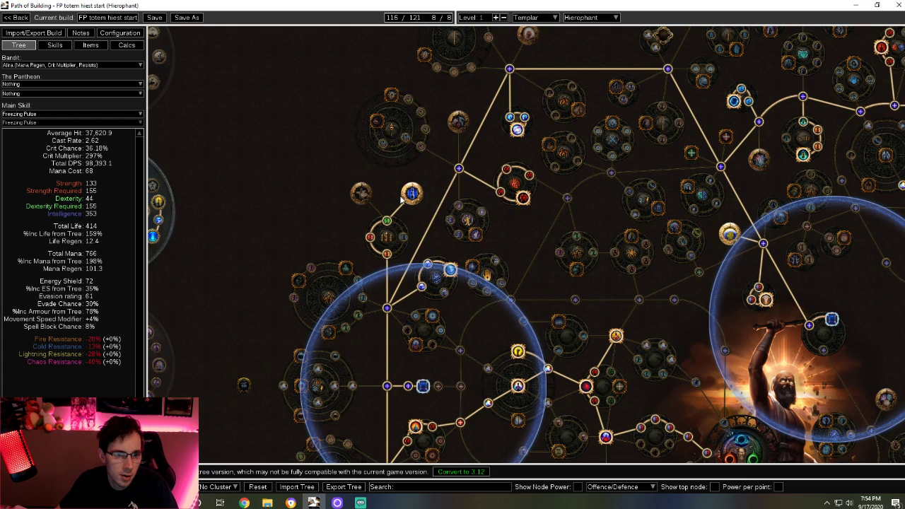
pyautogui.moveTo(411, 193)
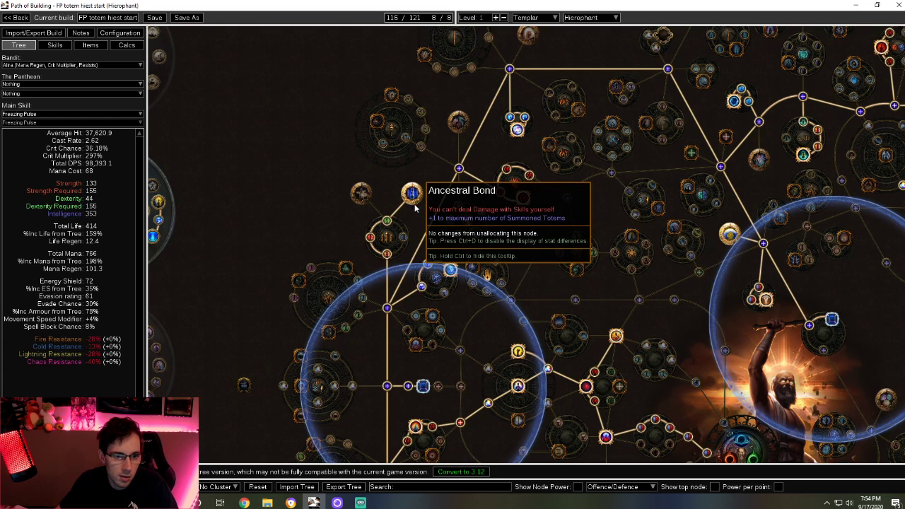
pyautogui.moveTo(470, 491)
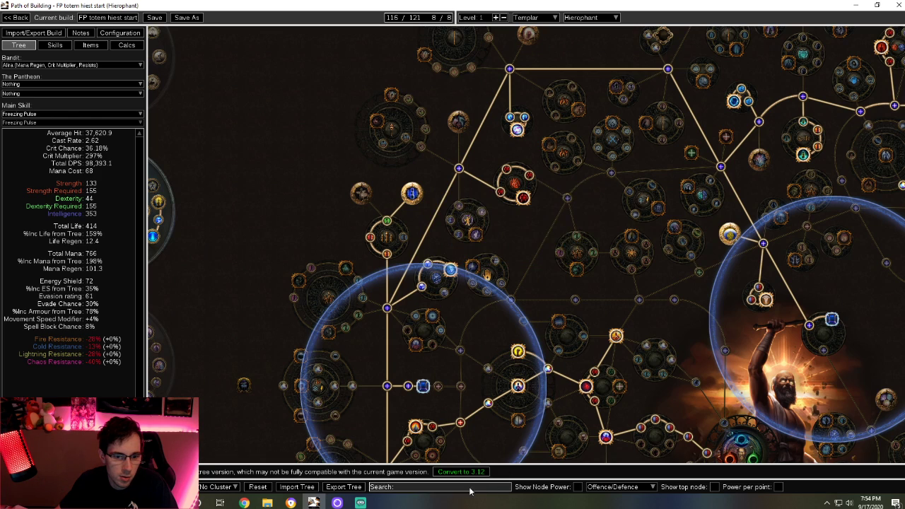
pyautogui.moveTo(488, 203)
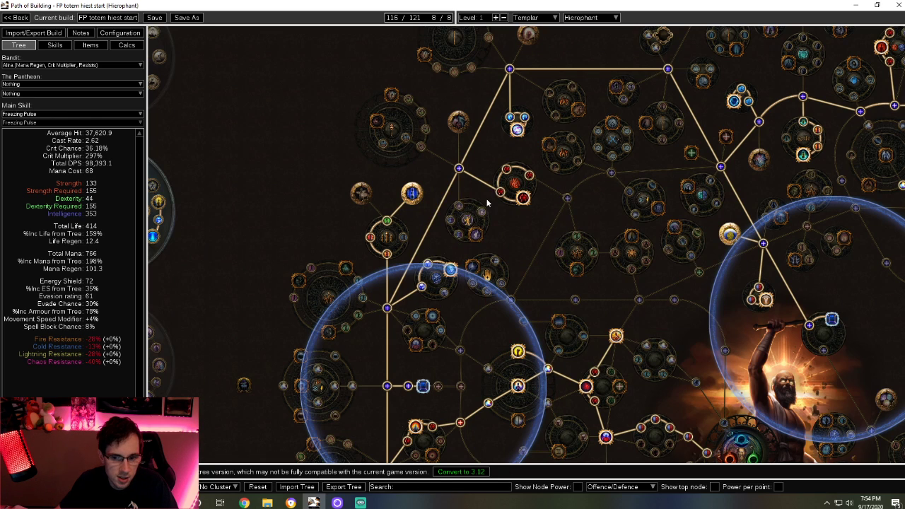
# Show the FP totem build's Items list with its four filled jewel sockets.
pyautogui.click(89, 45)
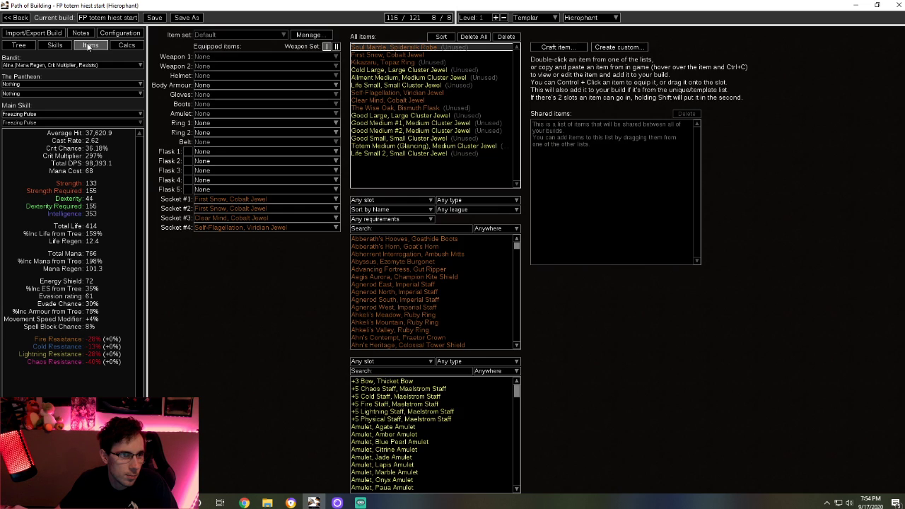
pyautogui.moveTo(290, 502)
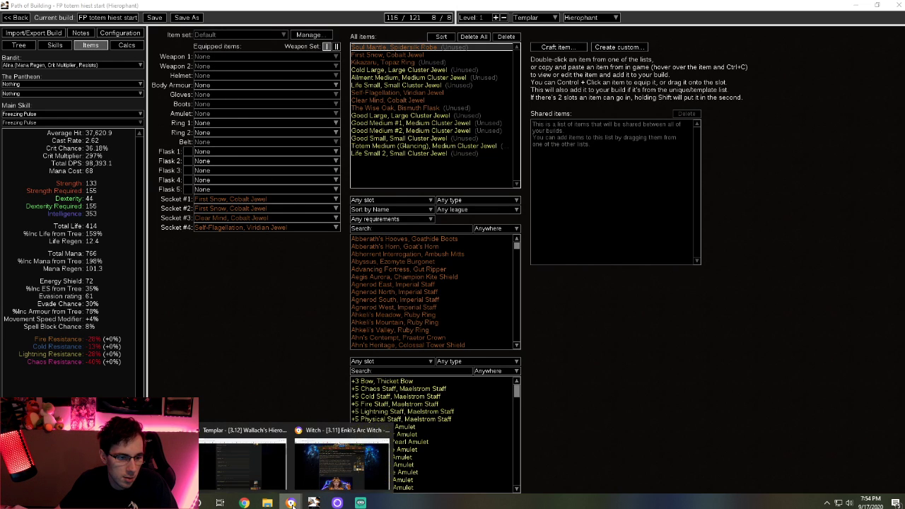
# Switch to the Chrome window showing Wallach's Freezing Pulse Totems guide thread.
pyautogui.click(341, 463)
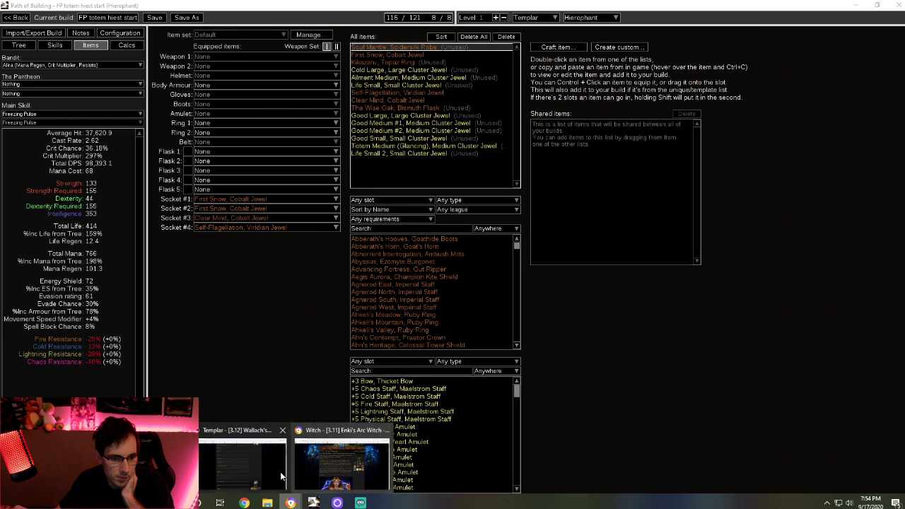
pyautogui.click(242, 460)
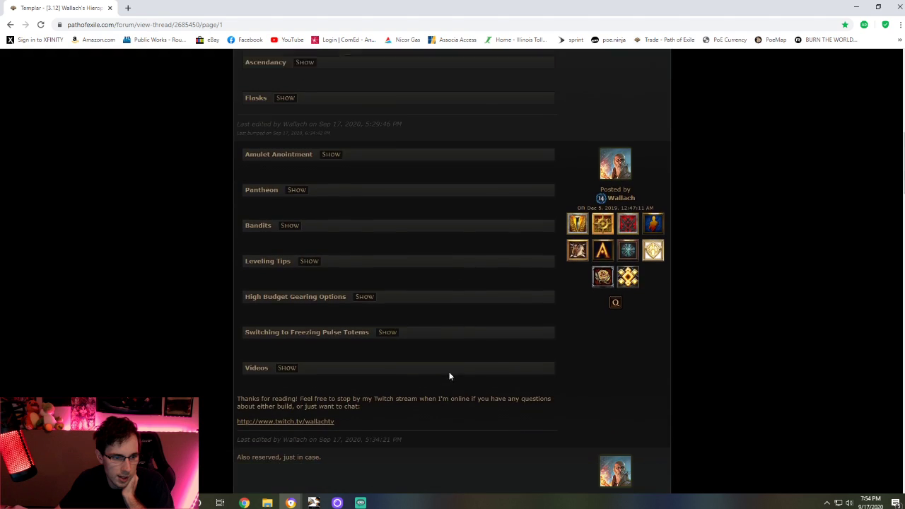
pyautogui.scroll(-3)
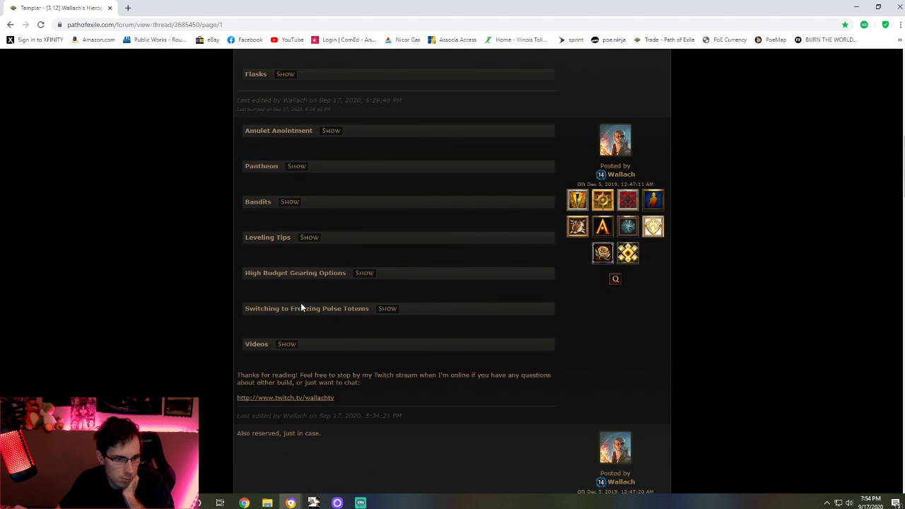
pyautogui.click(365, 272)
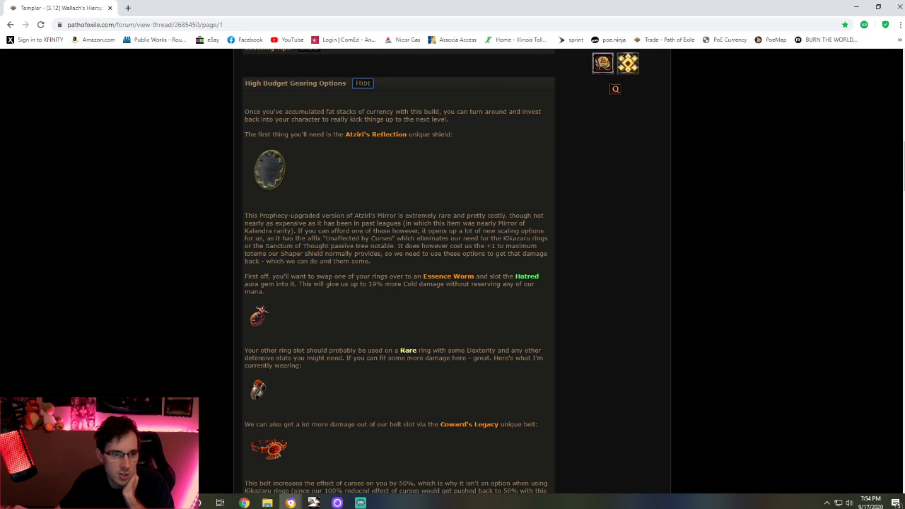
pyautogui.moveTo(270, 170)
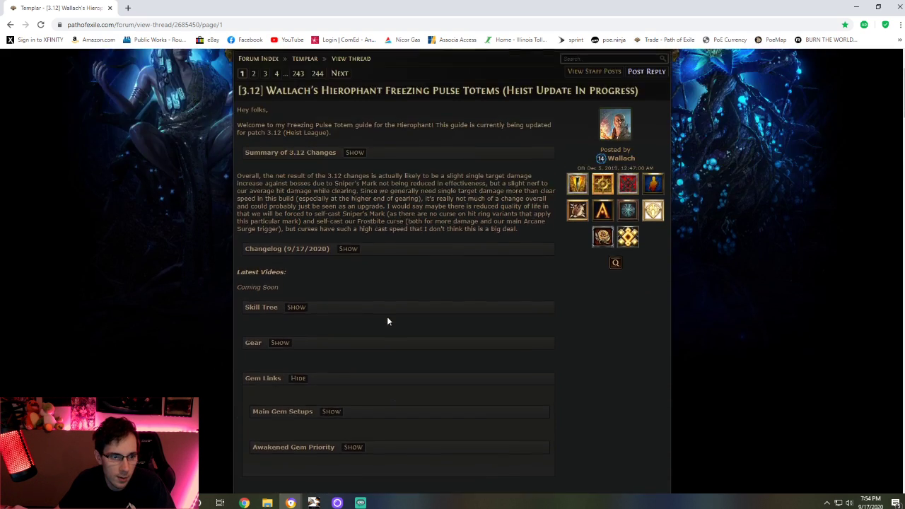
pyautogui.scroll(-3)
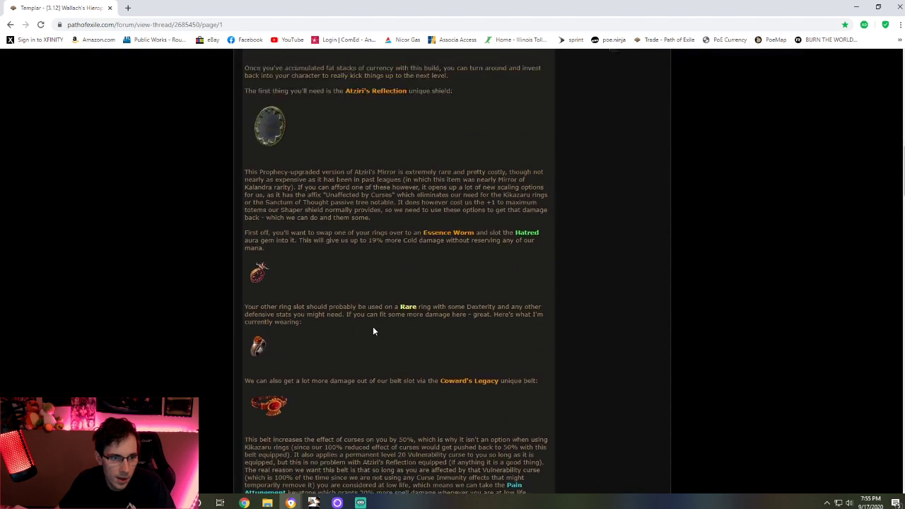
pyautogui.scroll(3)
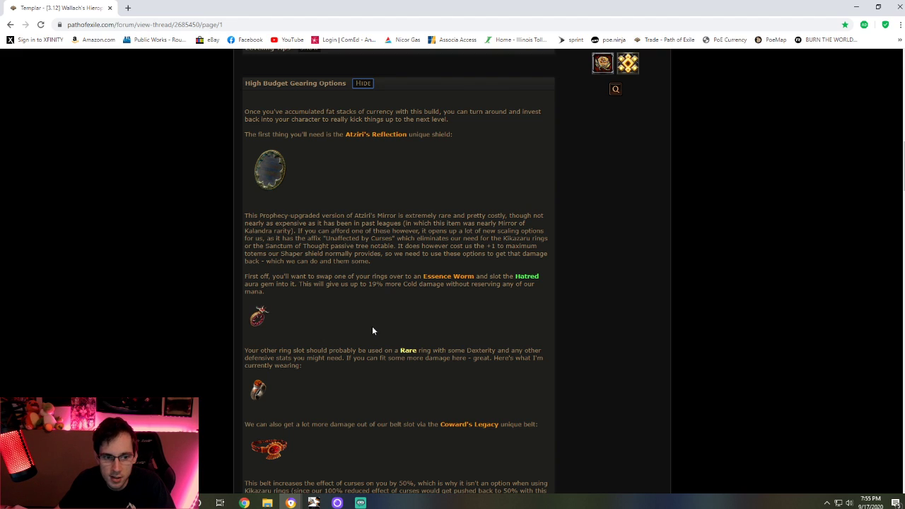
pyautogui.moveTo(258, 316)
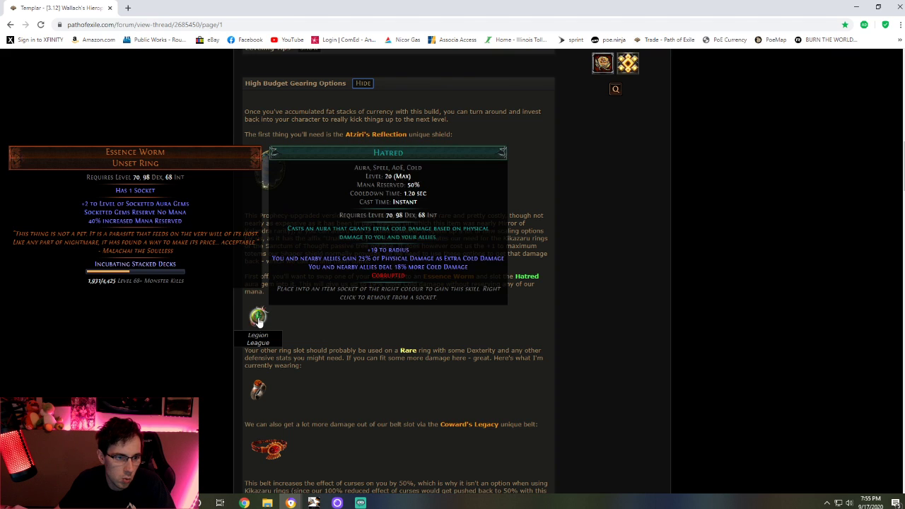
pyautogui.scroll(-3)
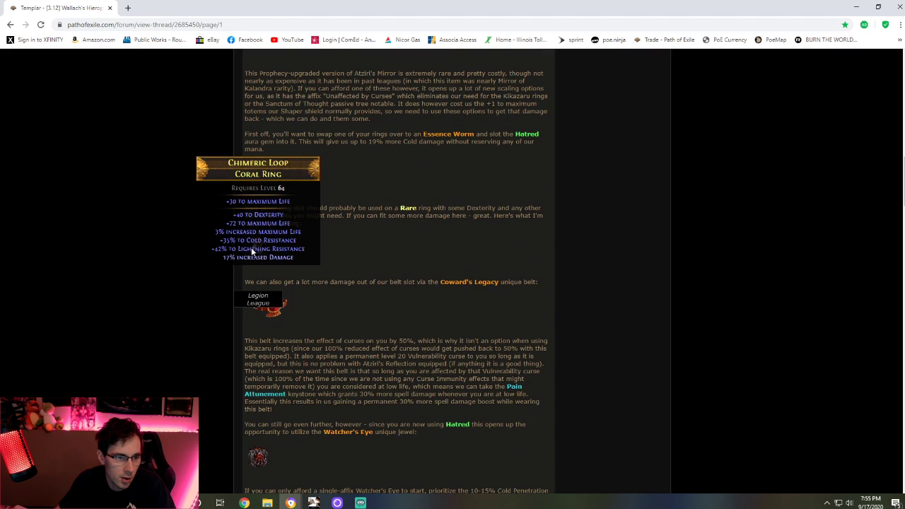
pyautogui.moveTo(260, 262)
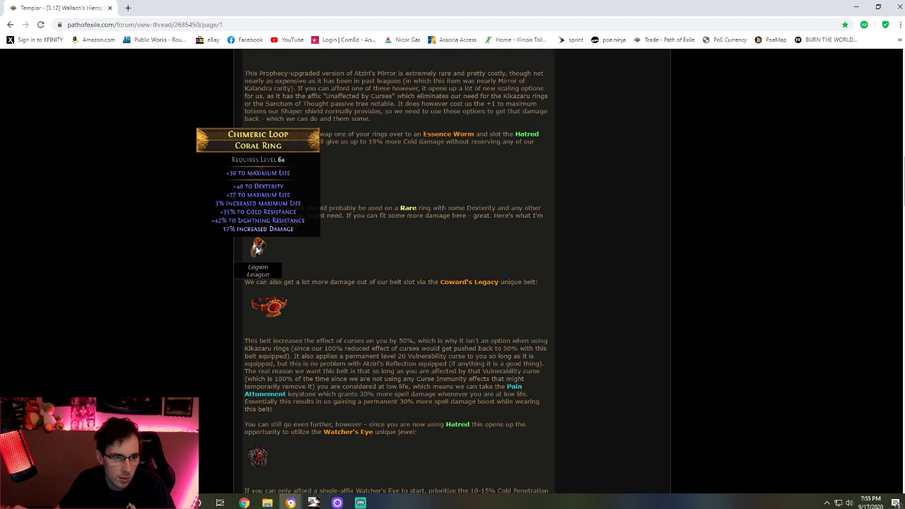
pyautogui.moveTo(422, 293)
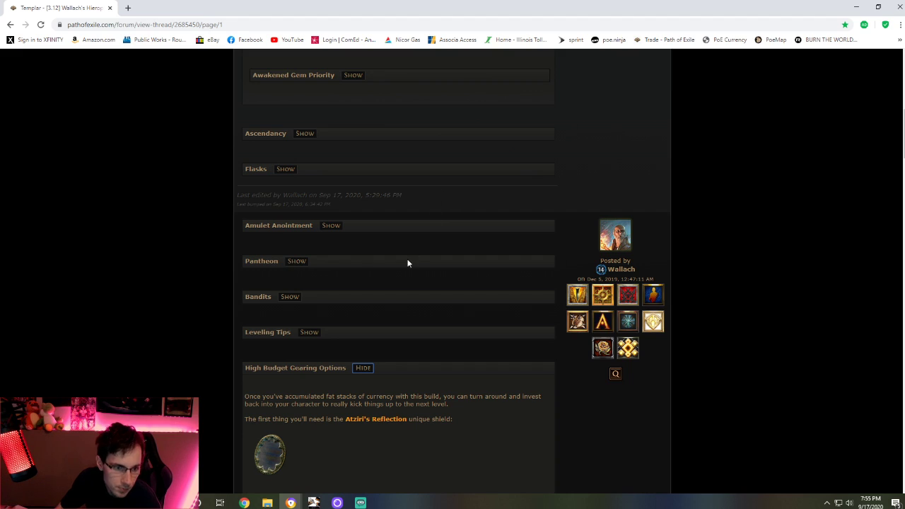
pyautogui.moveTo(373, 260)
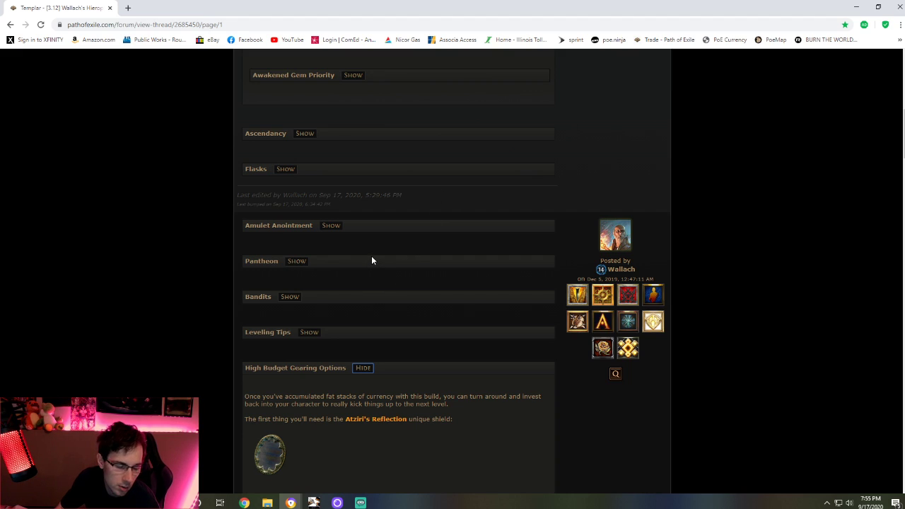
pyautogui.moveTo(403, 248)
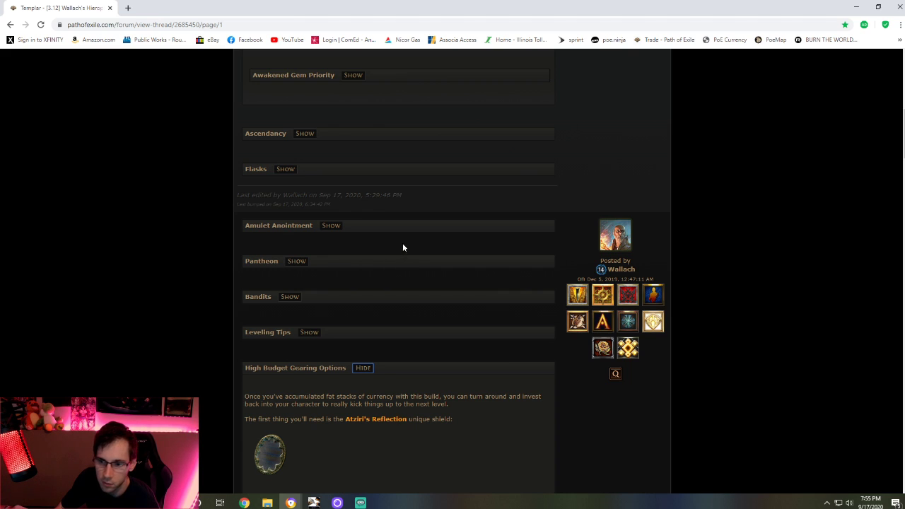
pyautogui.scroll(-3)
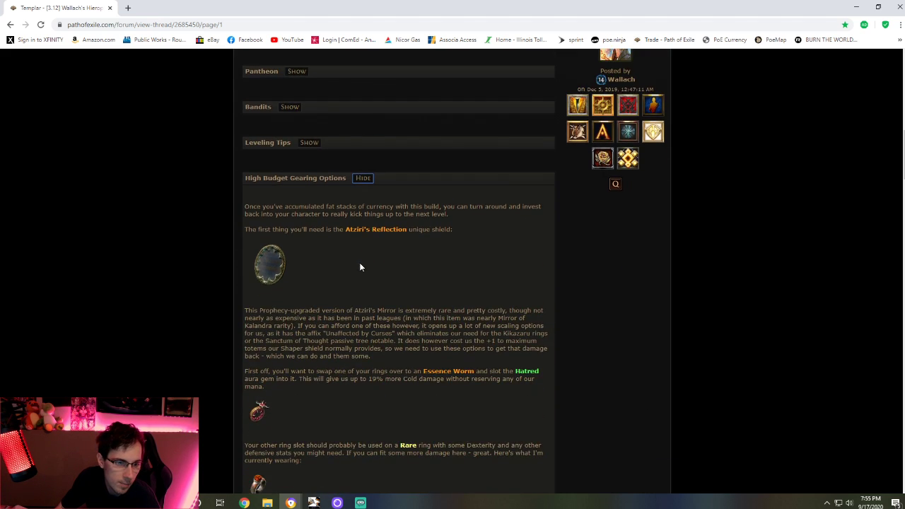
pyautogui.scroll(-3)
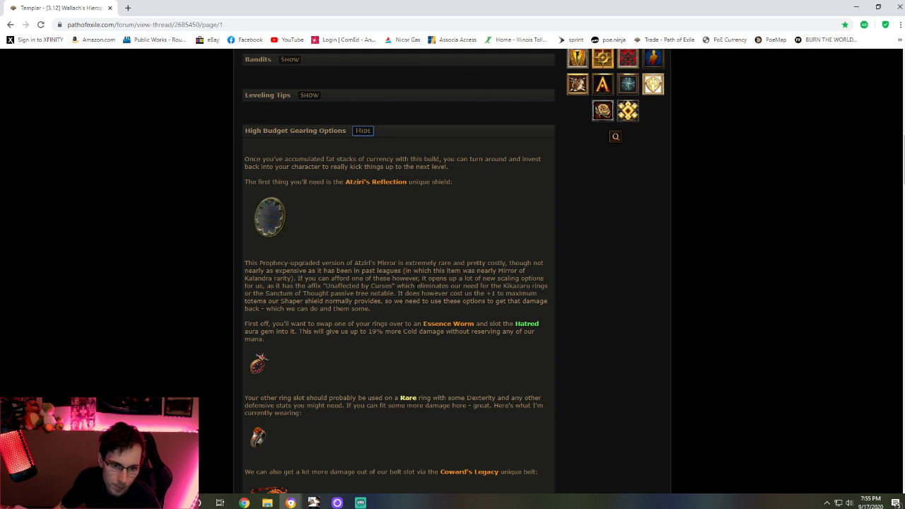
pyautogui.moveTo(300, 220)
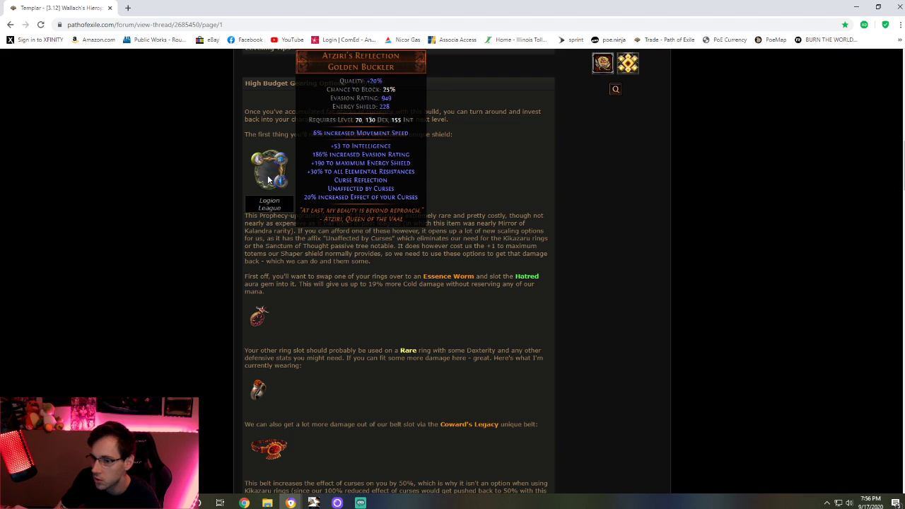
# Scroll through the high budget gearing notes on Coward's Legacy and Soul Mantle, then back to the thread top.
pyautogui.scroll(-3)
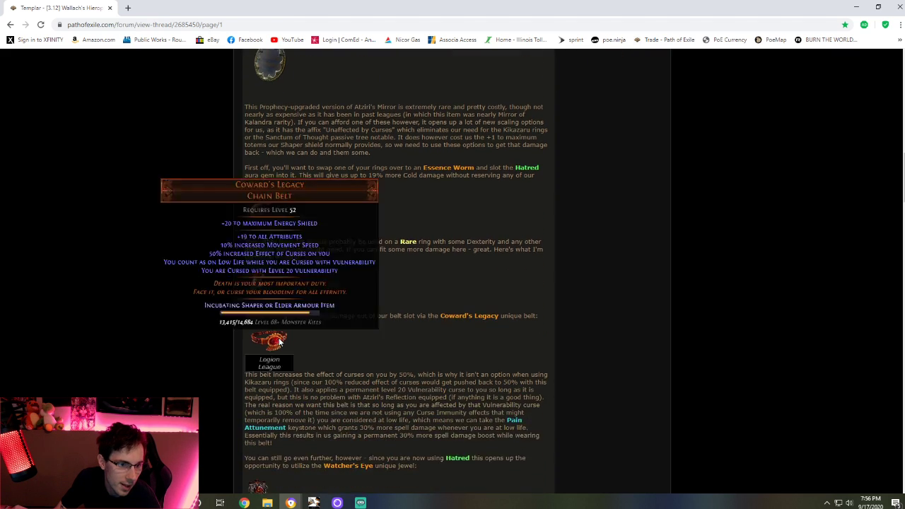
pyautogui.scroll(3)
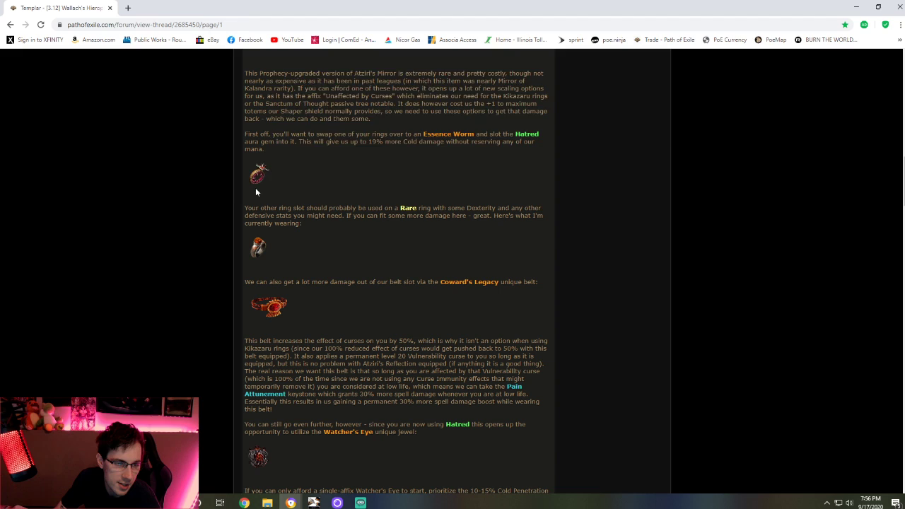
pyautogui.moveTo(269, 306)
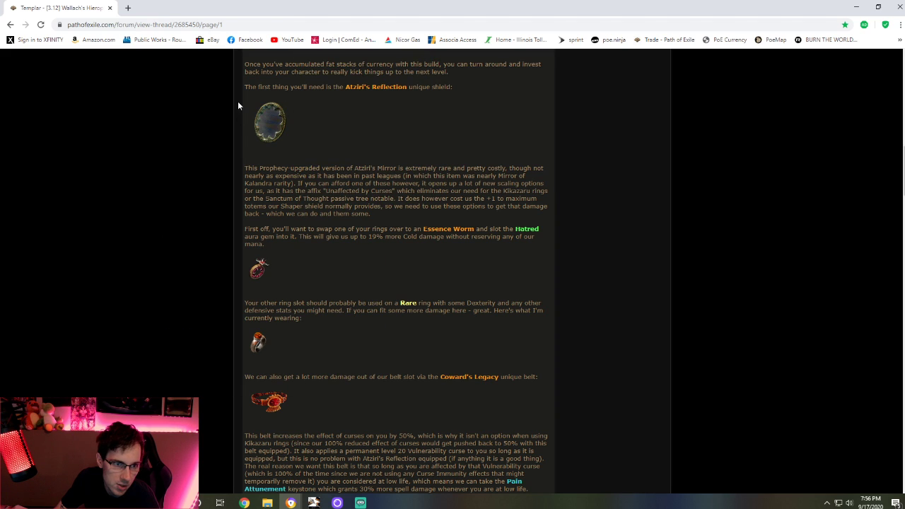
pyautogui.scroll(-3)
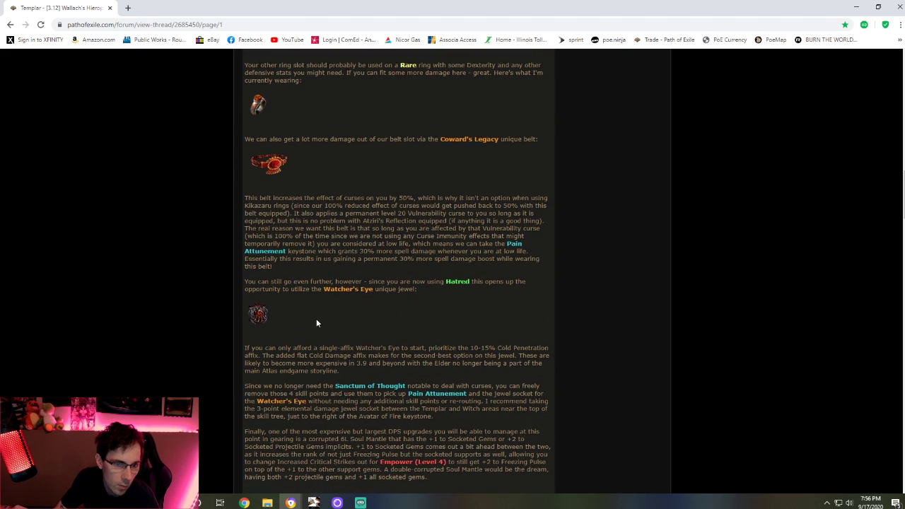
pyautogui.scroll(-3)
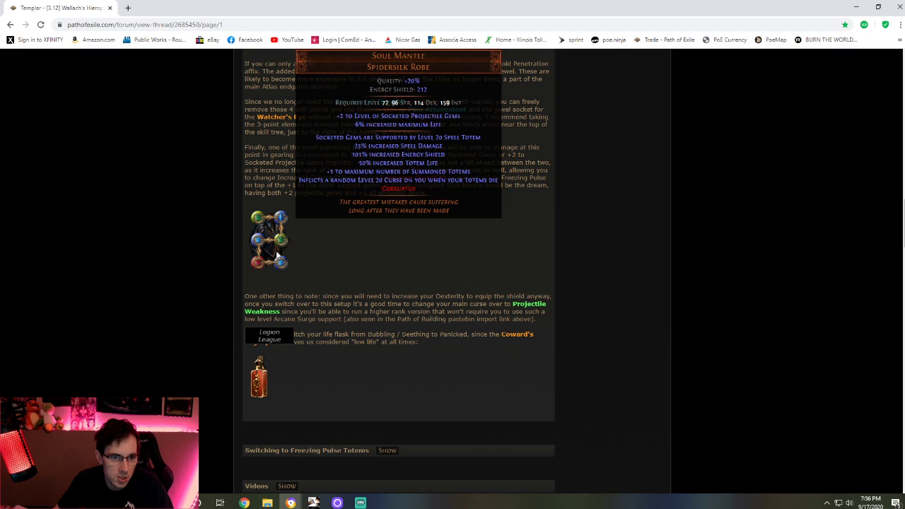
pyautogui.moveTo(377, 247)
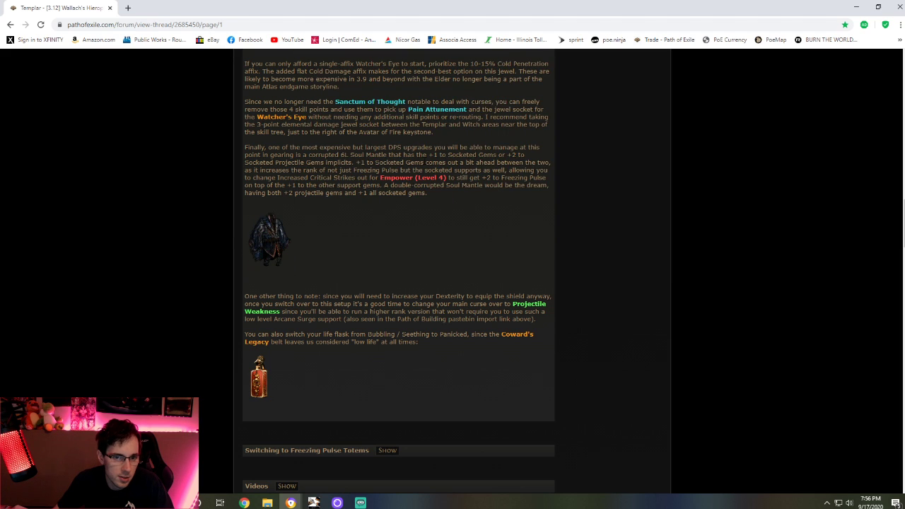
pyautogui.scroll(-3)
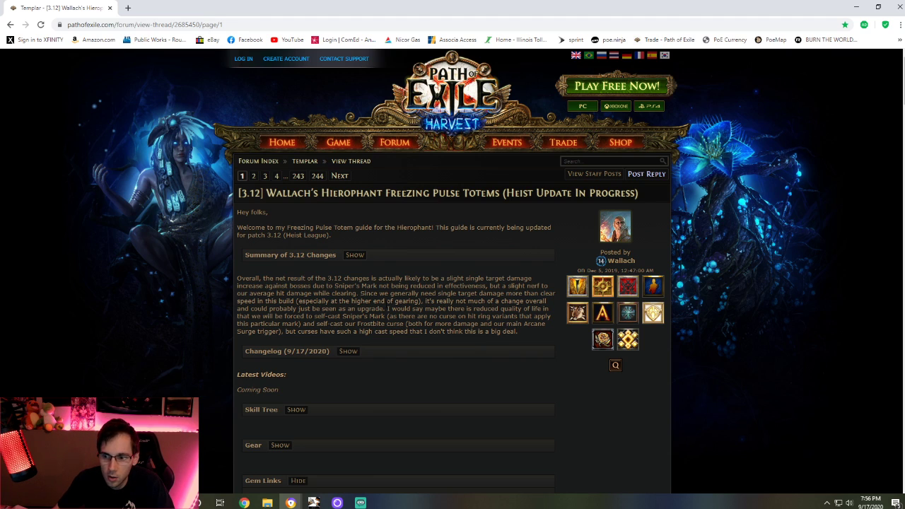
pyautogui.scroll(-3)
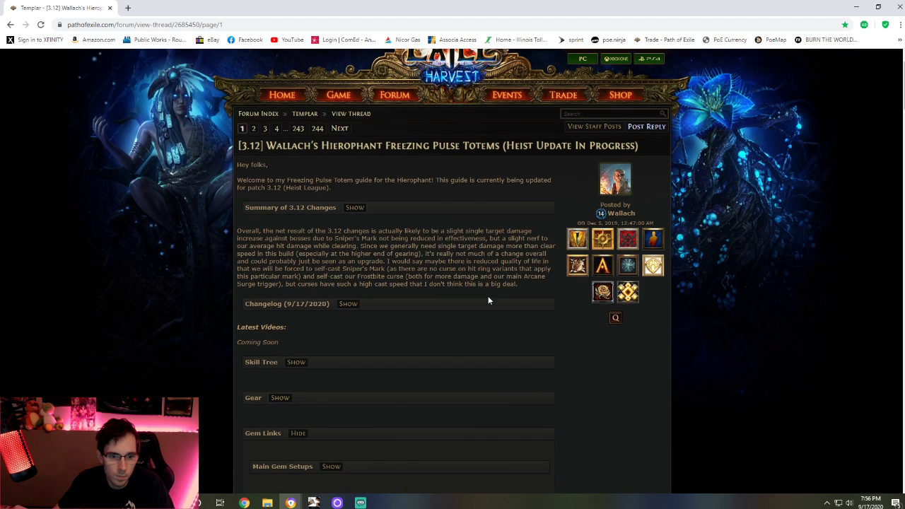
pyautogui.scroll(-3)
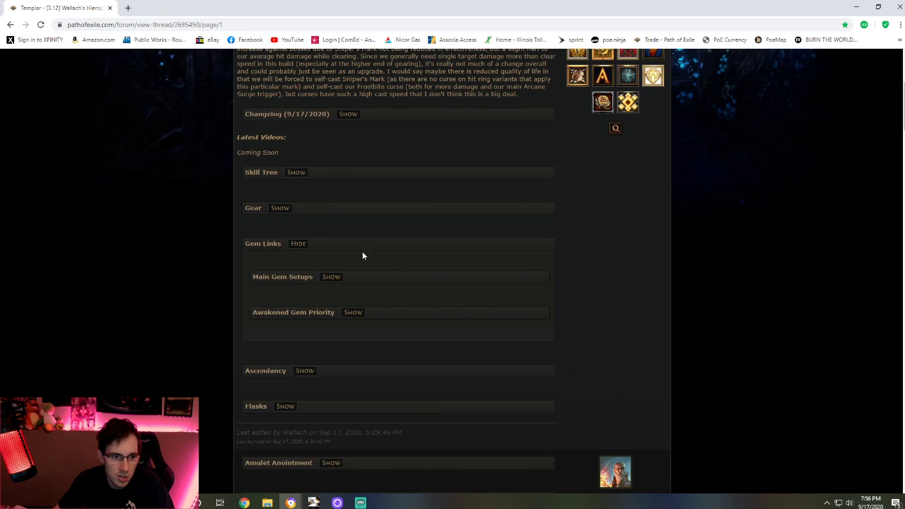
pyautogui.click(298, 243)
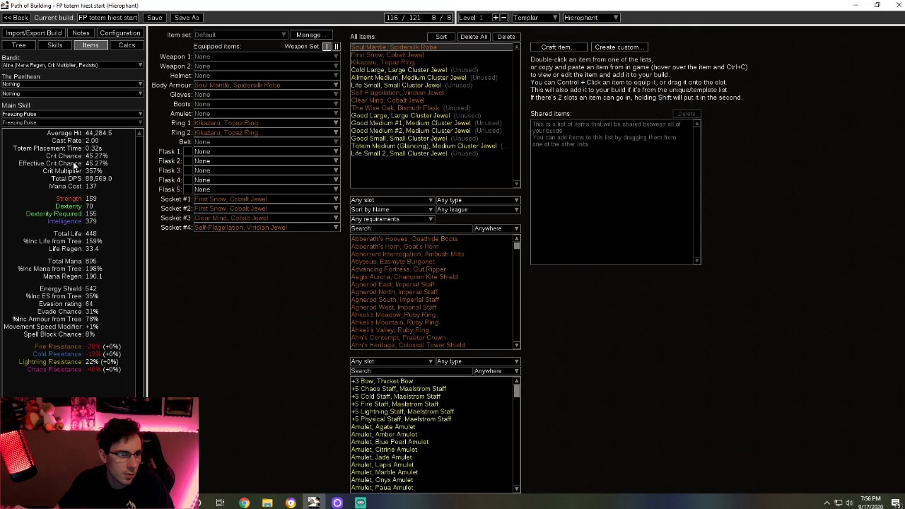
pyautogui.moveTo(90, 148)
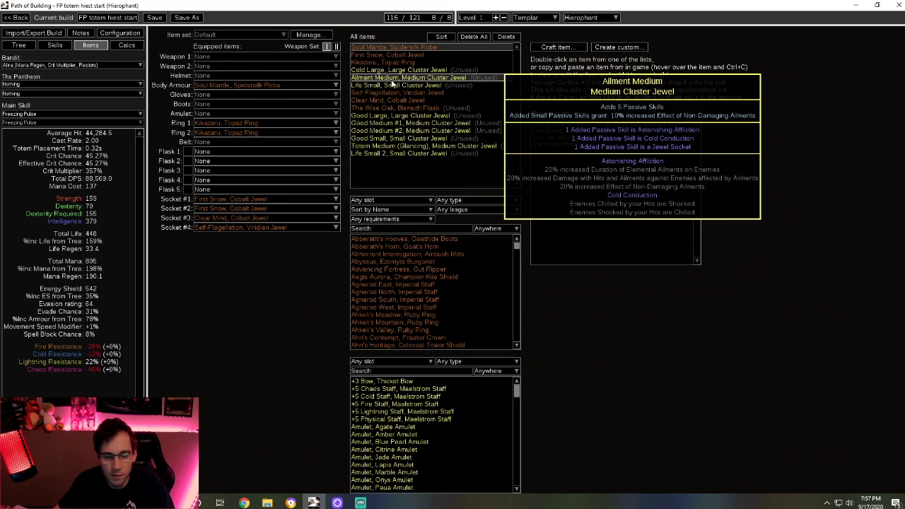
pyautogui.moveTo(331, 470)
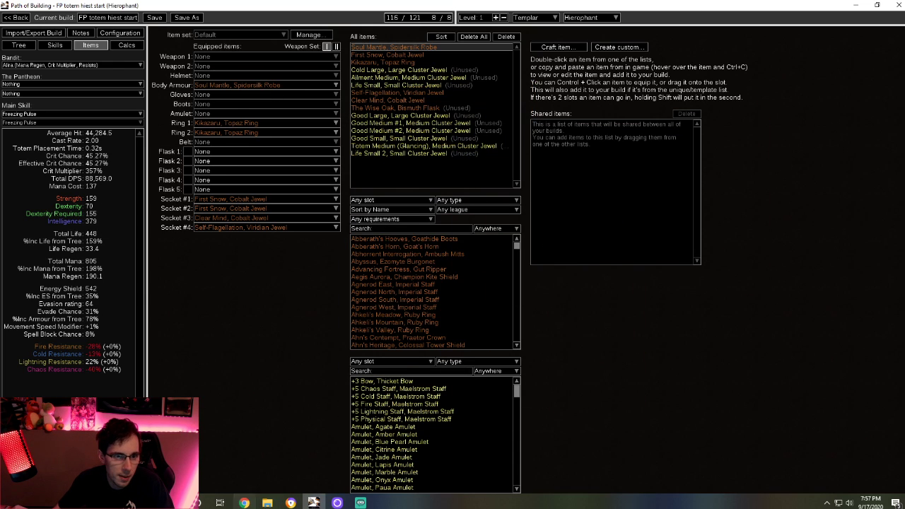
pyautogui.click(15, 17)
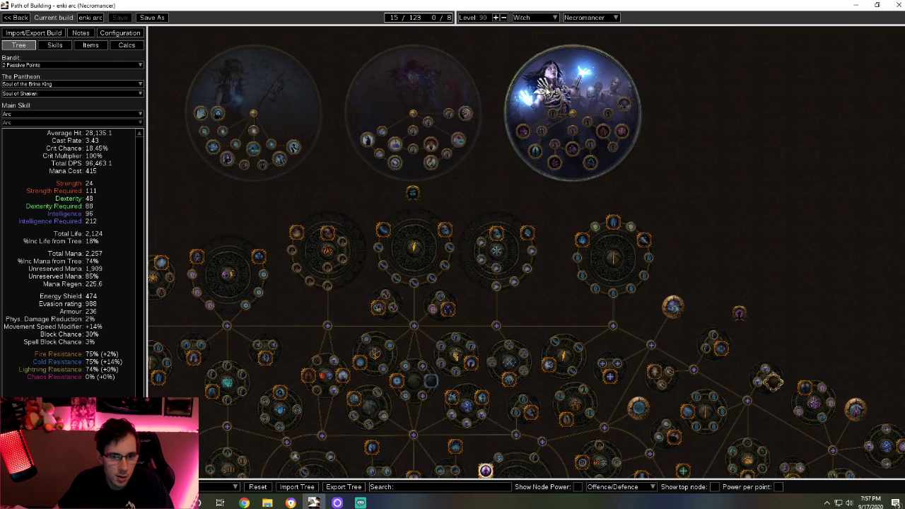
pyautogui.moveTo(361, 119)
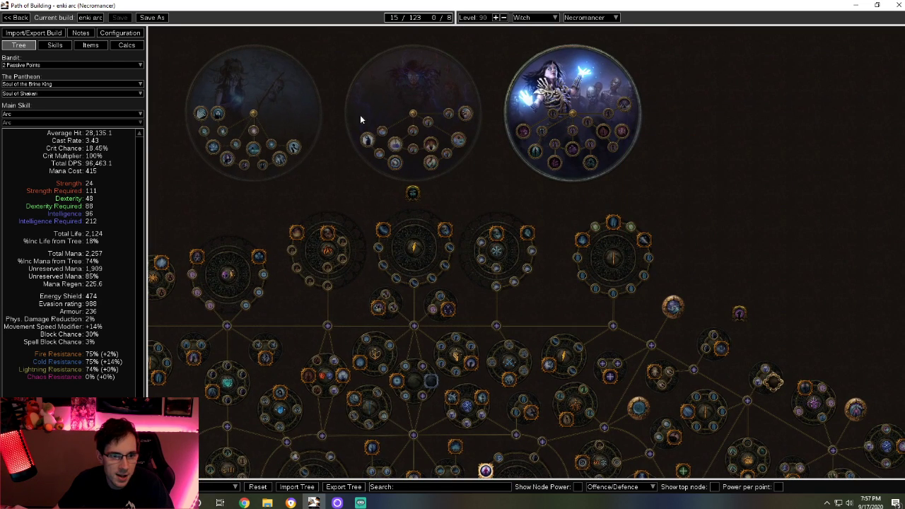
pyautogui.moveTo(533, 154)
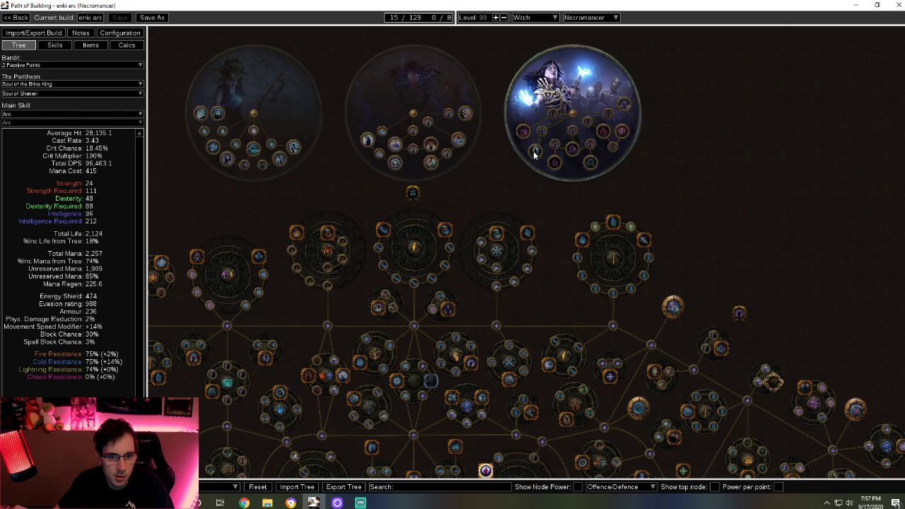
pyautogui.moveTo(534, 129)
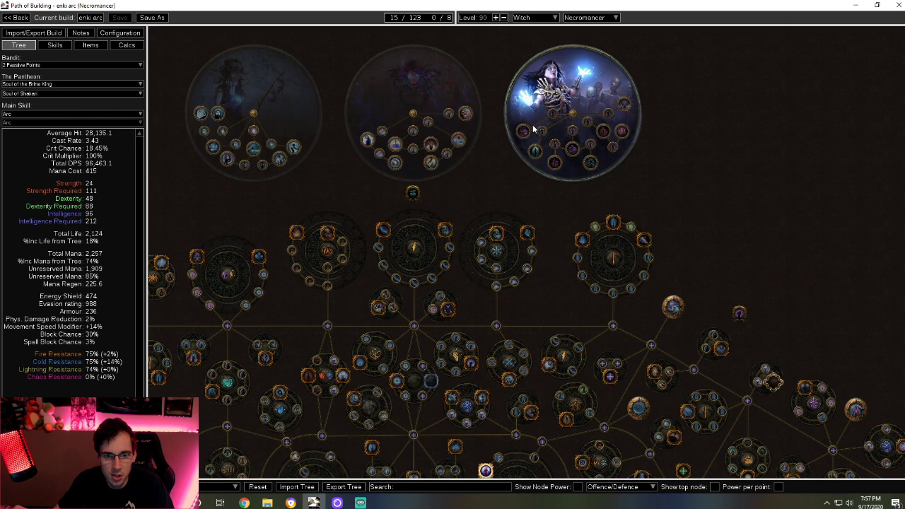
pyautogui.moveTo(536, 150)
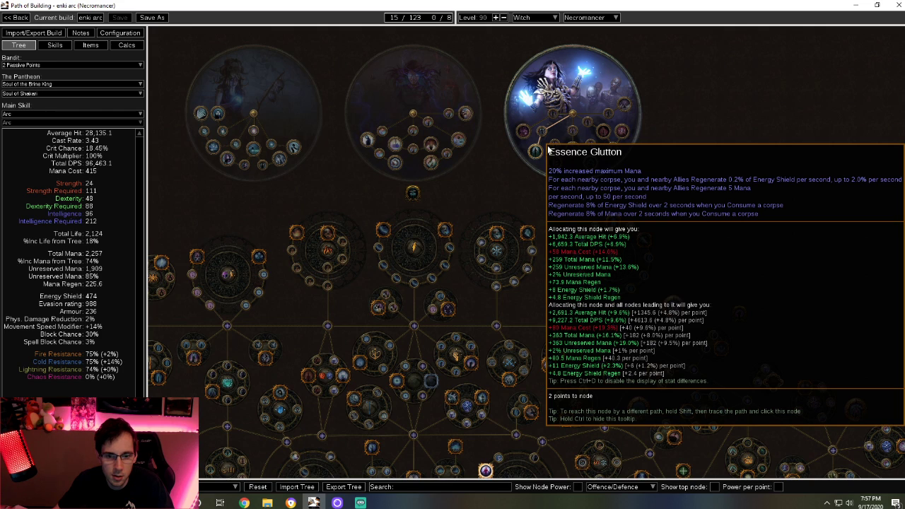
pyautogui.moveTo(623, 134)
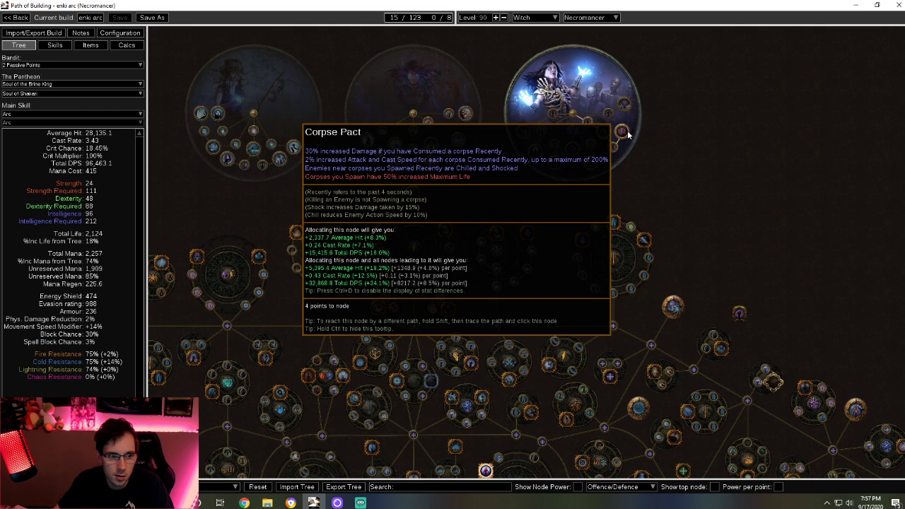
pyautogui.moveTo(622, 113)
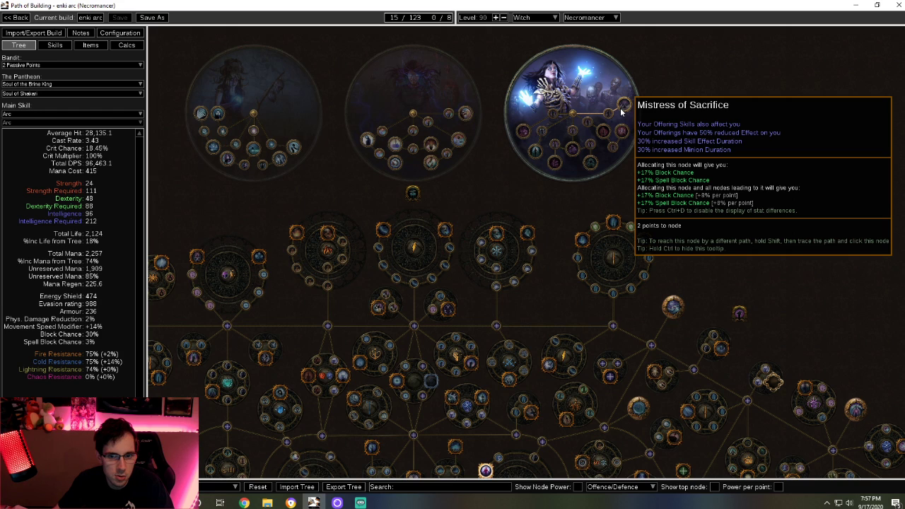
pyautogui.moveTo(538, 170)
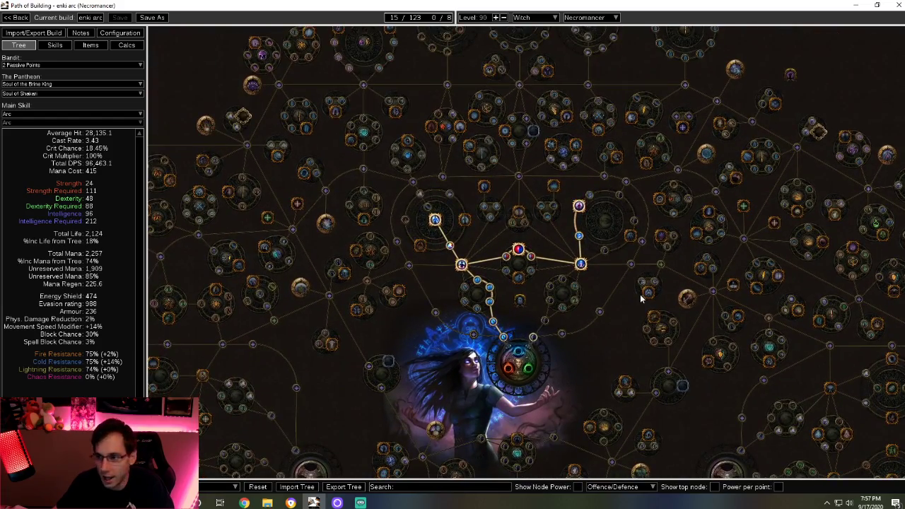
pyautogui.moveTo(606, 309)
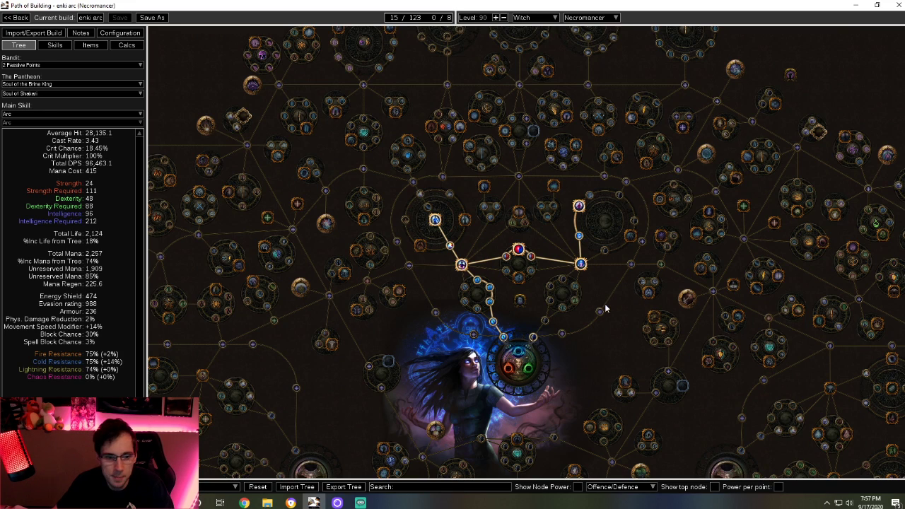
pyautogui.moveTo(407, 357)
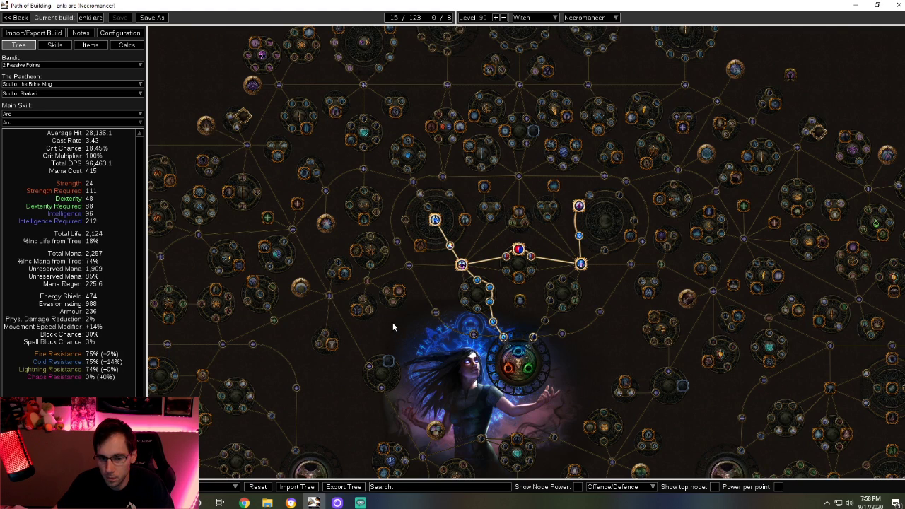
pyautogui.moveTo(685, 427)
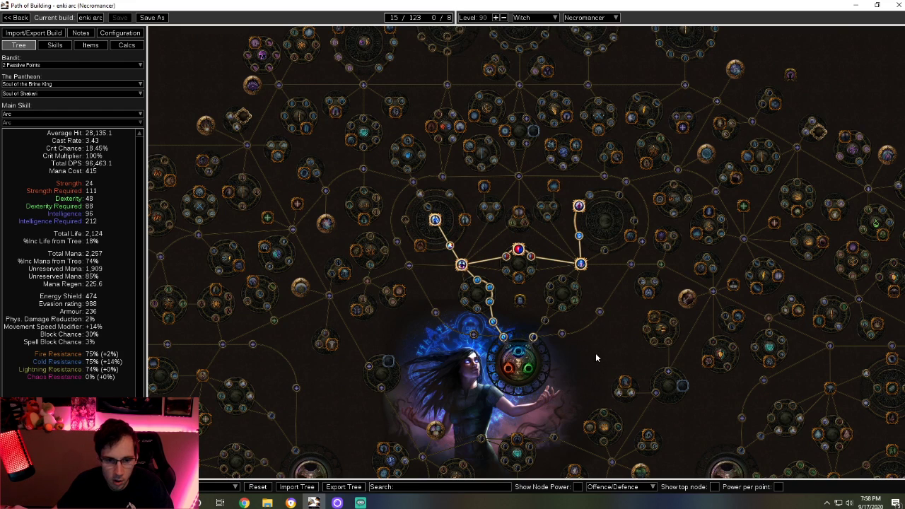
pyautogui.moveTo(587, 353)
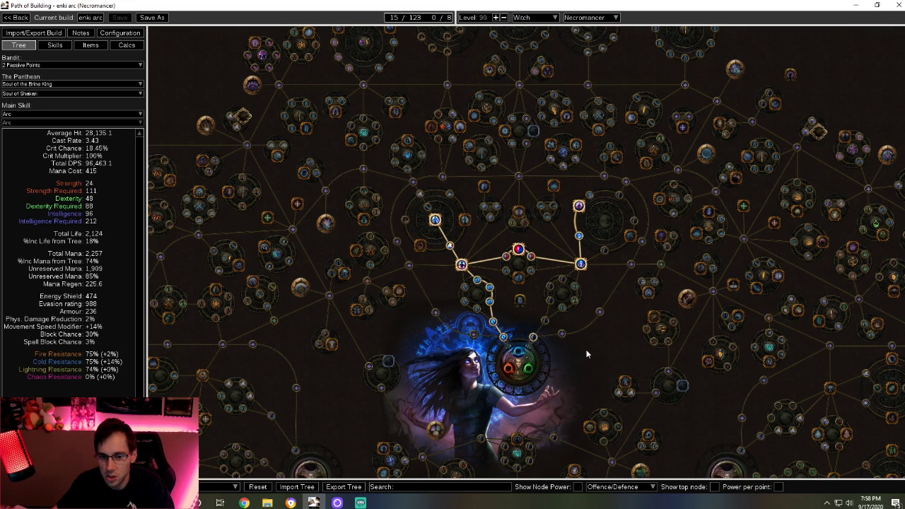
pyautogui.moveTo(604, 331)
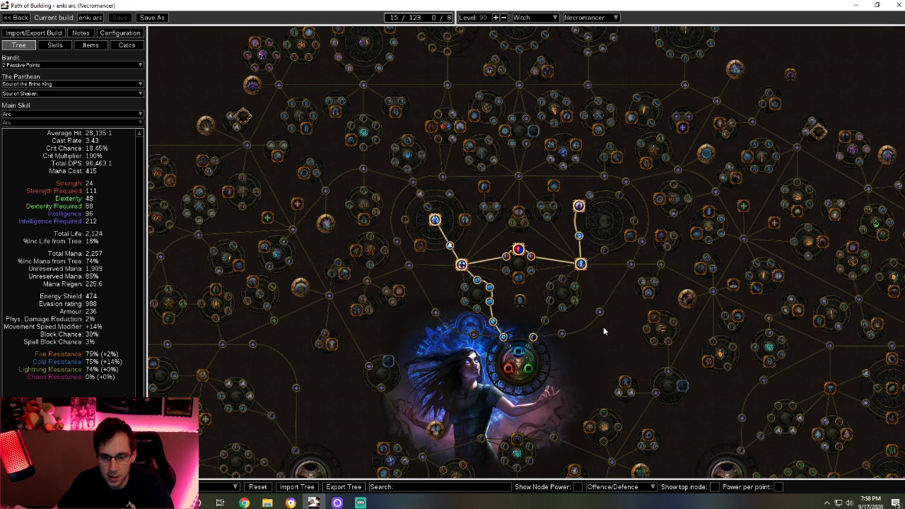
pyautogui.moveTo(685, 360)
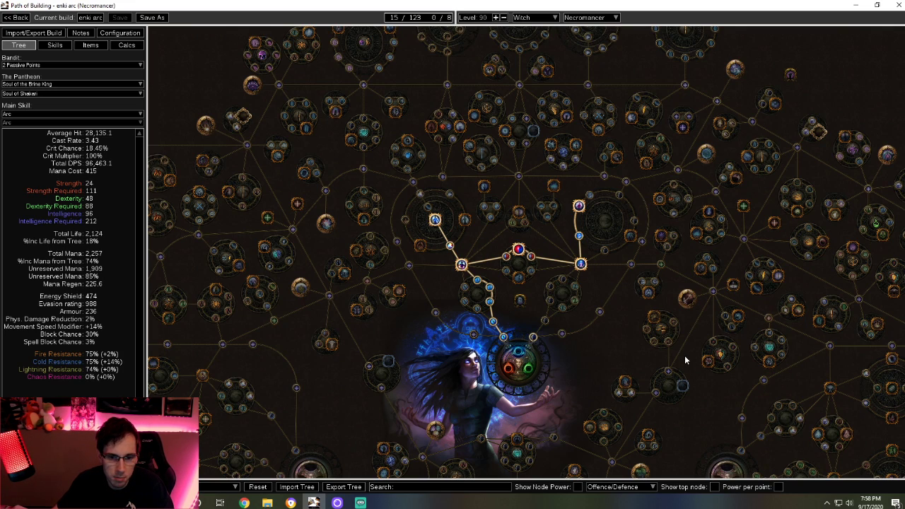
pyautogui.moveTo(615, 326)
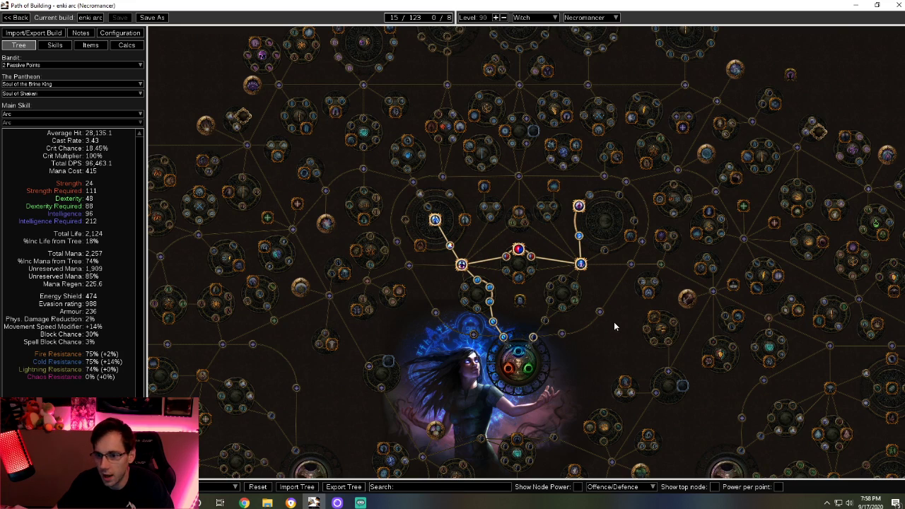
pyautogui.moveTo(558, 394)
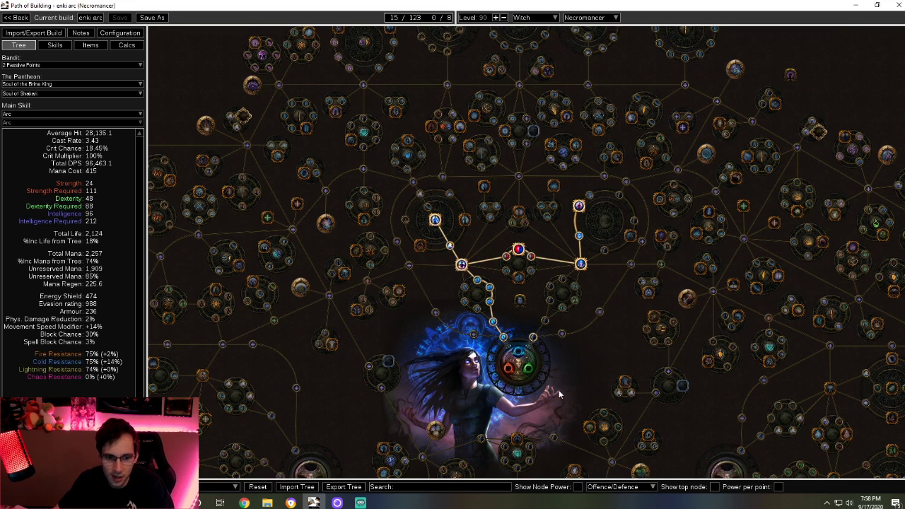
pyautogui.moveTo(596, 360)
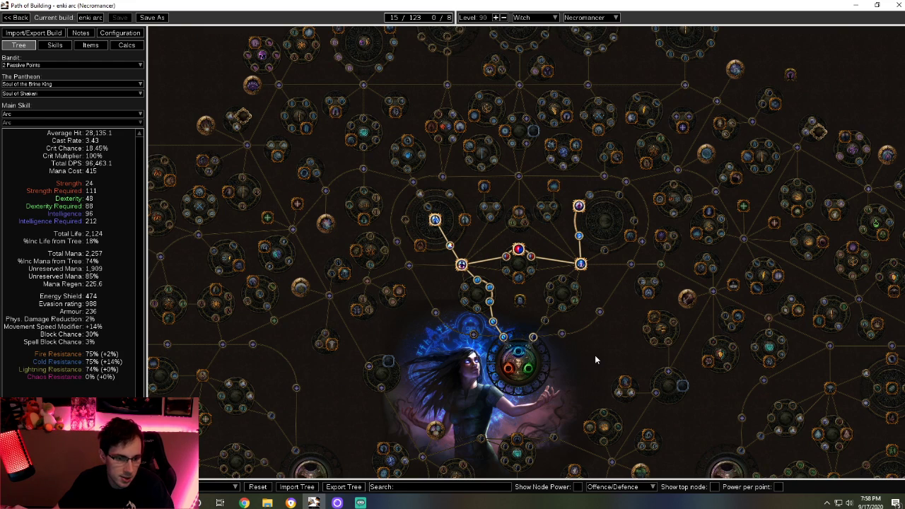
pyautogui.moveTo(601, 347)
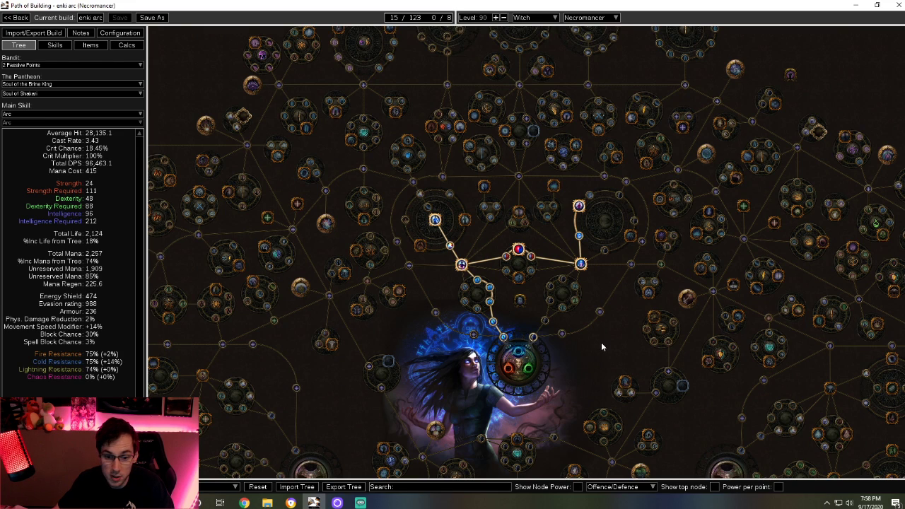
pyautogui.moveTo(676, 466)
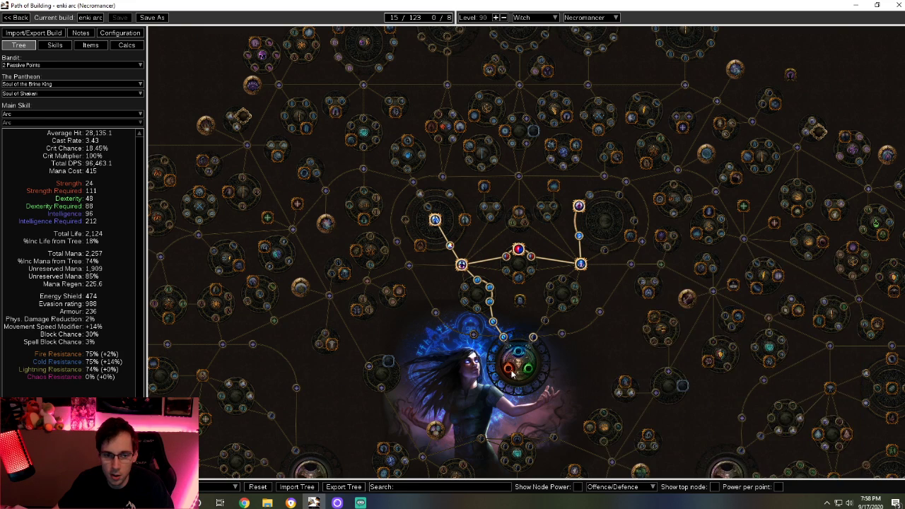
pyautogui.moveTo(587, 347)
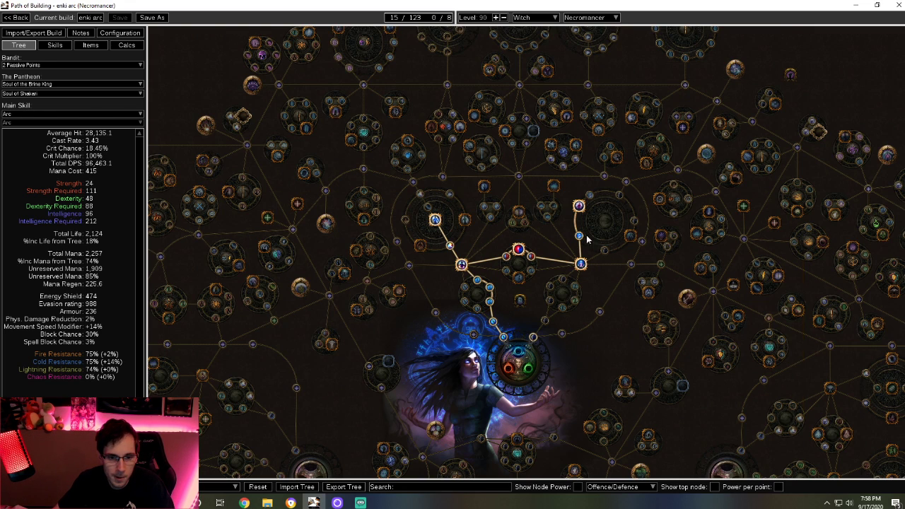
pyautogui.moveTo(597, 404)
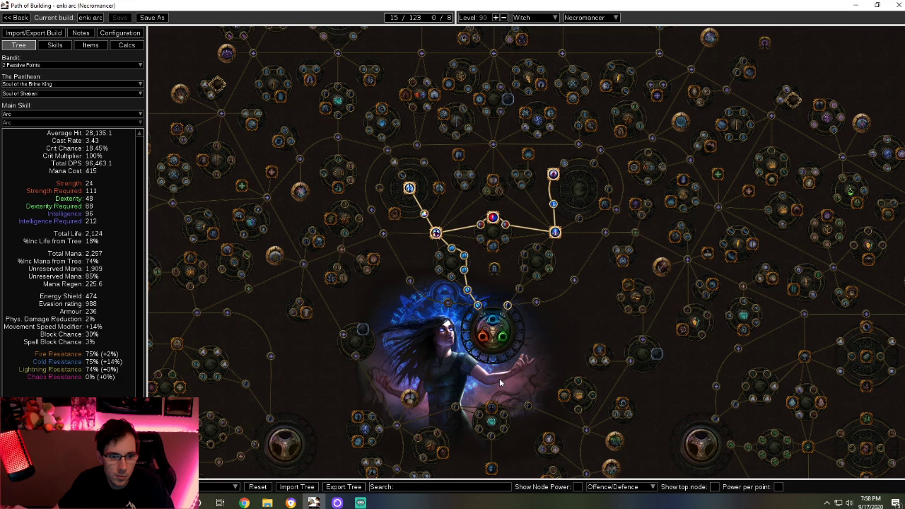
pyautogui.moveTo(552, 318)
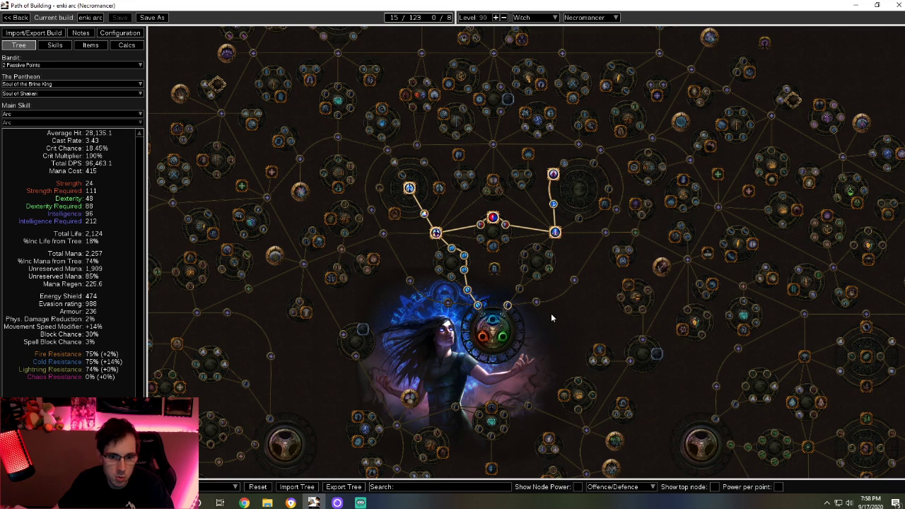
pyautogui.moveTo(546, 326)
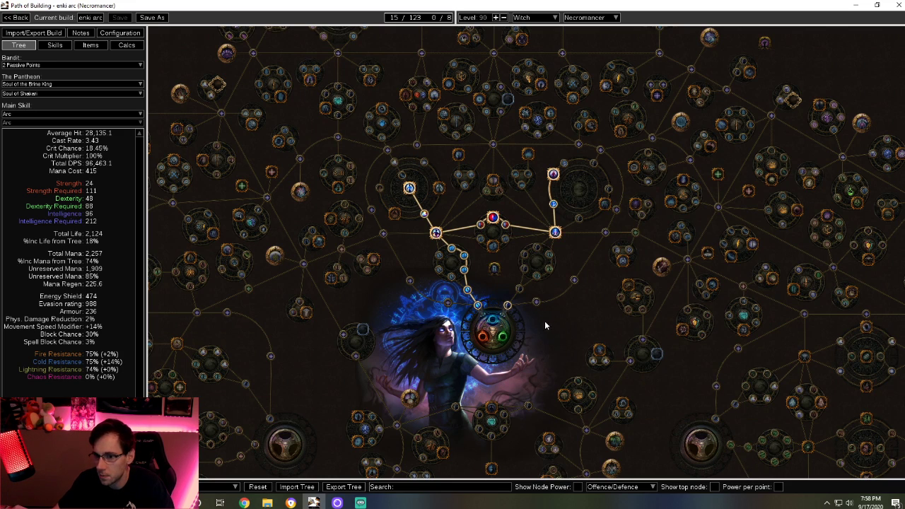
pyautogui.moveTo(567, 304)
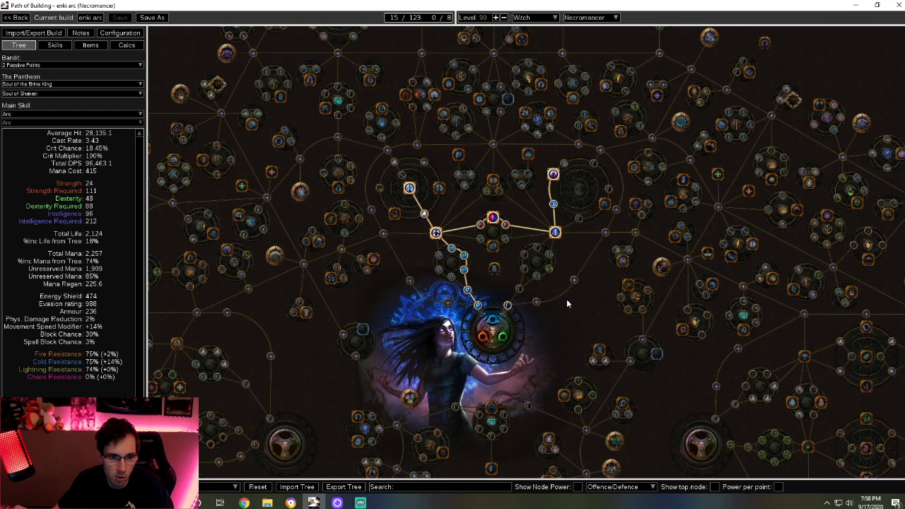
pyautogui.moveTo(367, 350)
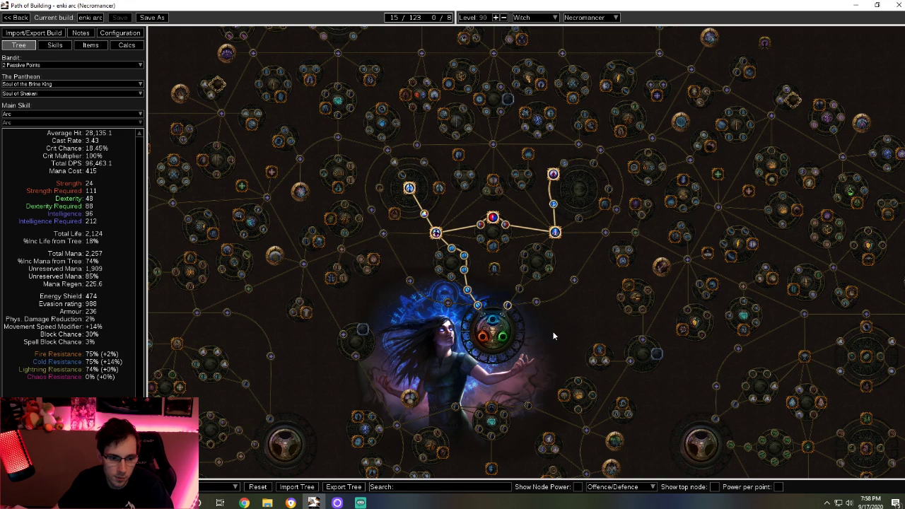
pyautogui.moveTo(595, 446)
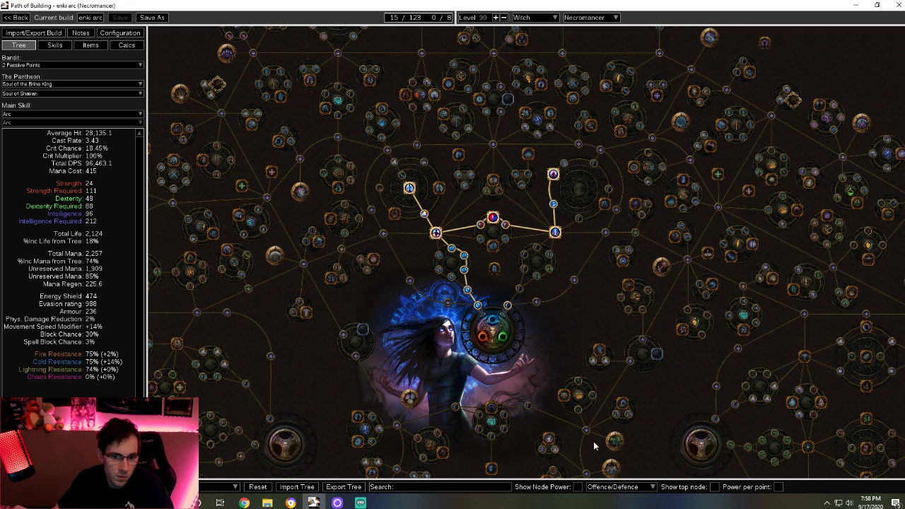
pyautogui.moveTo(655, 298)
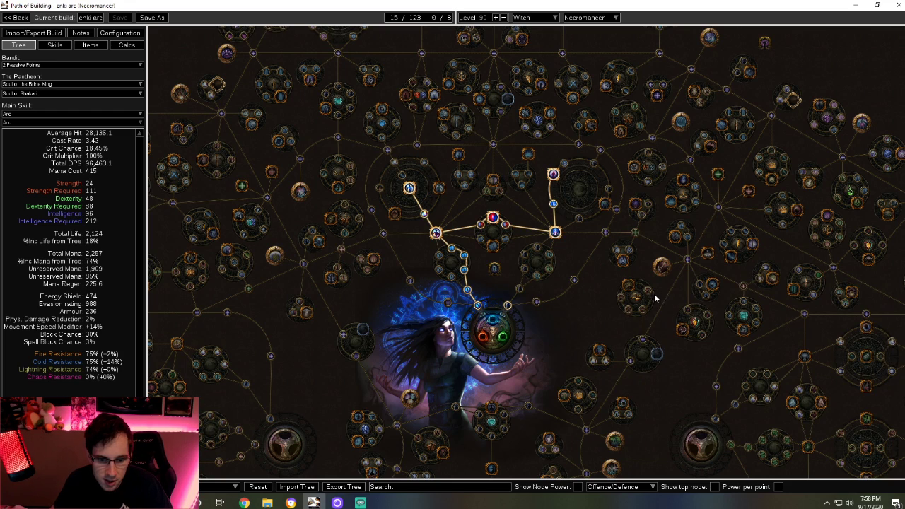
pyautogui.moveTo(541, 347)
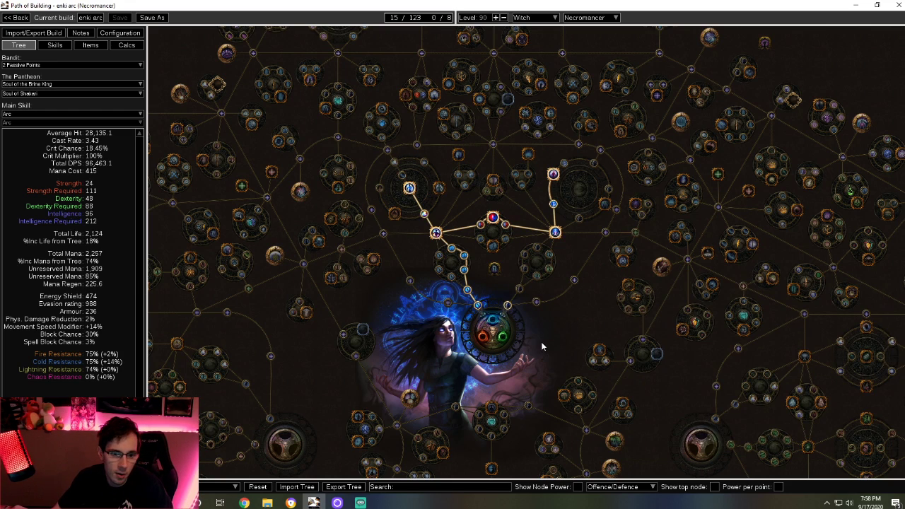
pyautogui.moveTo(648, 276)
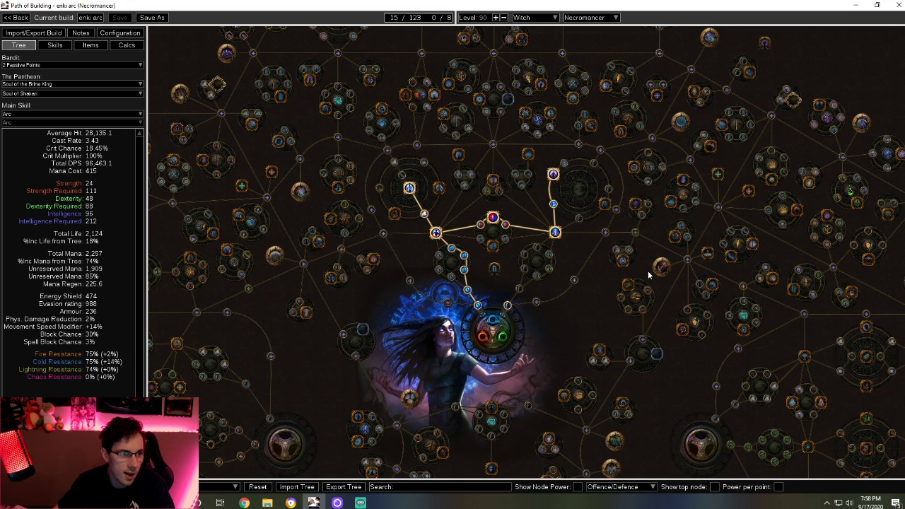
pyautogui.moveTo(571, 323)
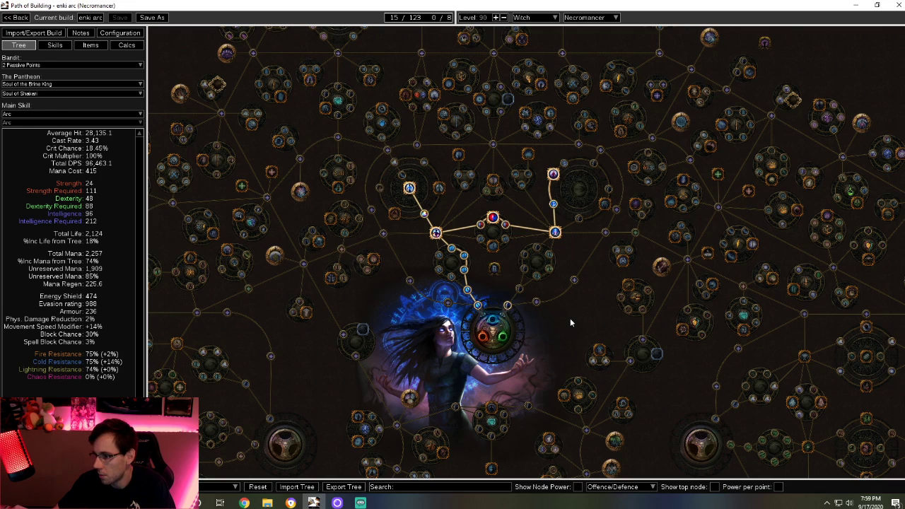
pyautogui.moveTo(556, 266)
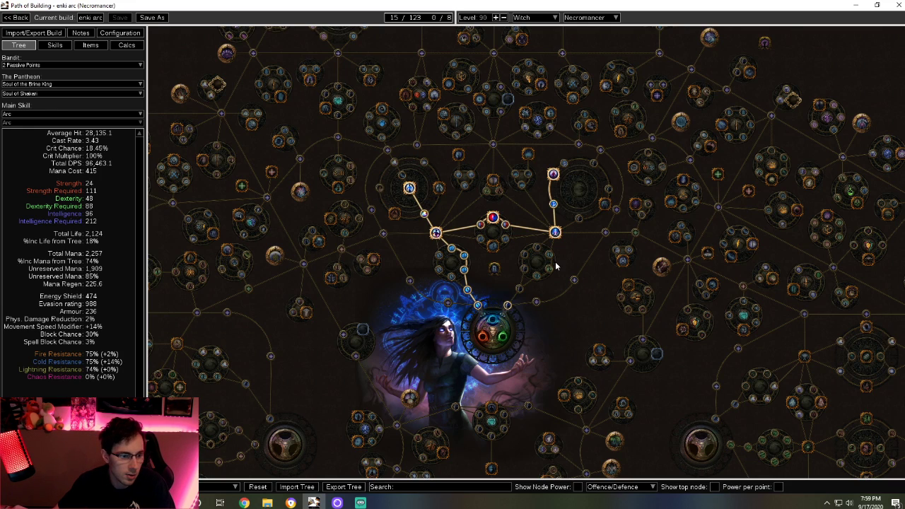
pyautogui.moveTo(507, 304)
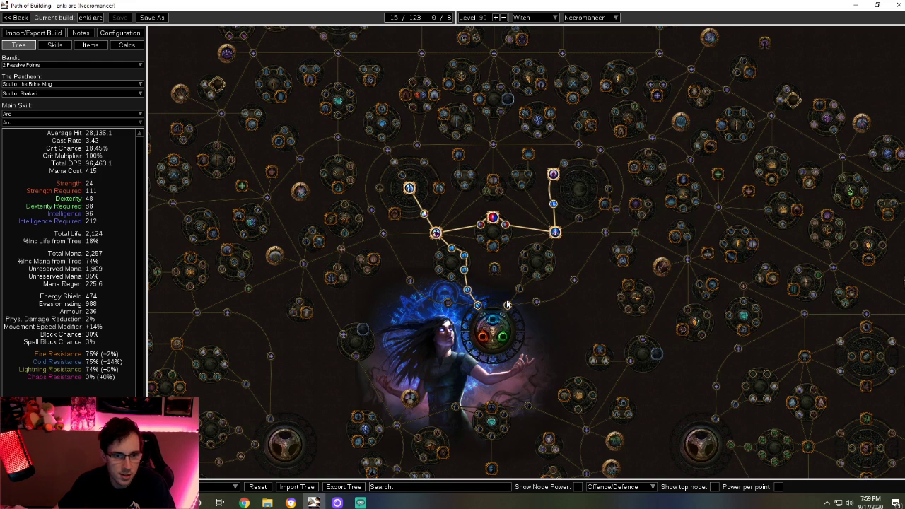
pyautogui.moveTo(564, 152)
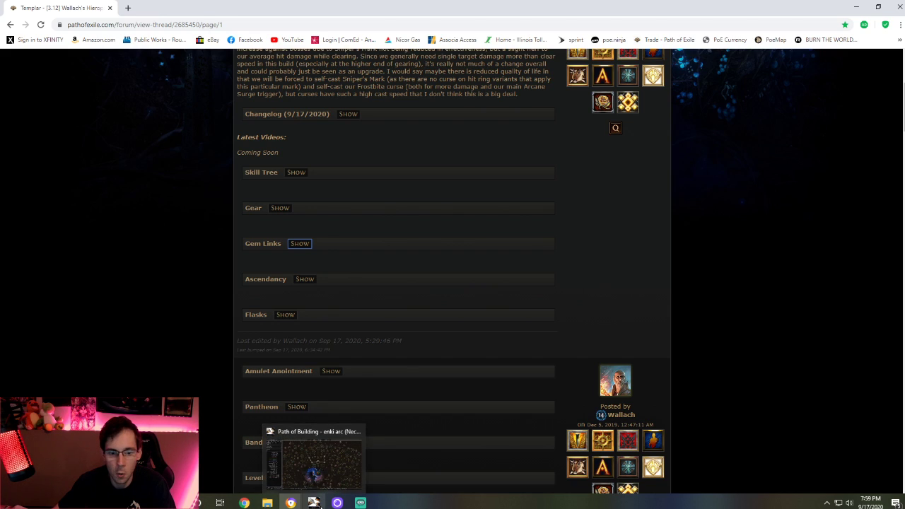
# Switch Chrome to the 'Witch - [3.11] Enki's Arc Witch' window and show its opening post.
pyautogui.click(314, 464)
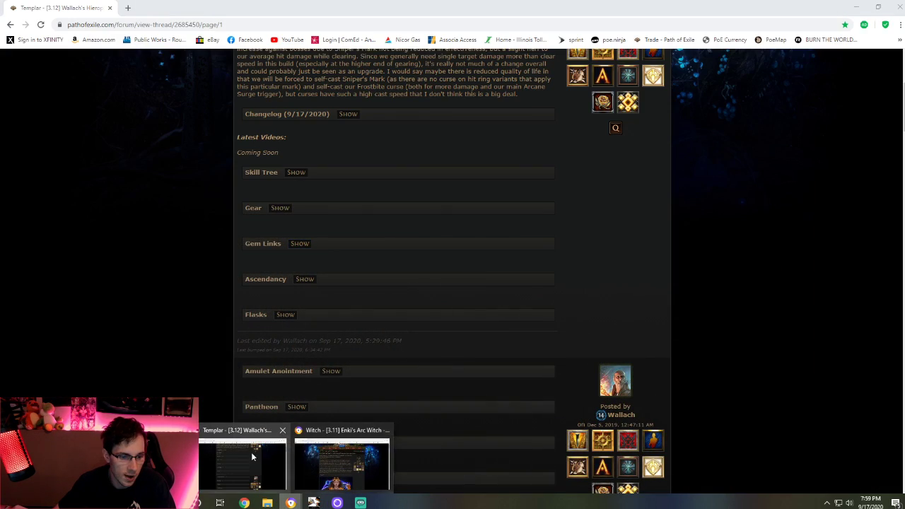
pyautogui.click(342, 463)
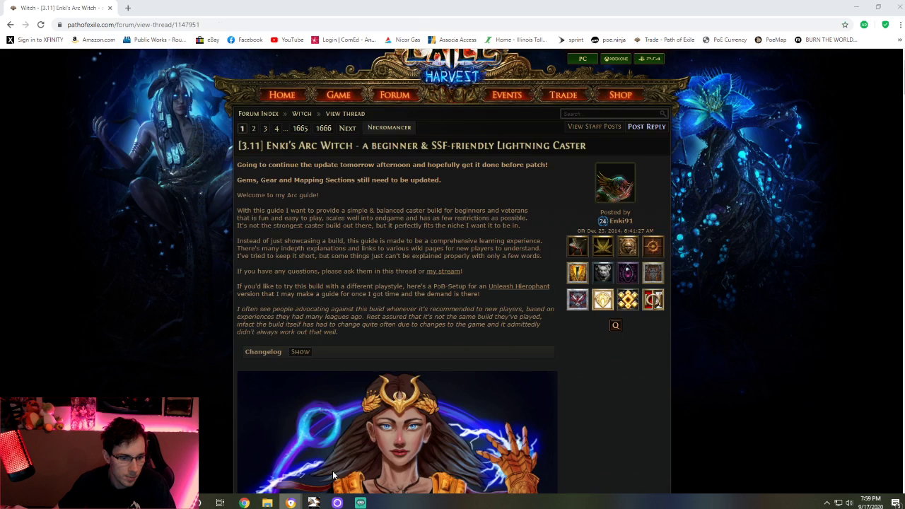
pyautogui.scroll(3)
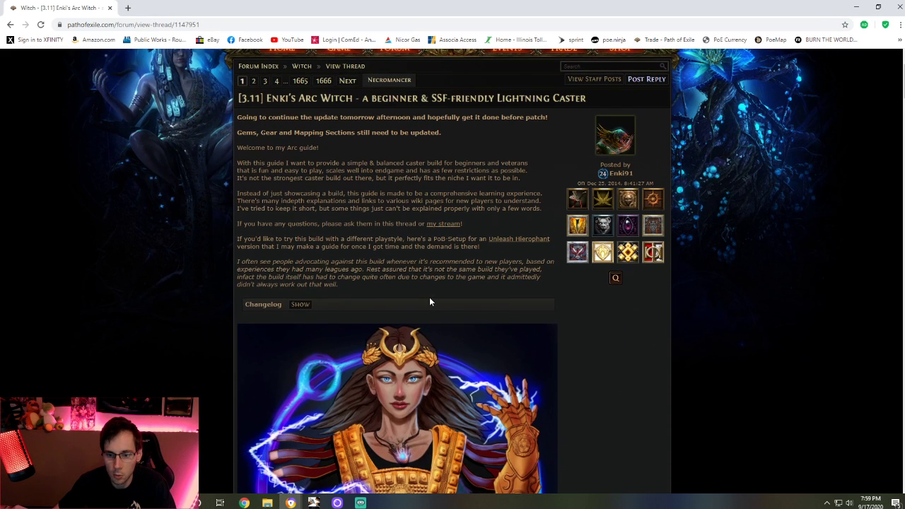